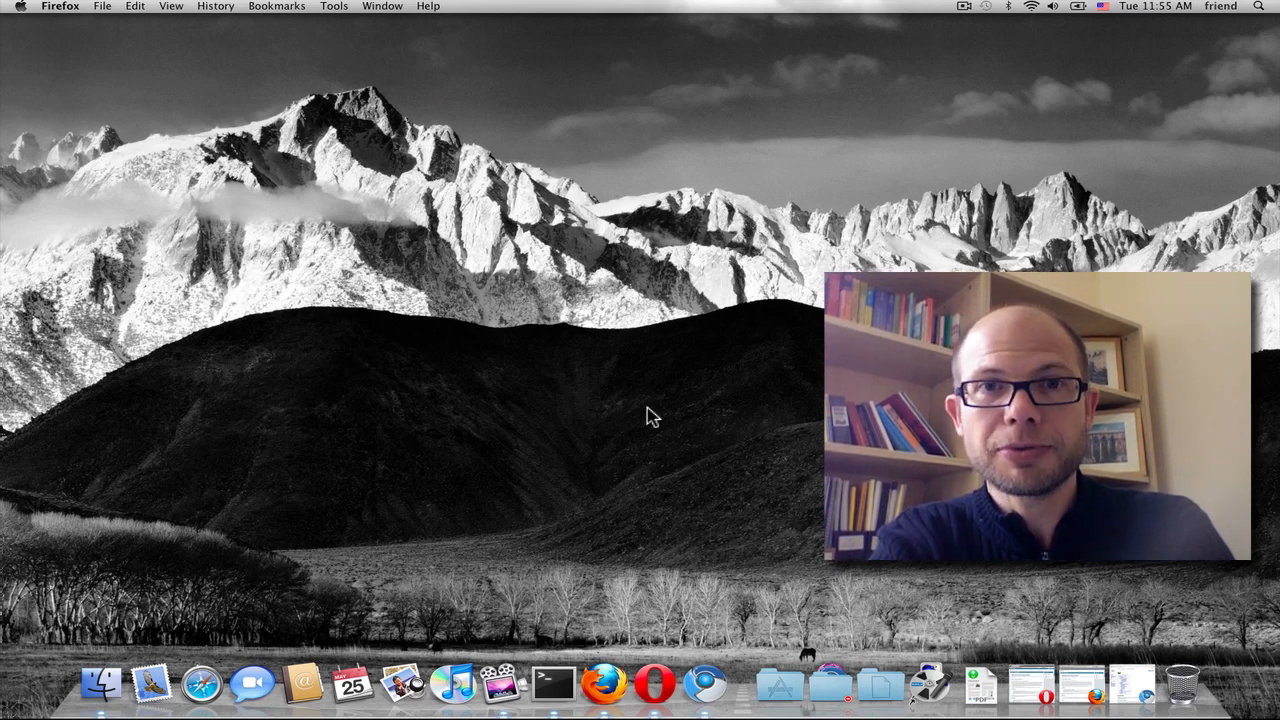
Step: Launch Firefox from the Dock and load the Web ID XWiki welcome page
left_click(604, 684)
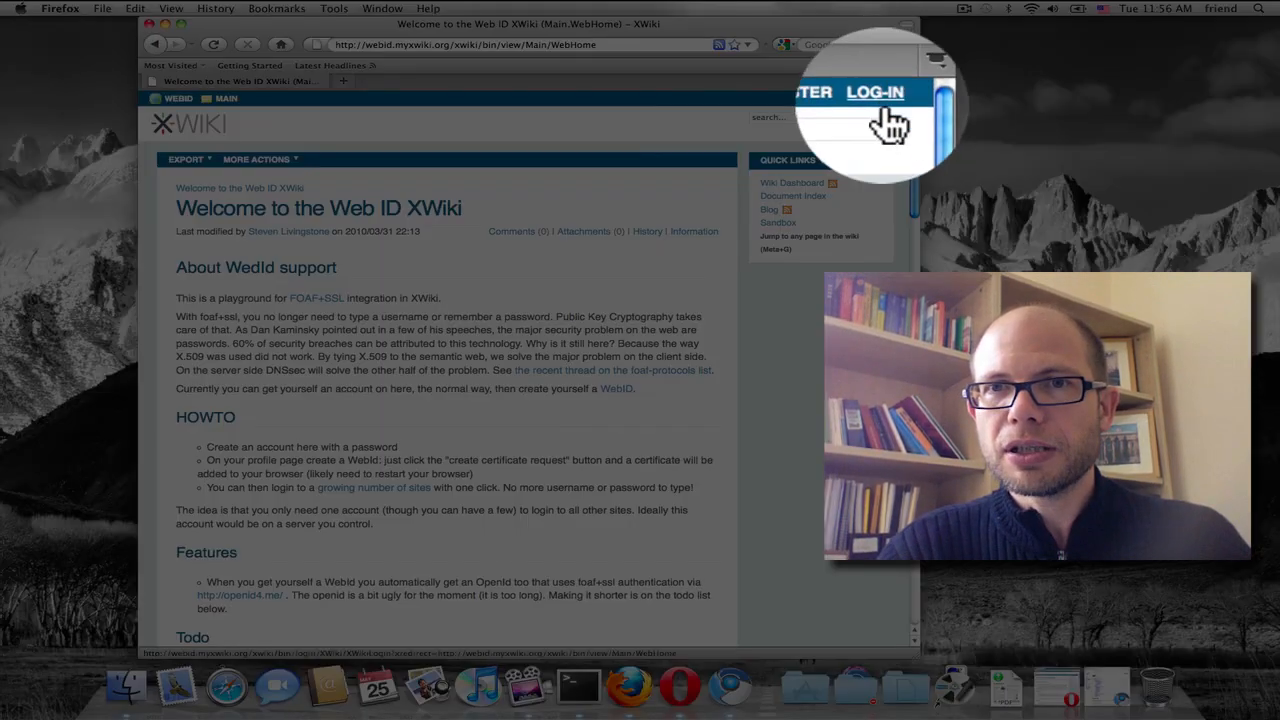
Step: Start registration and enter first name Hen... and last name St...
left_click(822, 96)
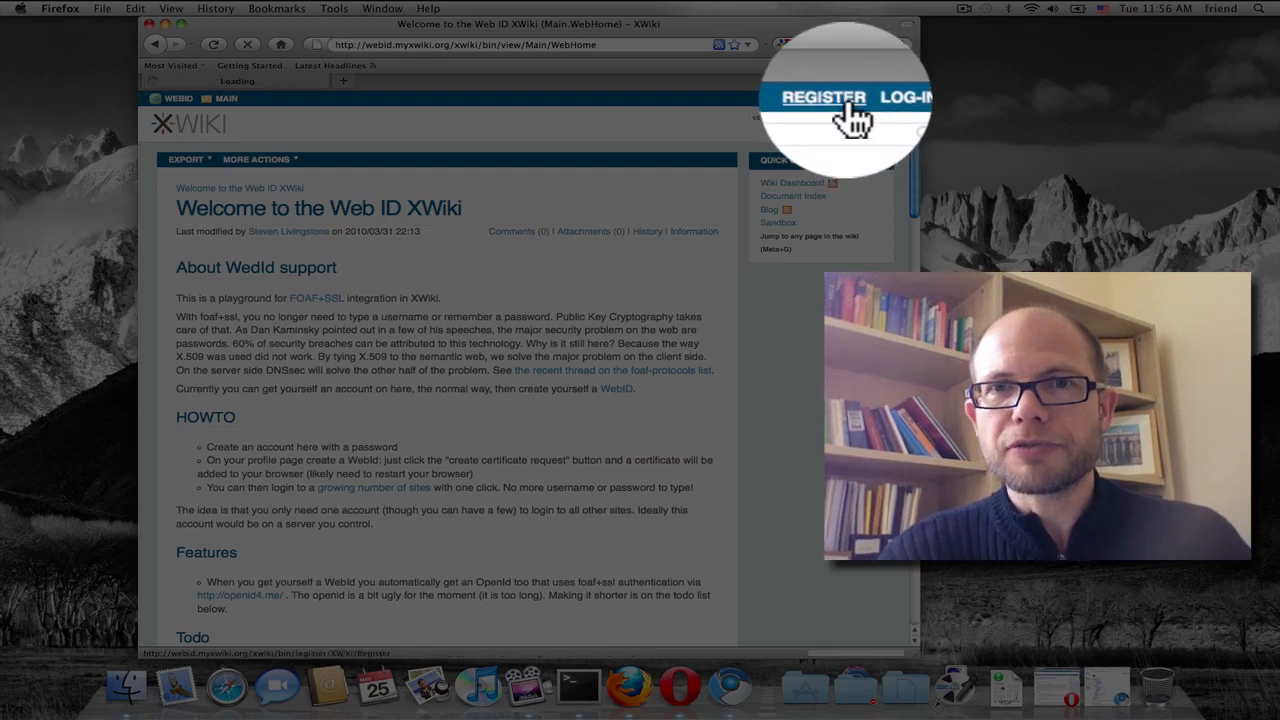
left_click(822, 96)
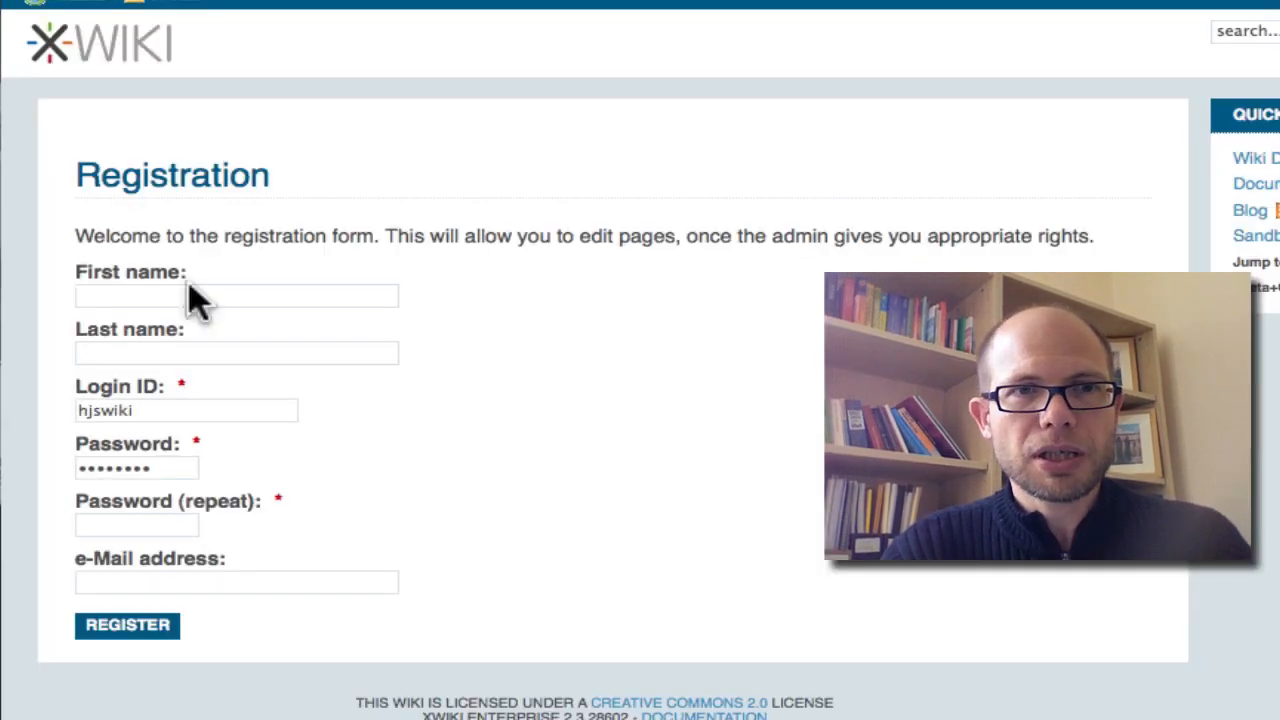
type("Hen")
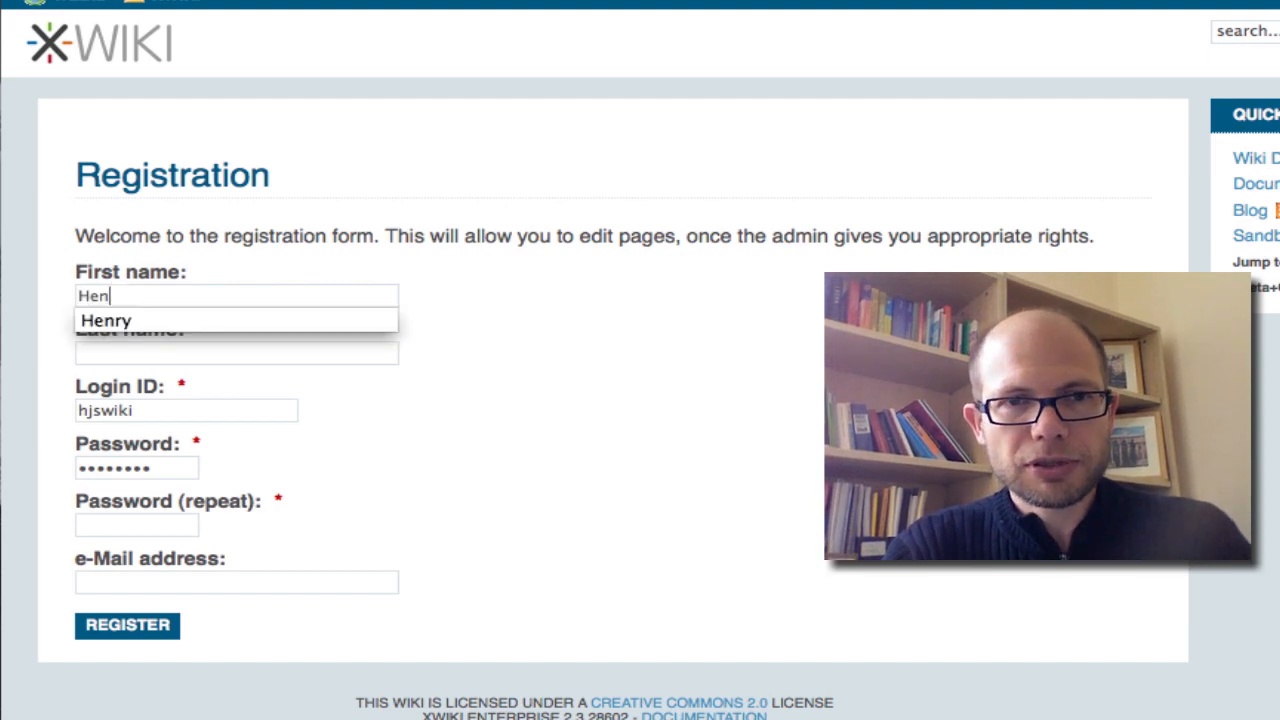
type("St")
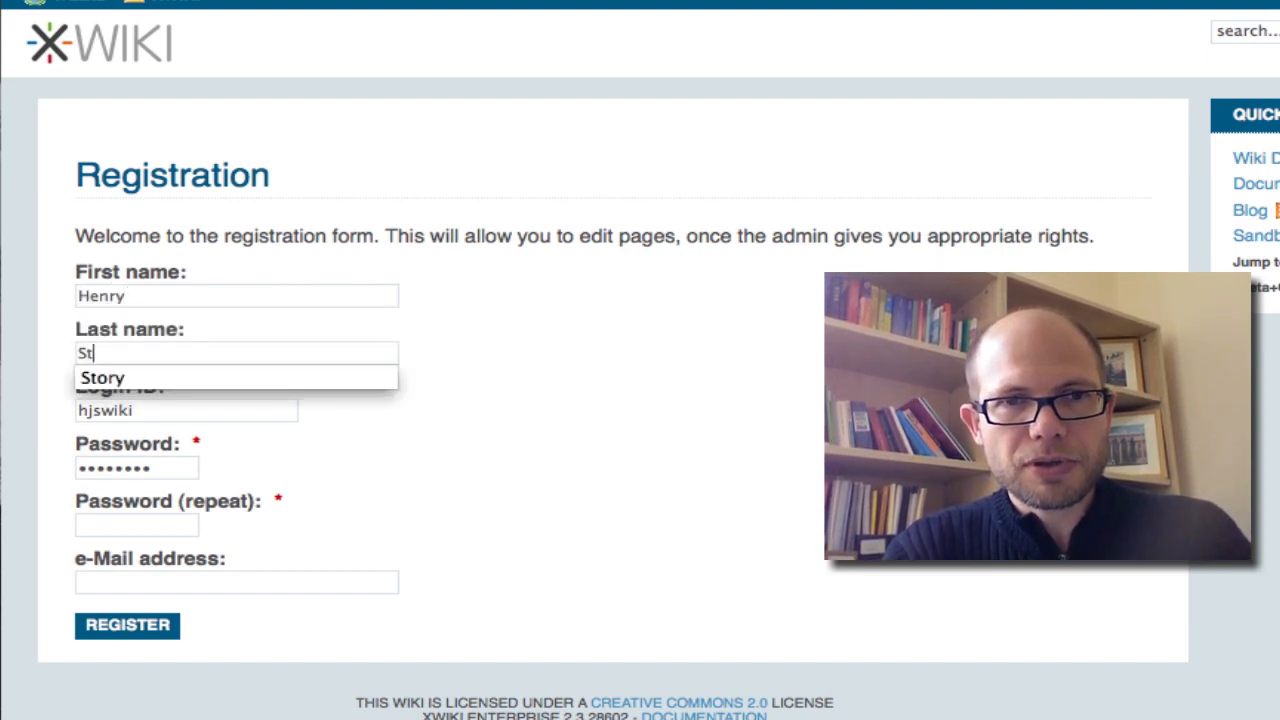
Step: Enter the login ID, matching passwords and the suggested henry e-mail address
left_click(100, 376)
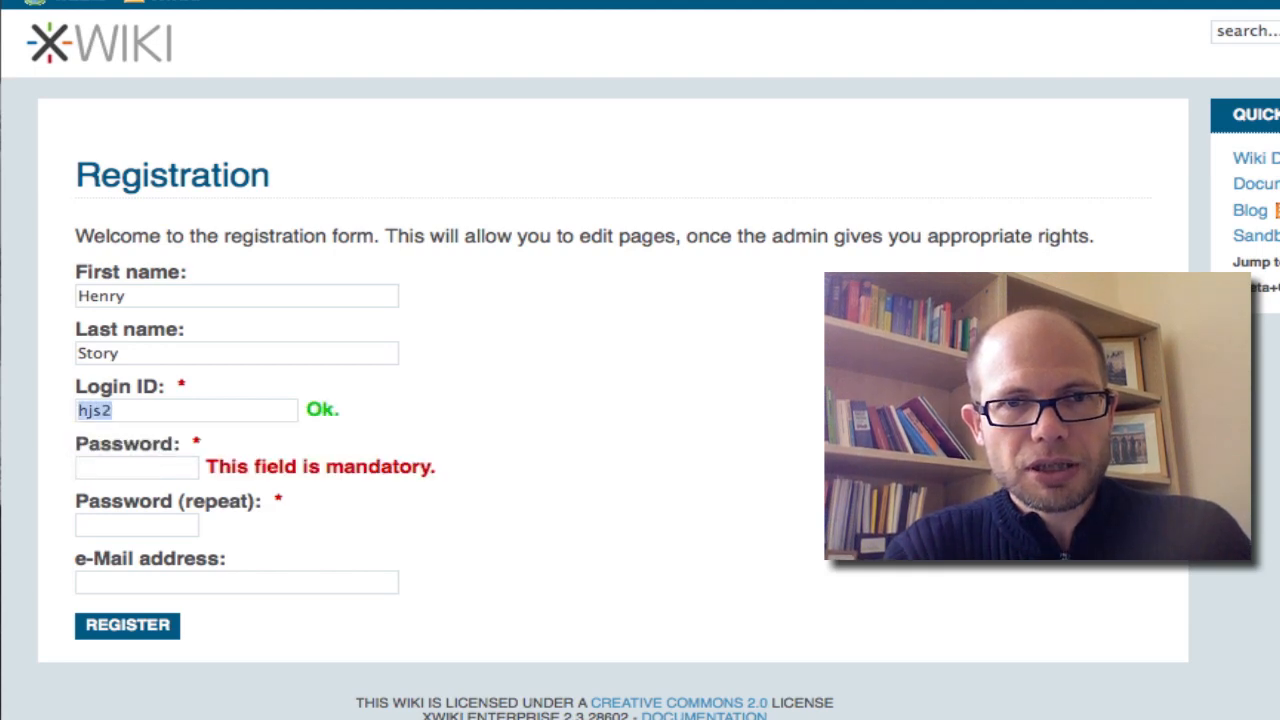
key("Backspace")
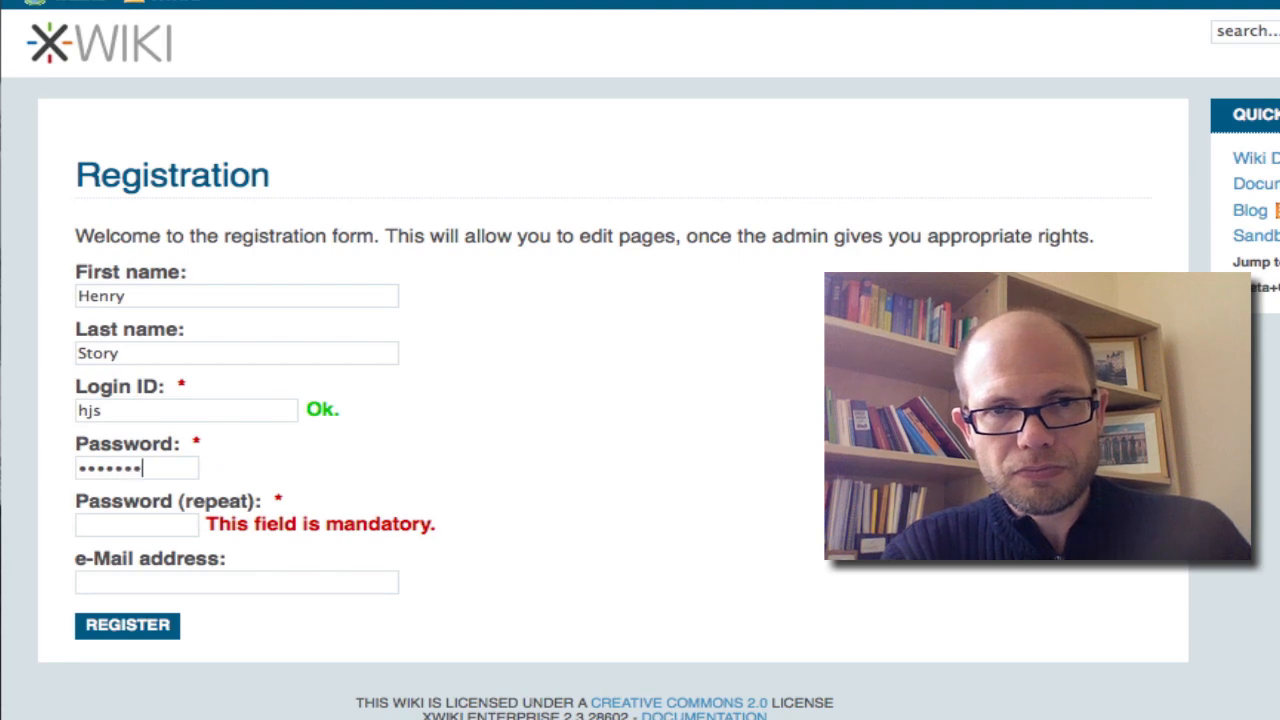
type("•••••")
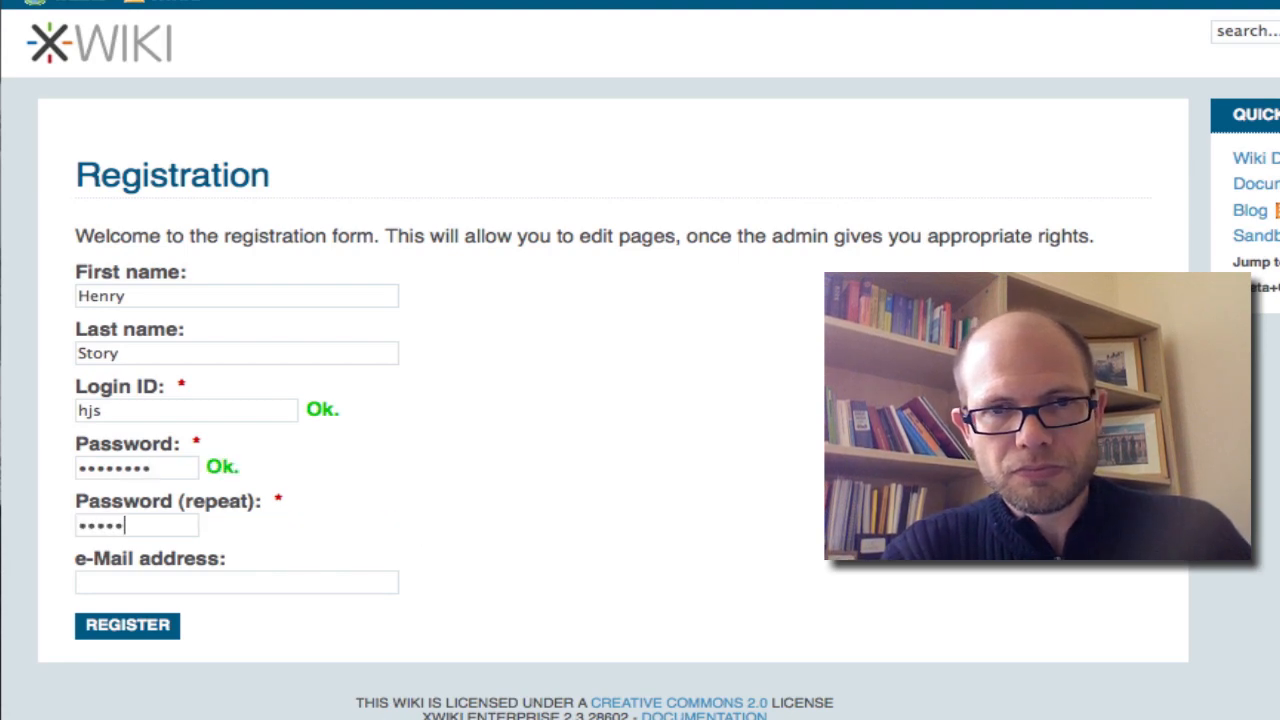
type("henry")
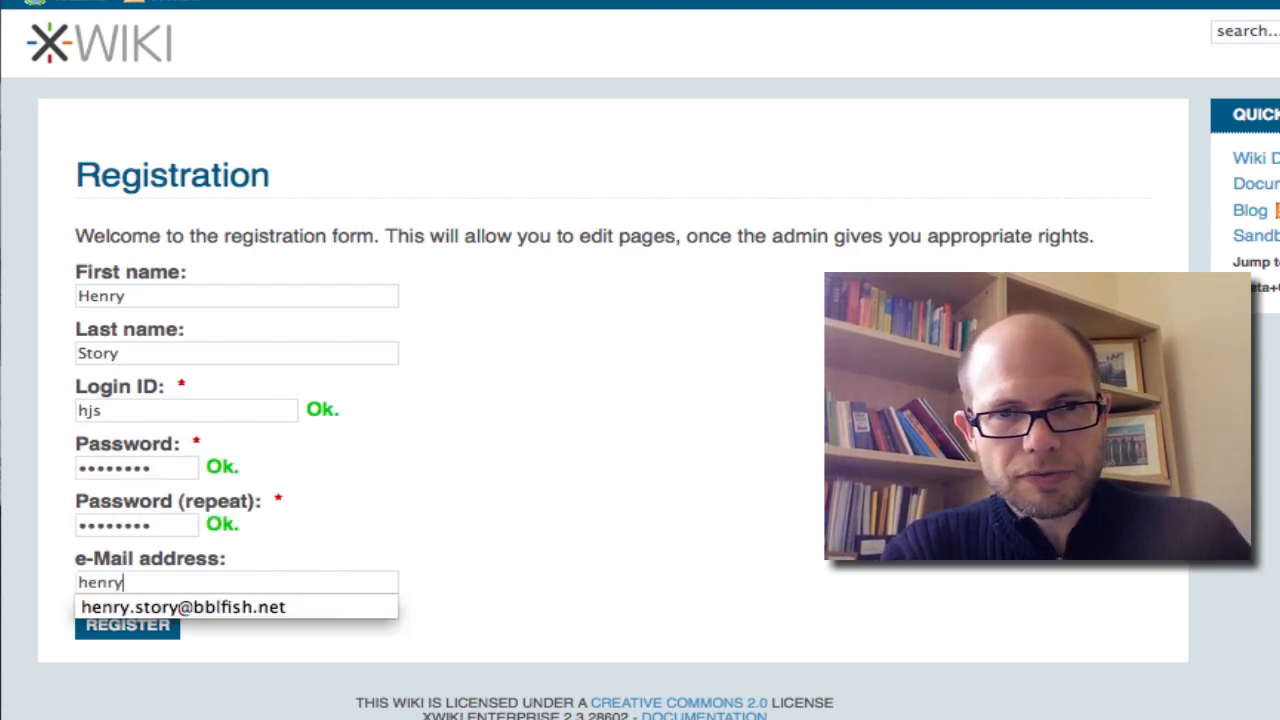
left_click(184, 606)
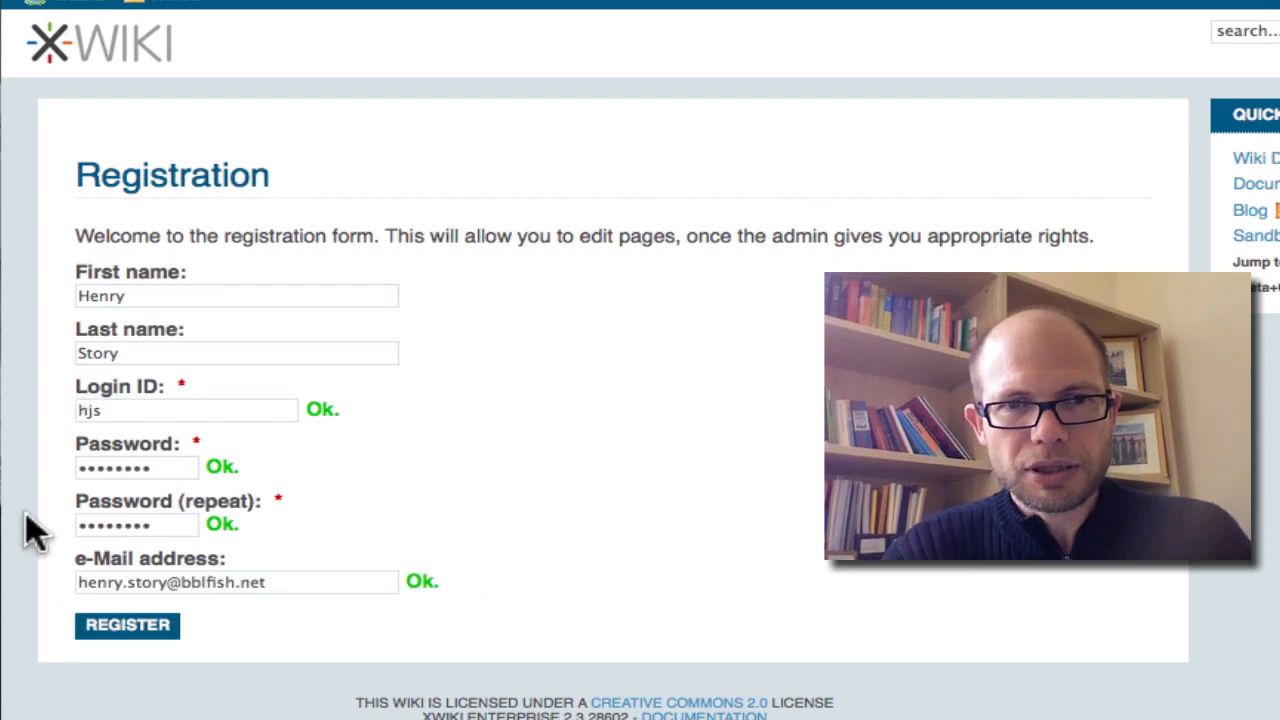
Step: Submit registration, hit 'User already exists' with HenryStory, re-enter password and resubmit
left_click(128, 624)
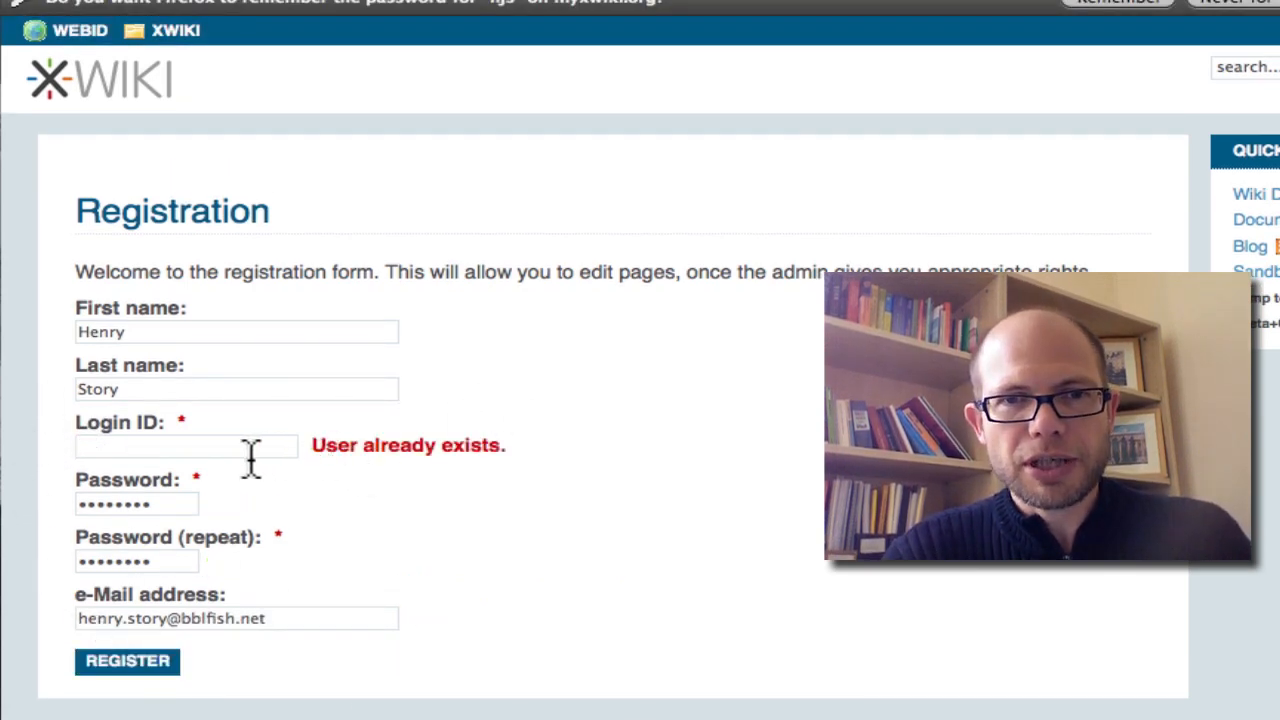
type("HenryStory")
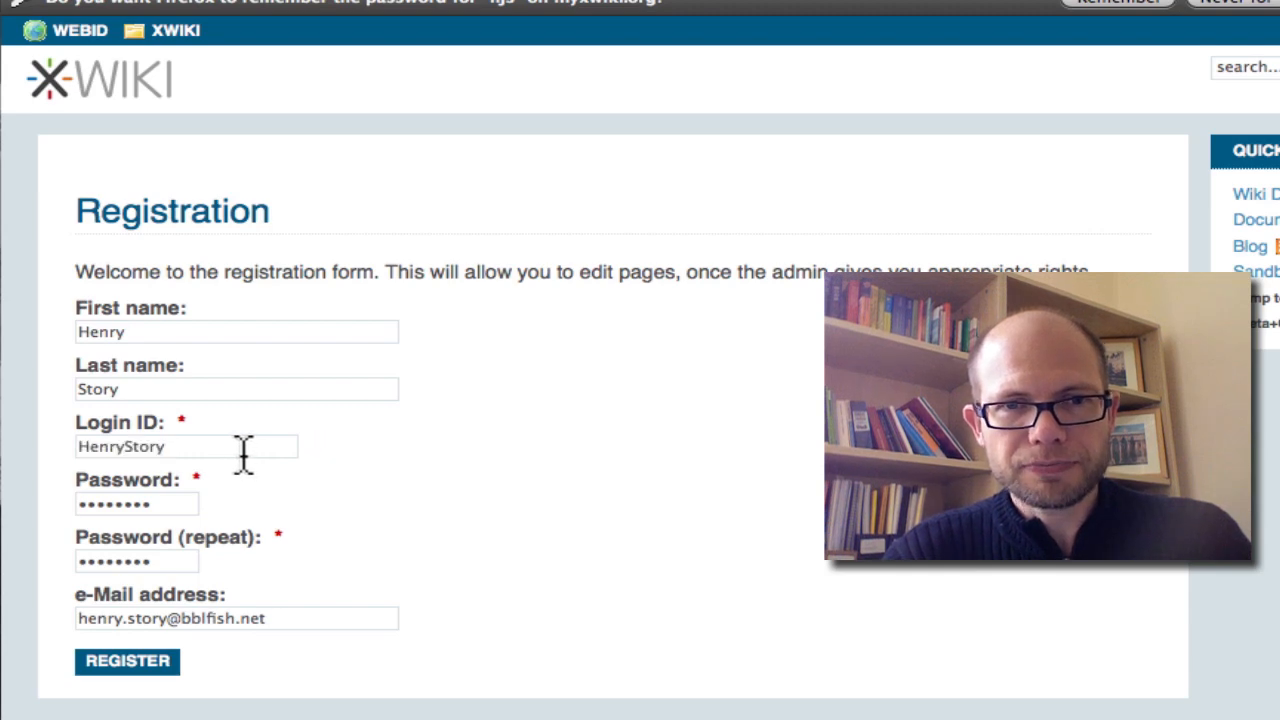
left_click(128, 660)
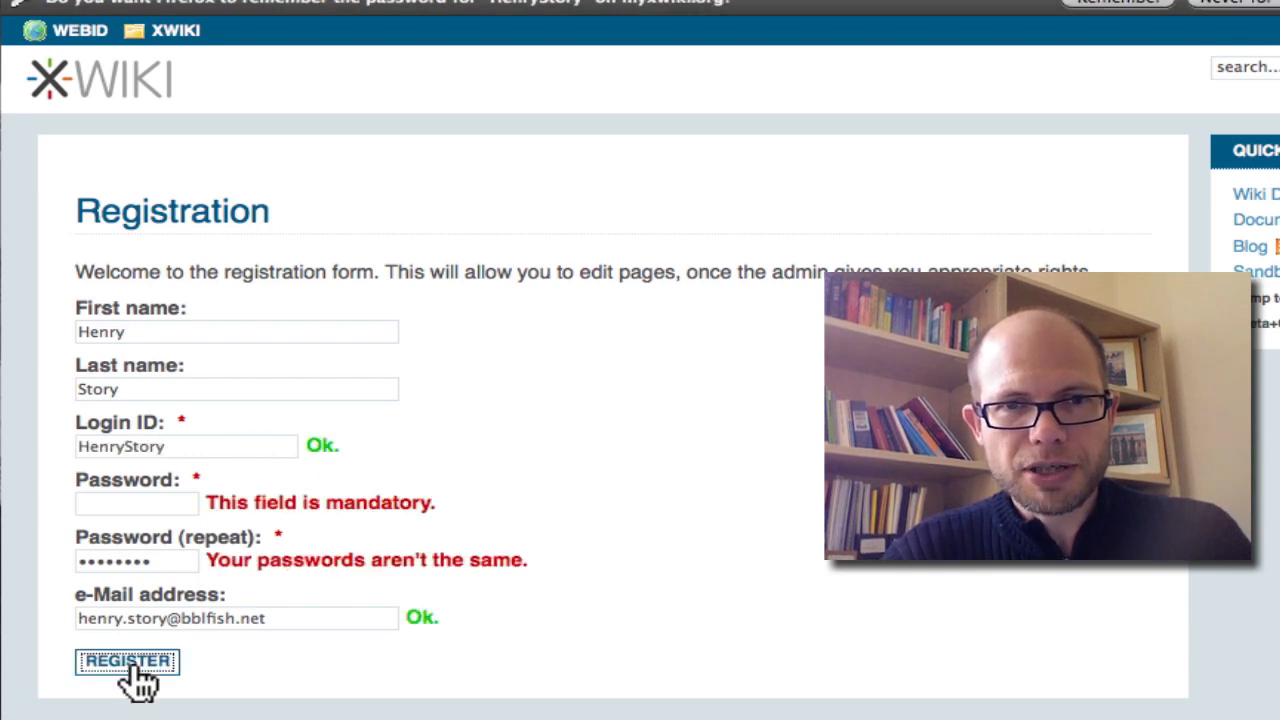
left_click(136, 504)
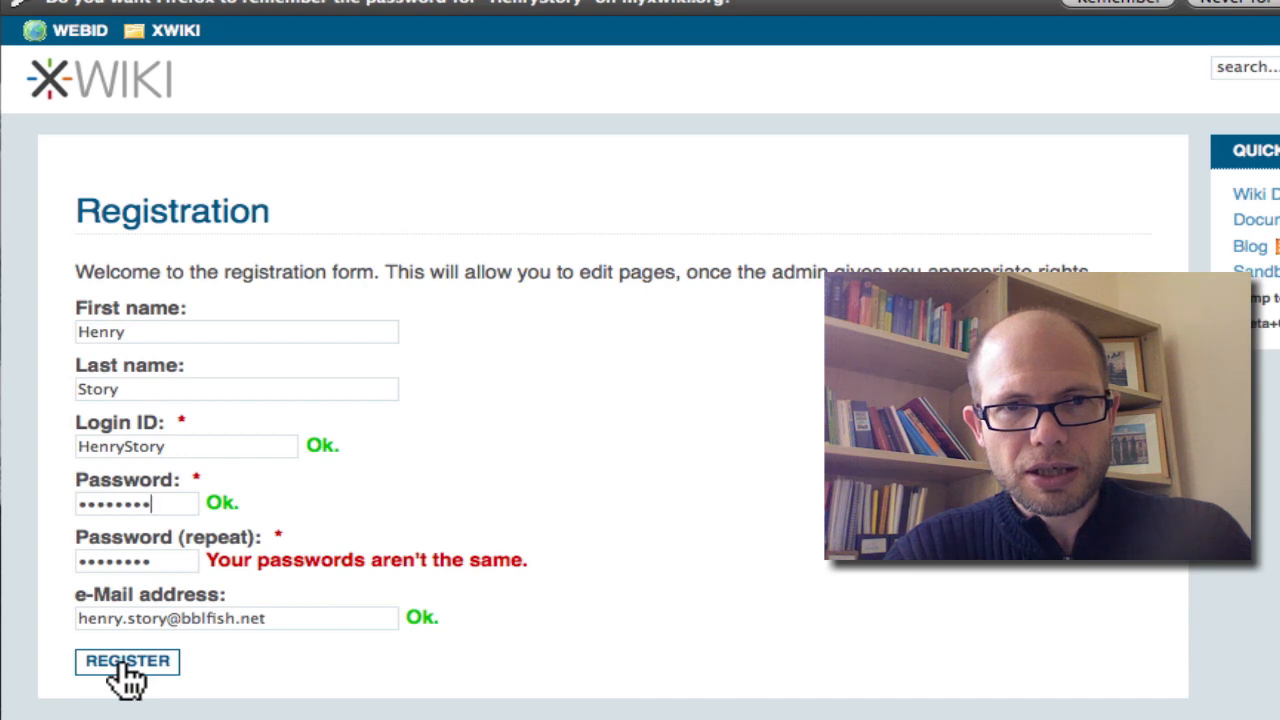
left_click(126, 660)
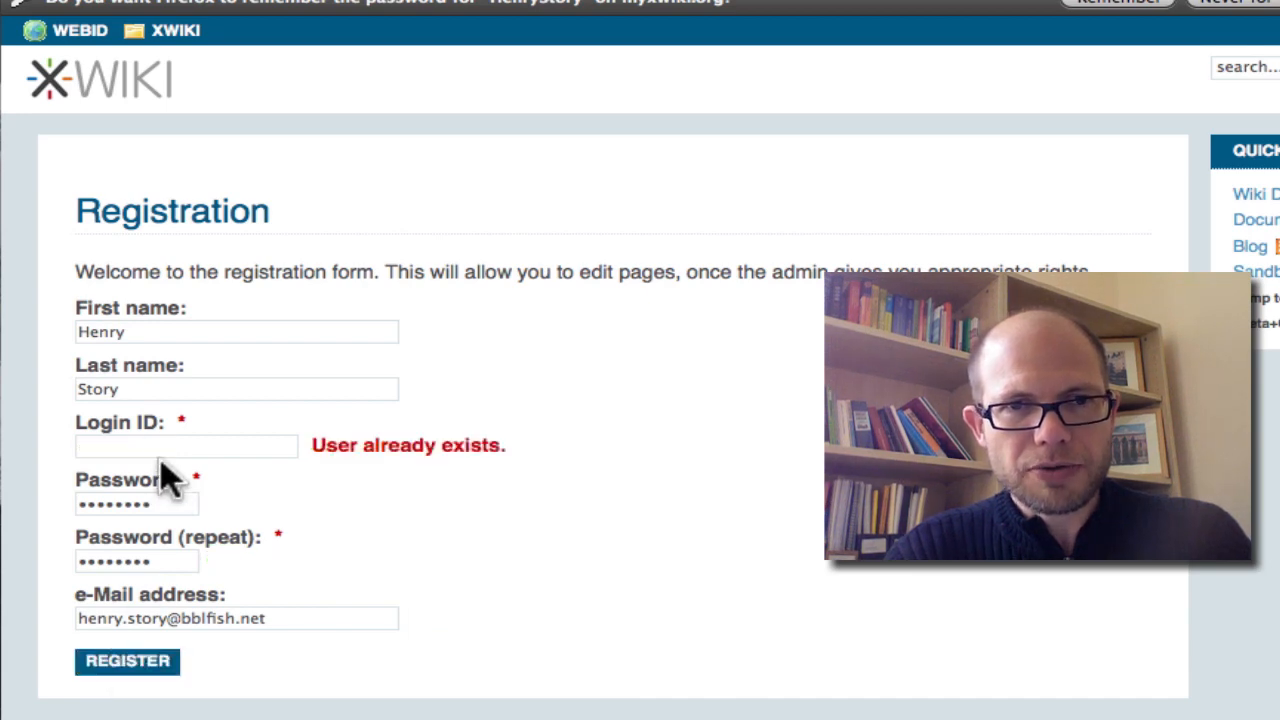
type("HenryStory")
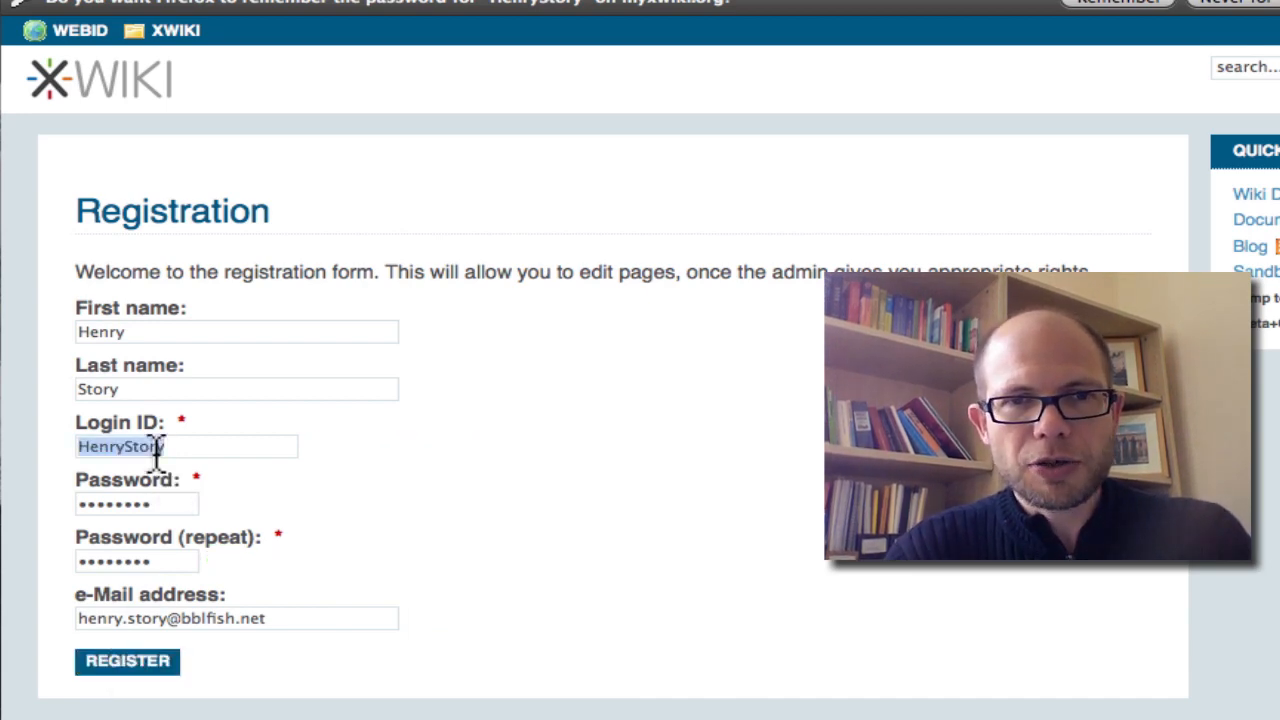
type("hjs3")
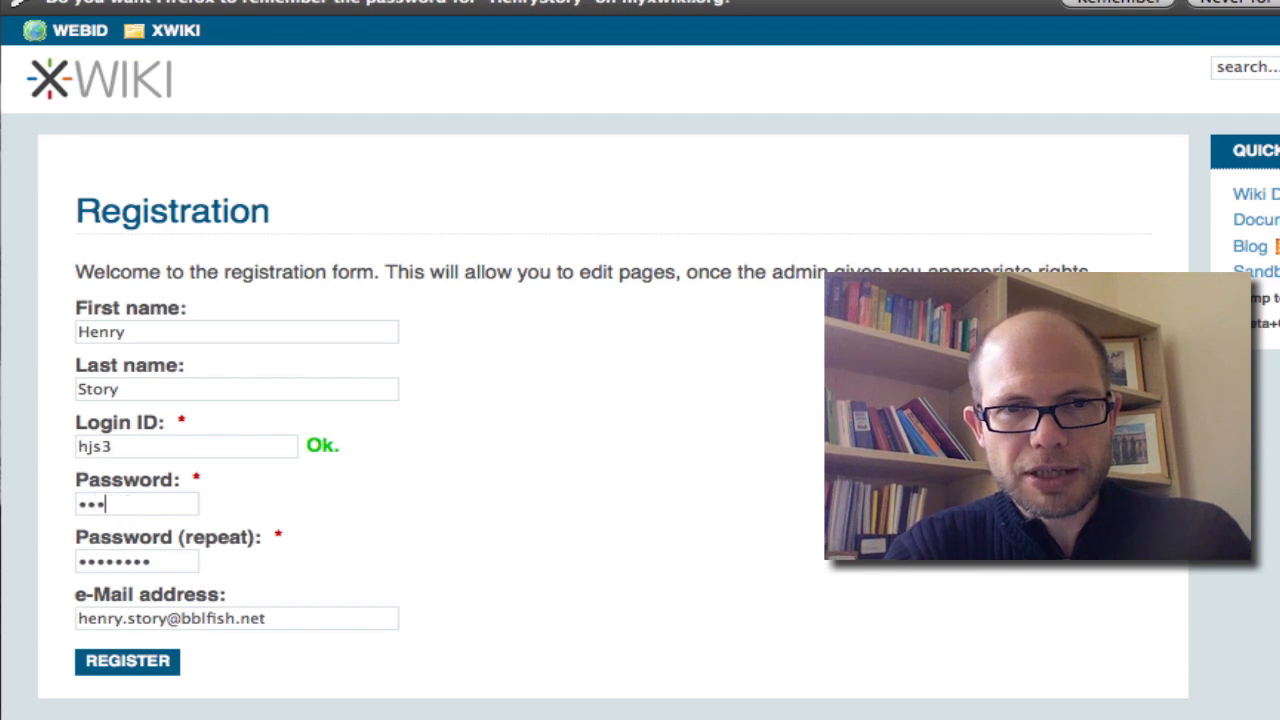
type("••••")
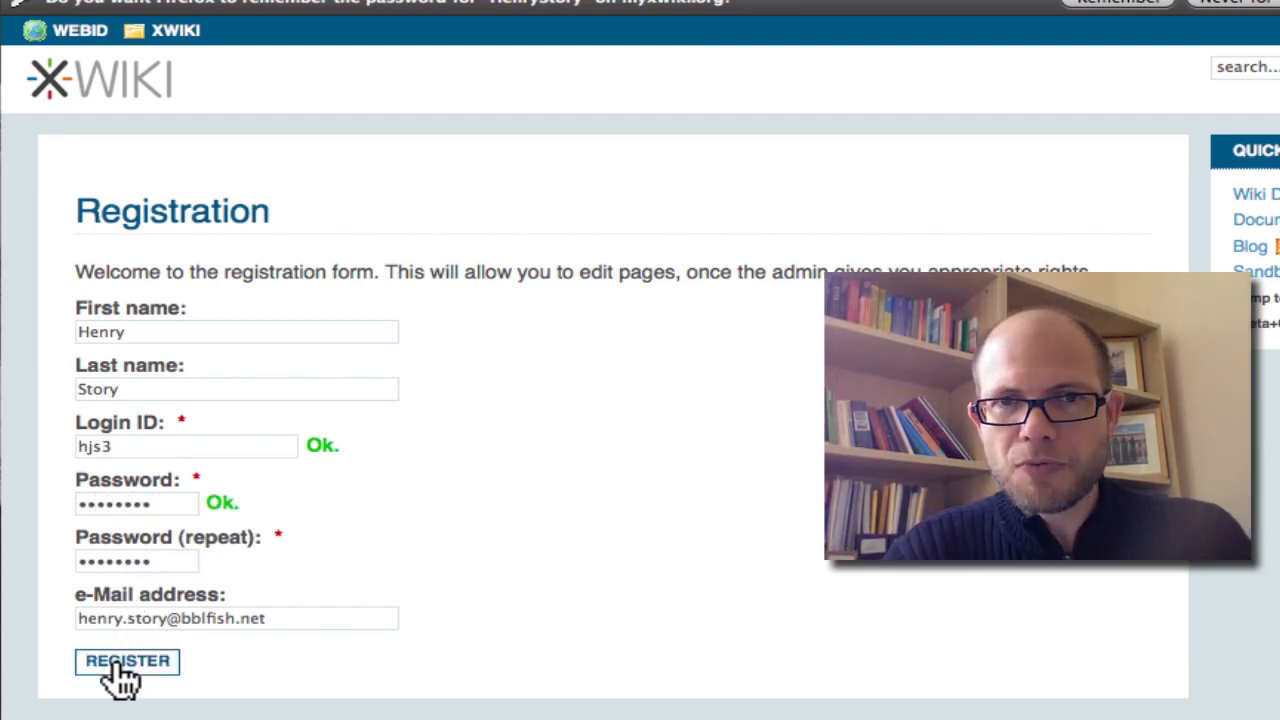
left_click(126, 660)
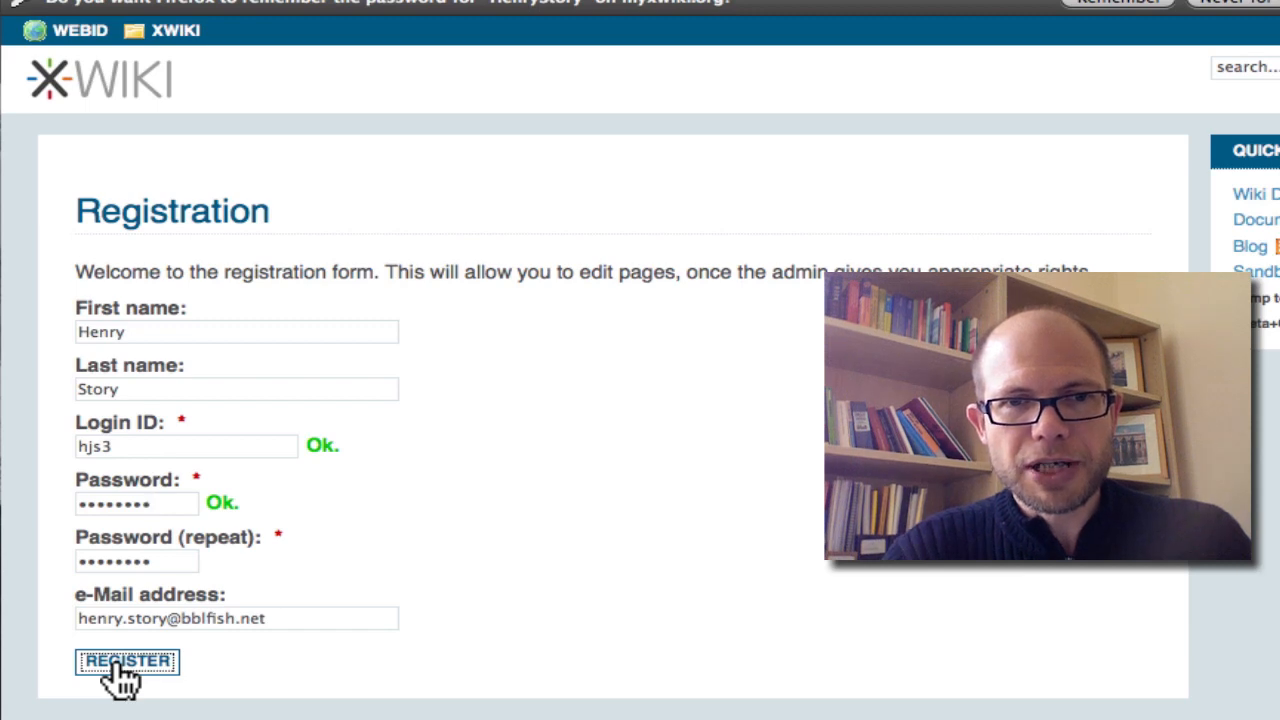
left_click(126, 660)
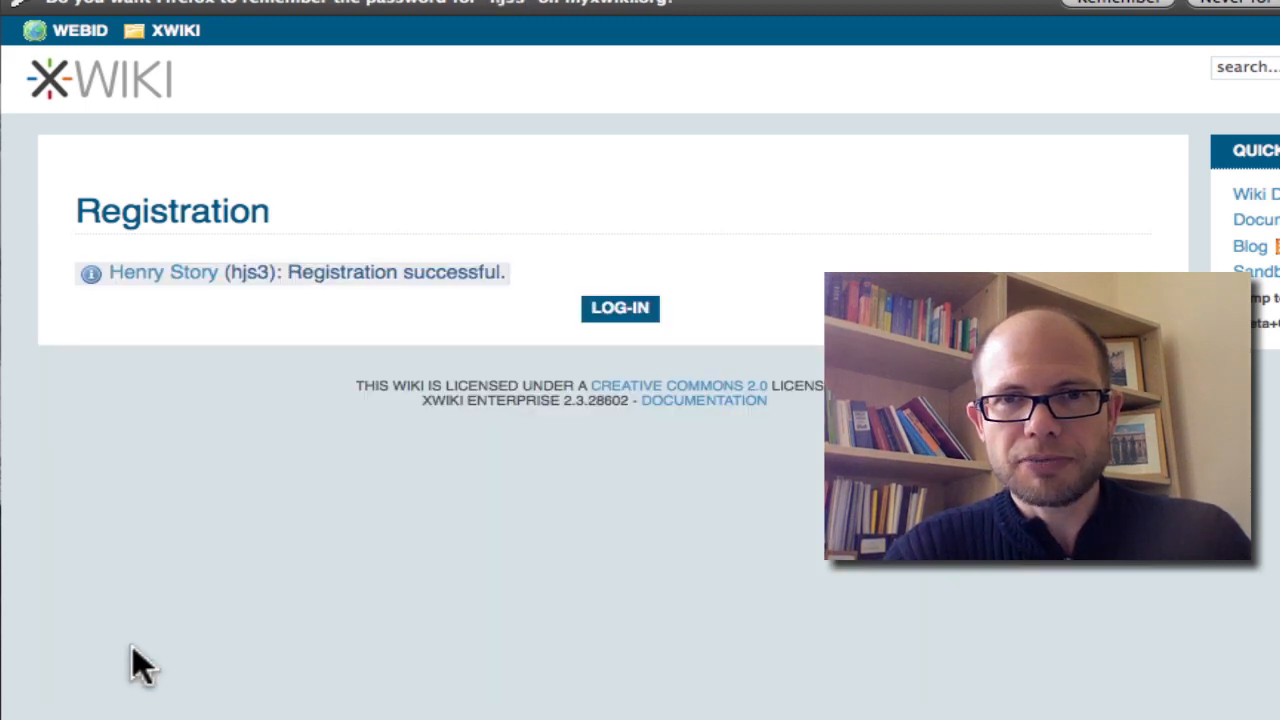
mouse_move(650, 220)
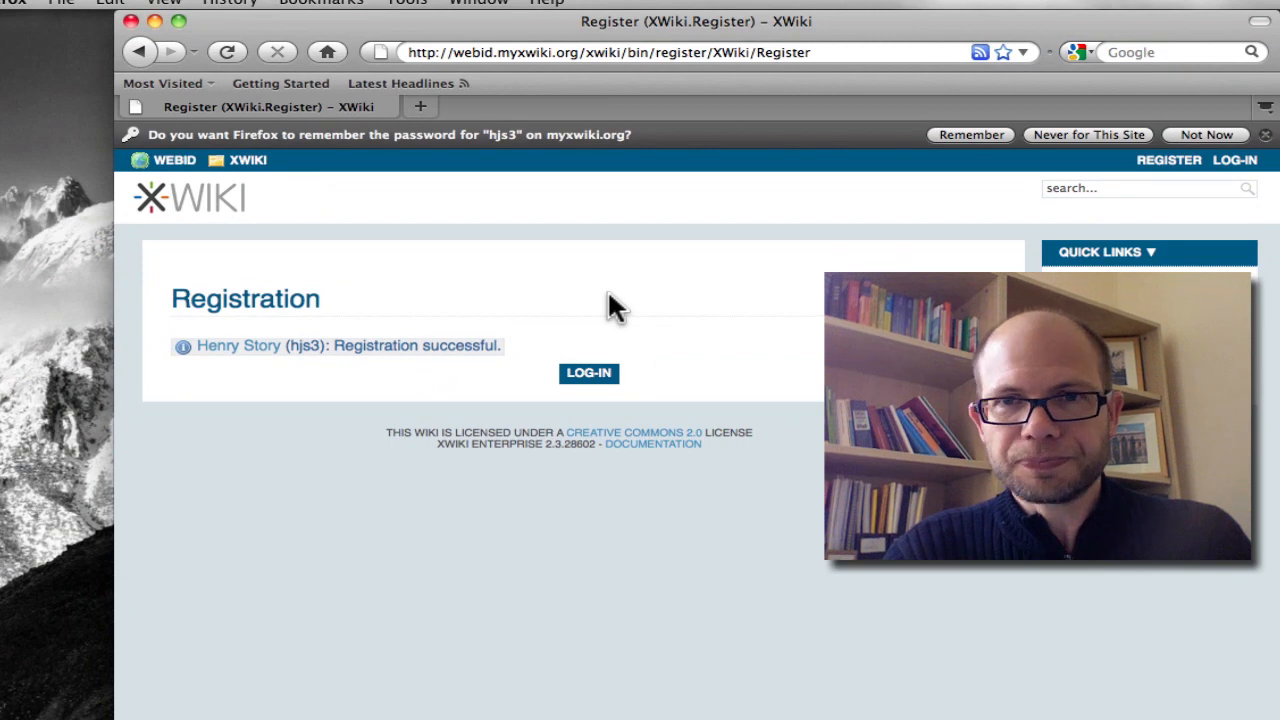
mouse_move(588, 374)
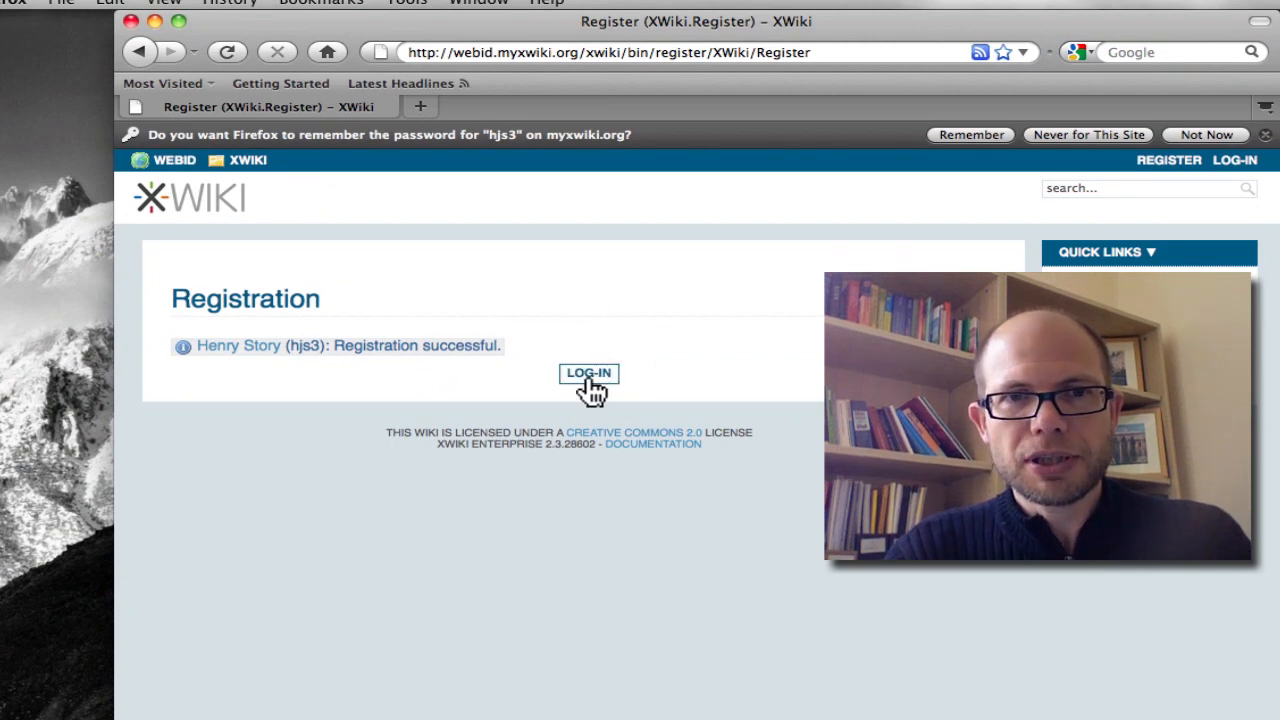
Step: Log in as the new account, let the browser remember the password, and show the user menu
left_click(588, 372)
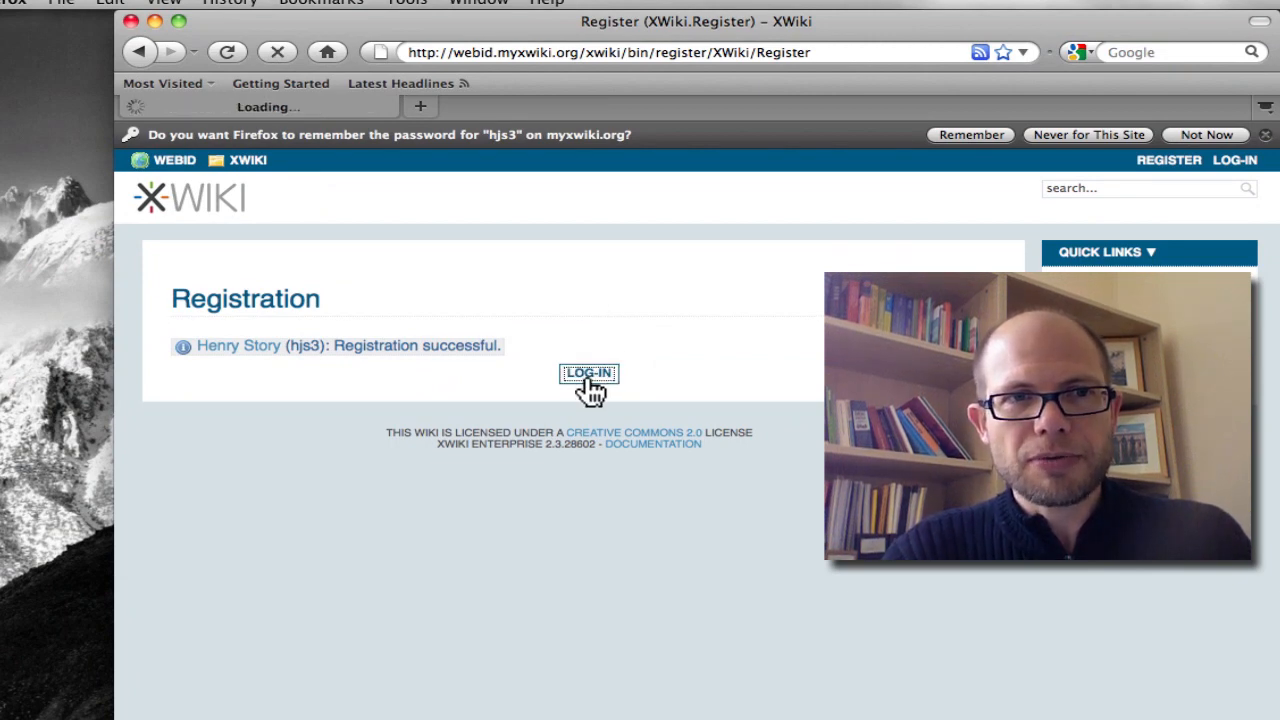
left_click(588, 372)
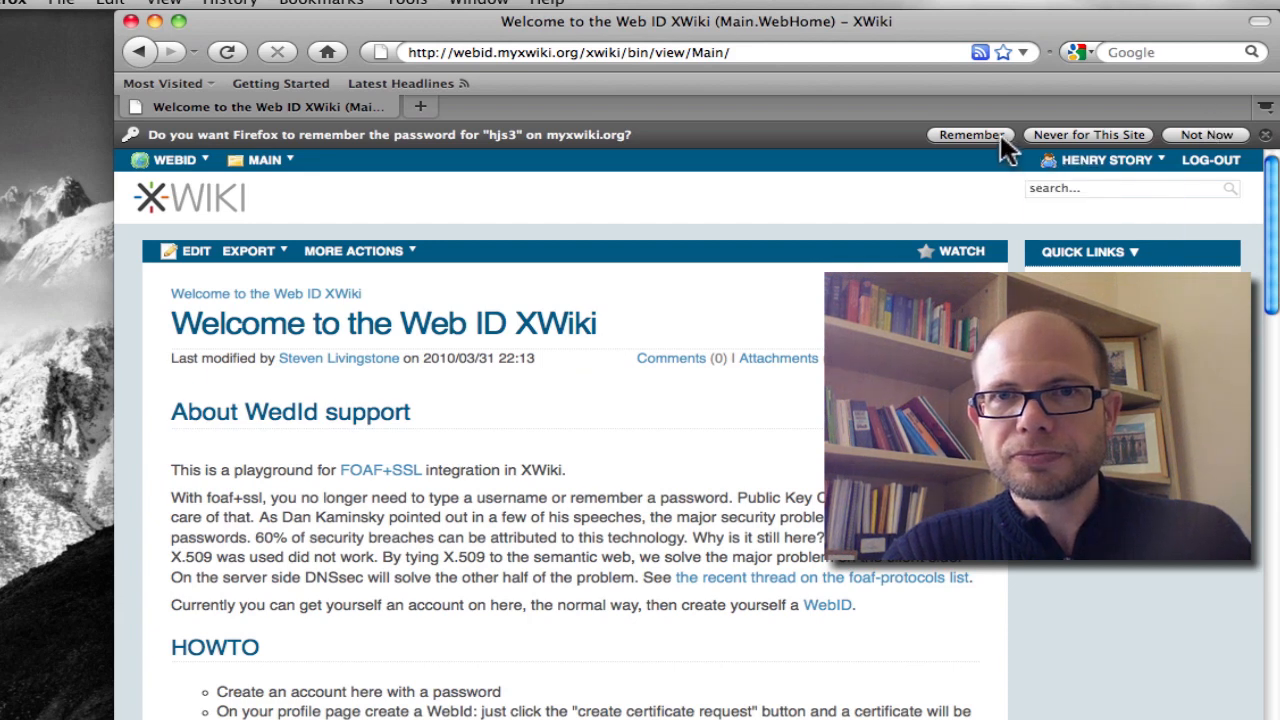
left_click(1204, 134)
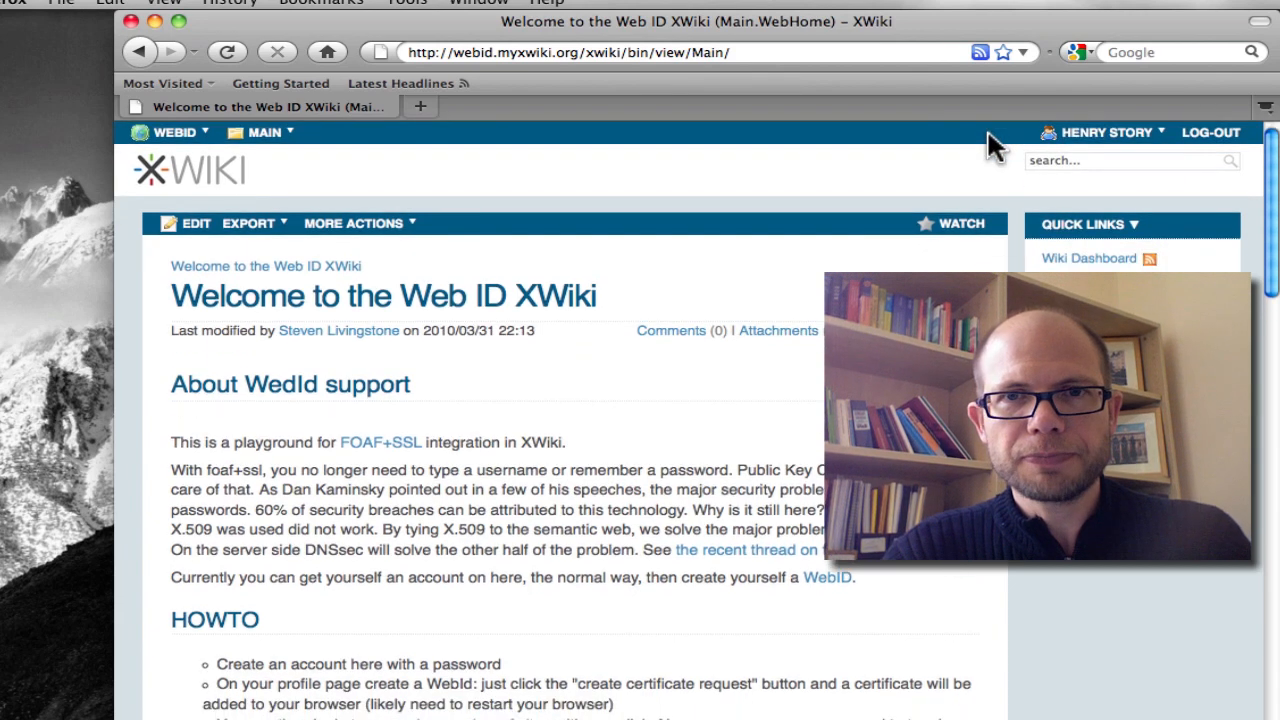
left_click(1104, 132)
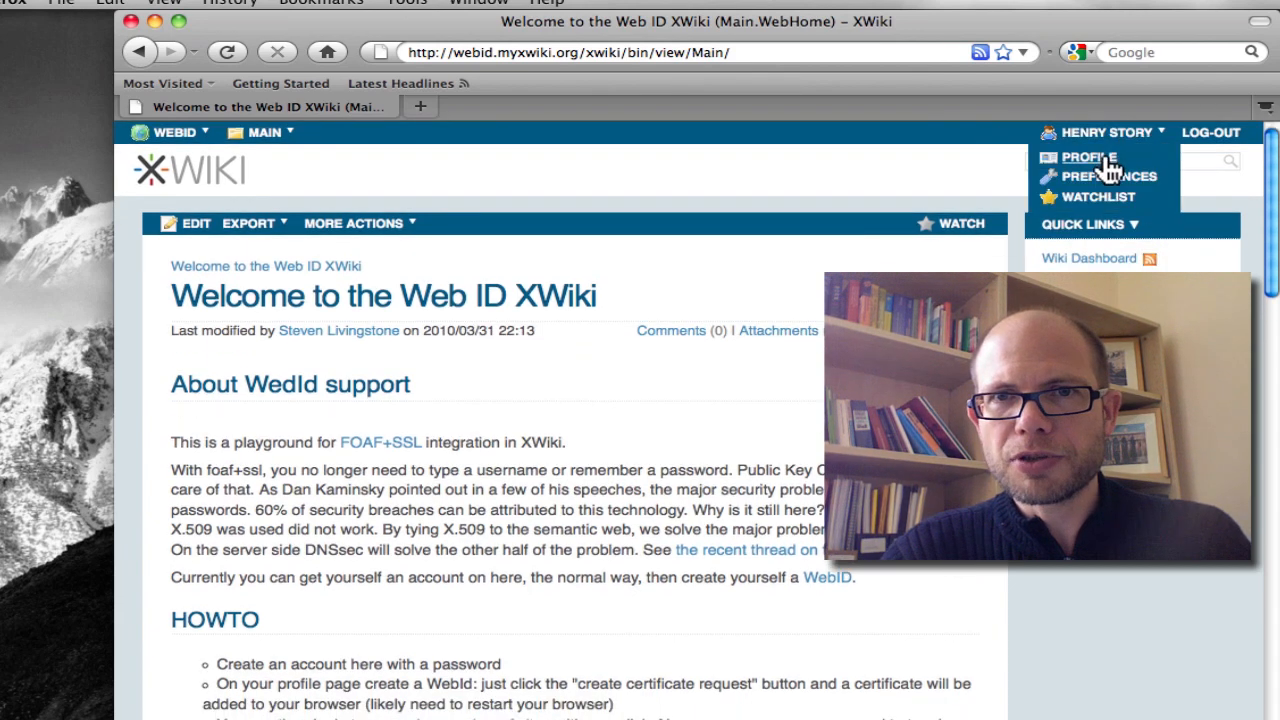
Step: Open the hjs3 profile page and bring its Web Id certificate request section into view
left_click(1082, 156)
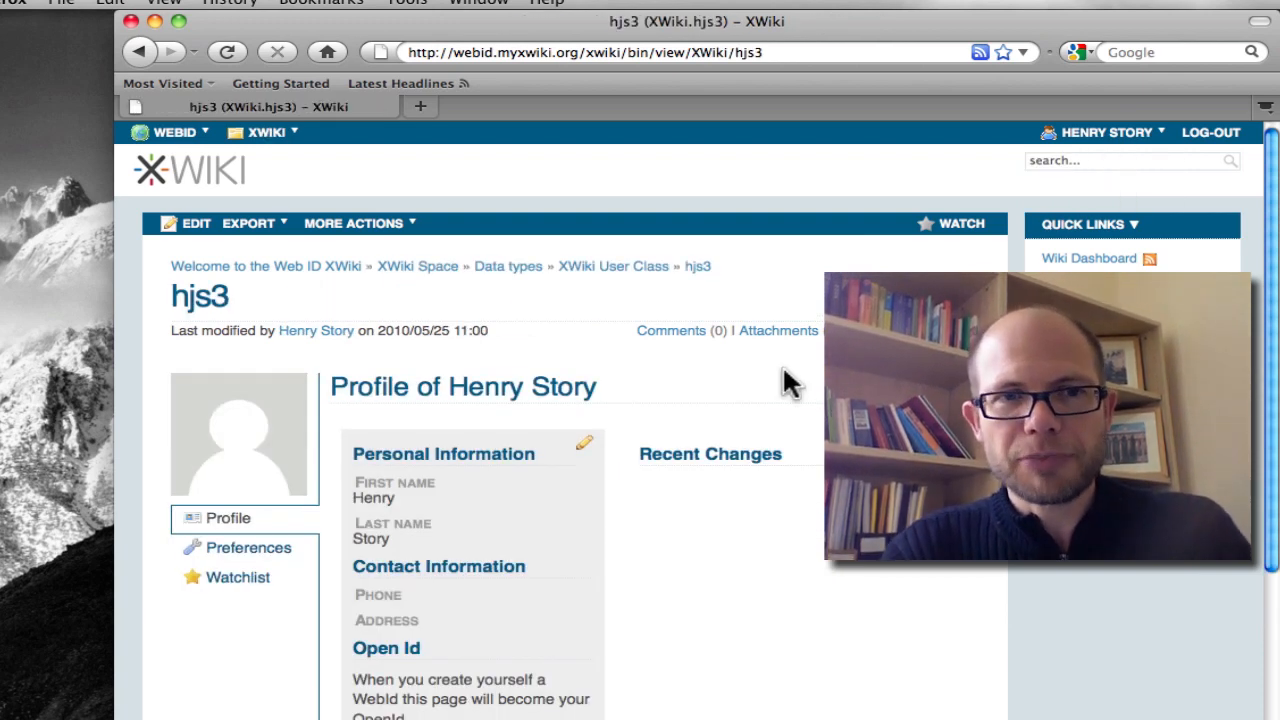
scroll("down", 3)
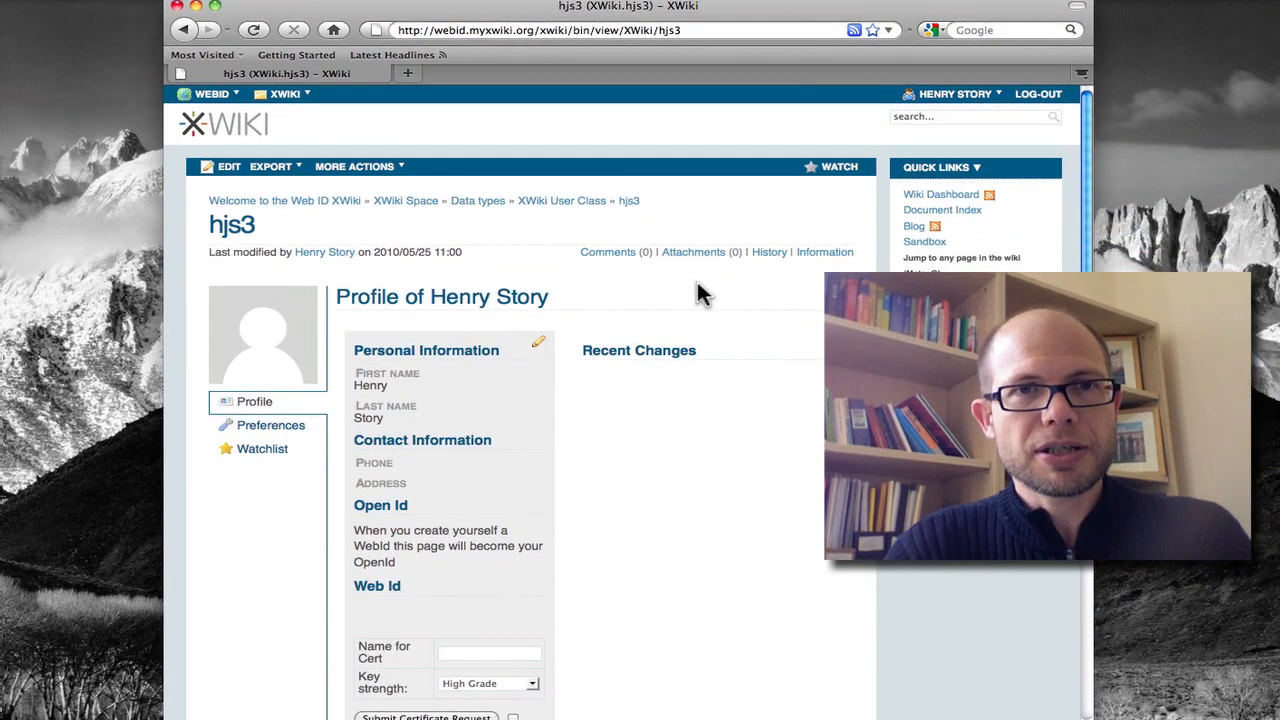
mouse_move(764, 348)
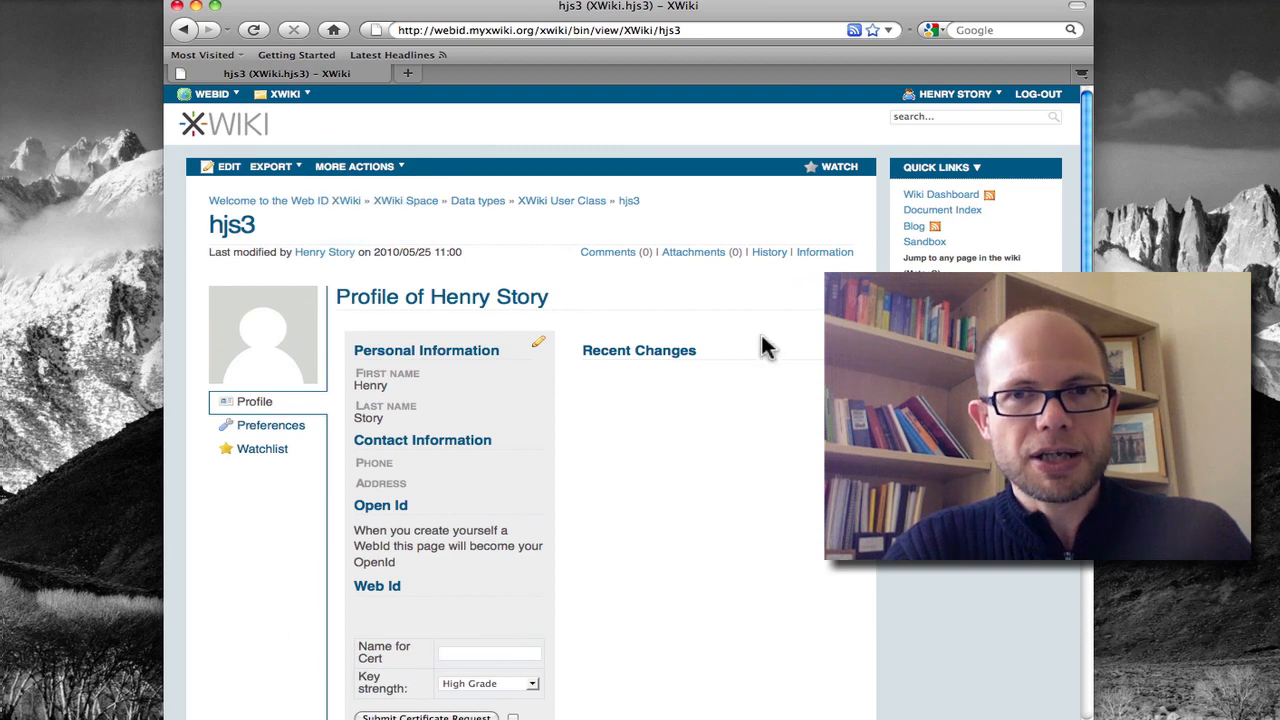
scroll("down", 3)
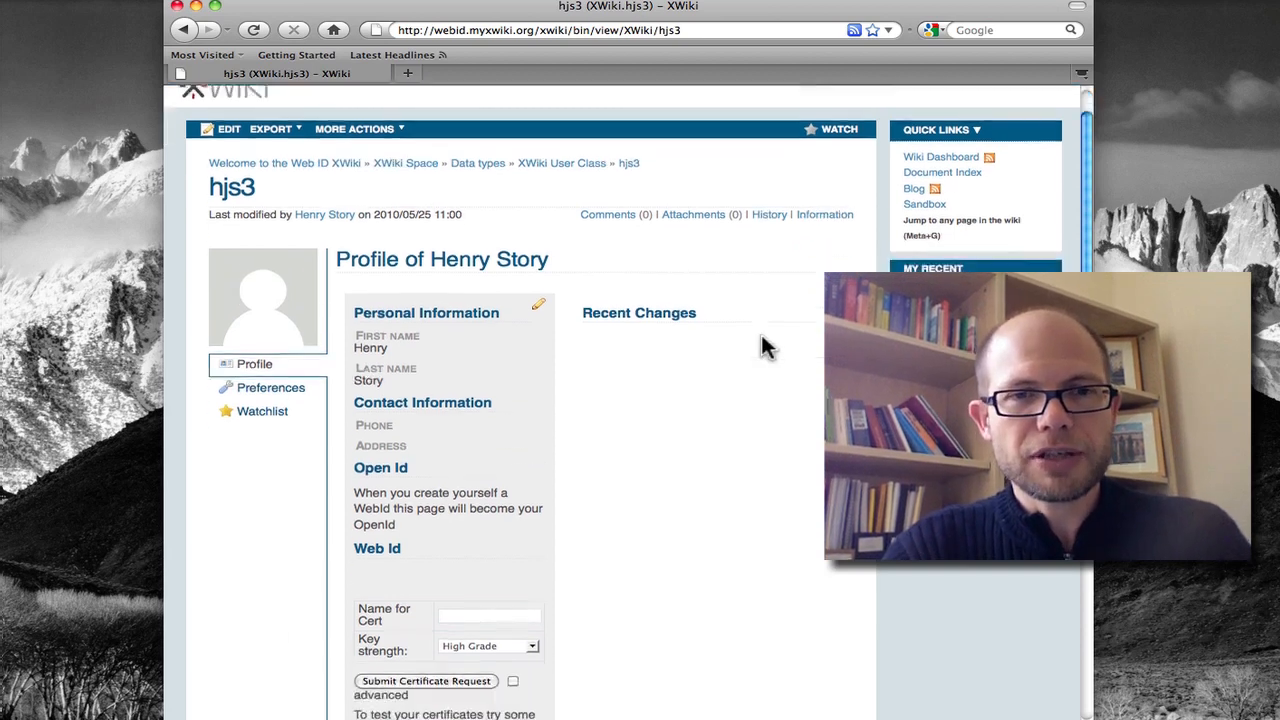
scroll("down", 3)
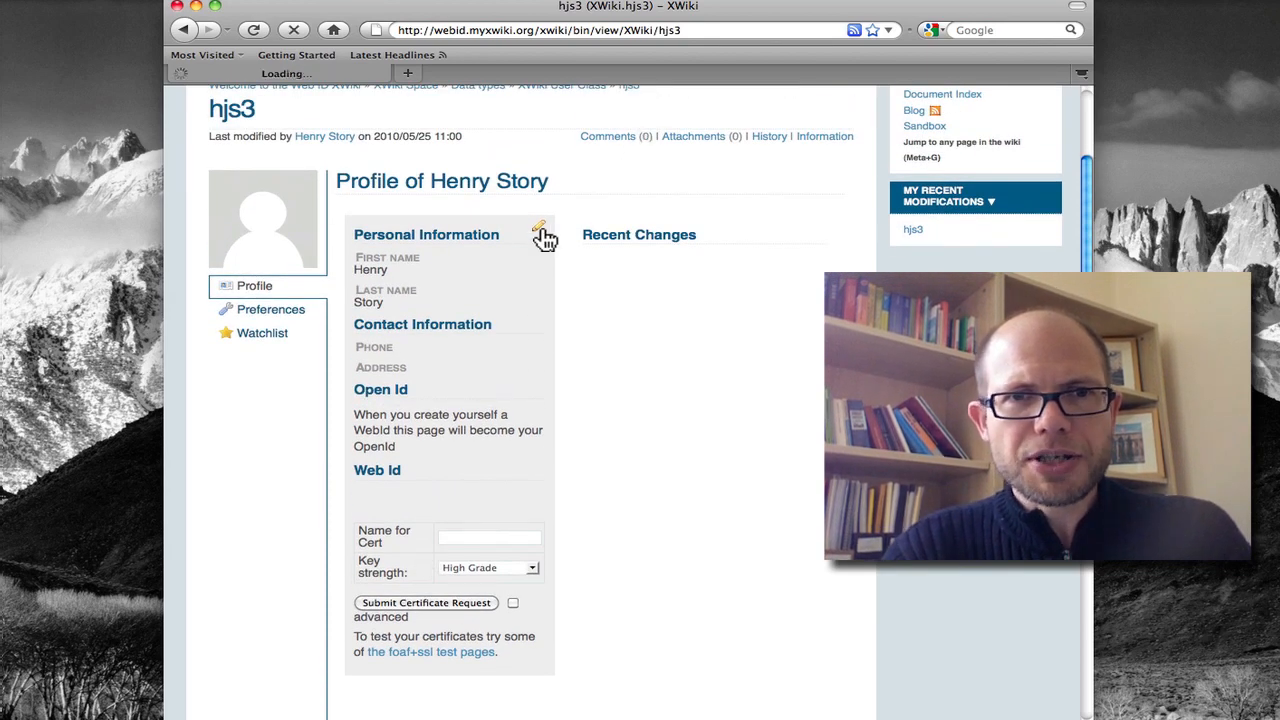
left_click(540, 228)
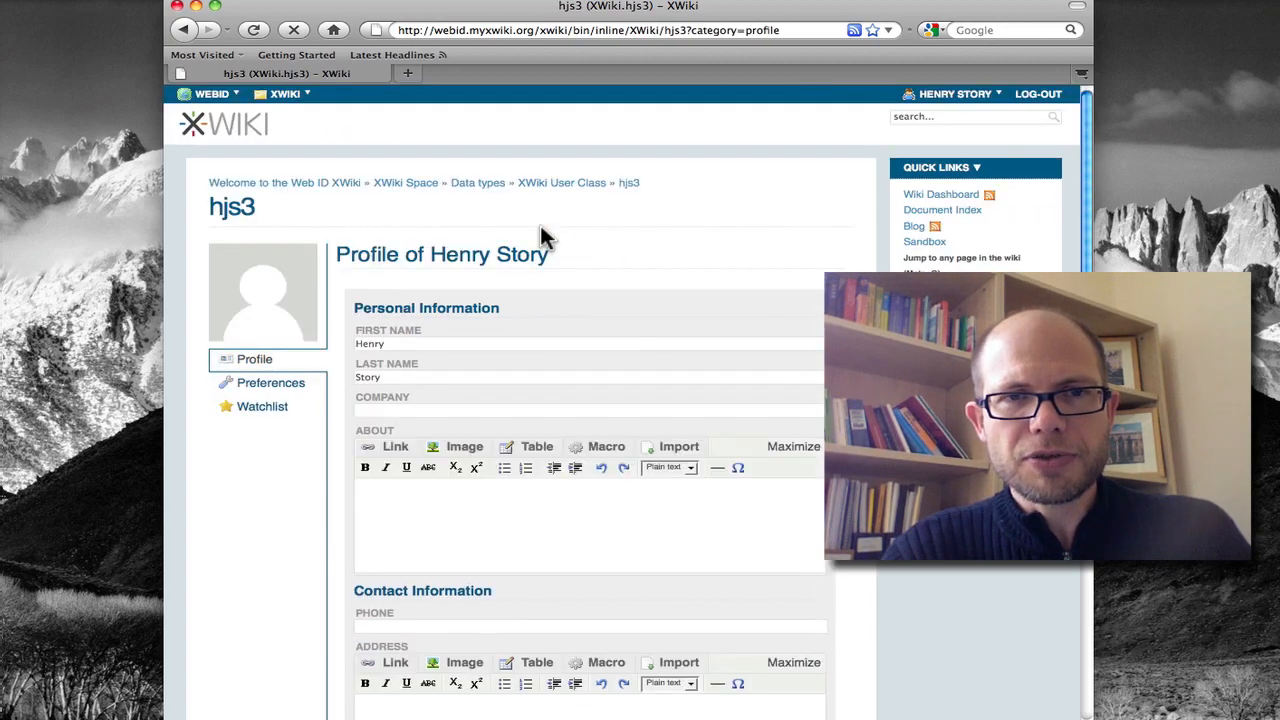
scroll("down", 3)
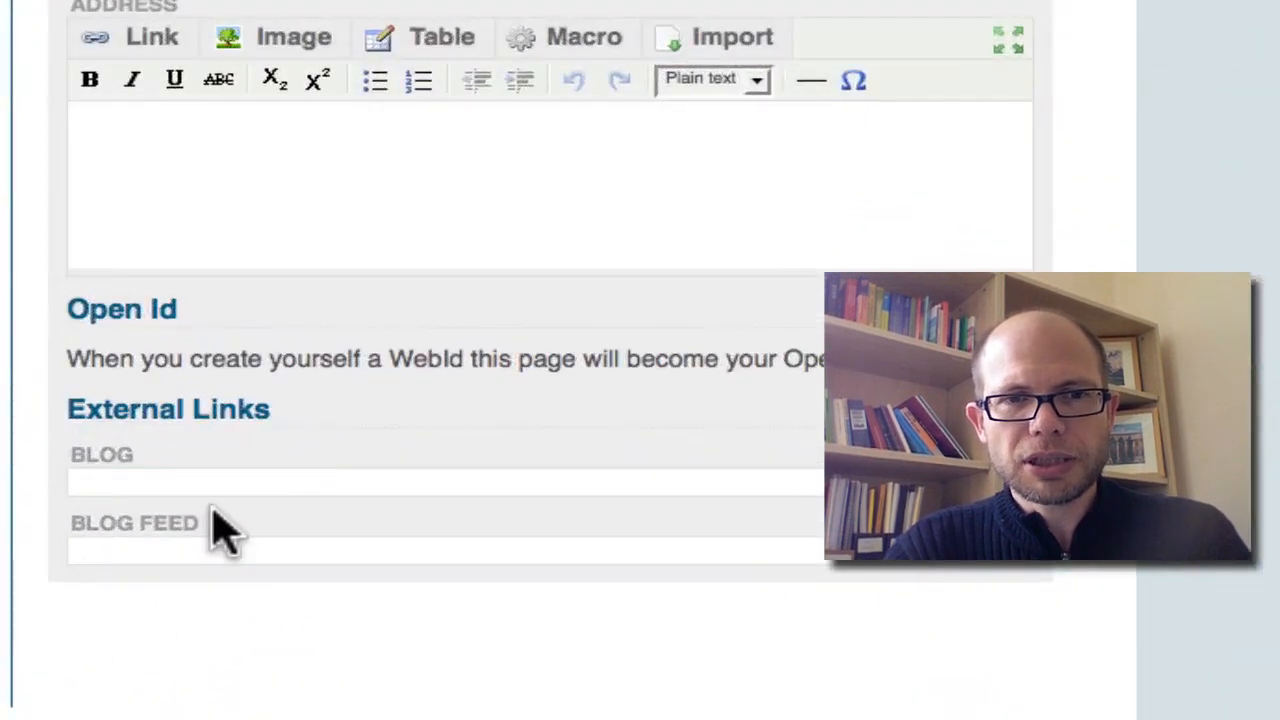
type("http://bblfish.net/")
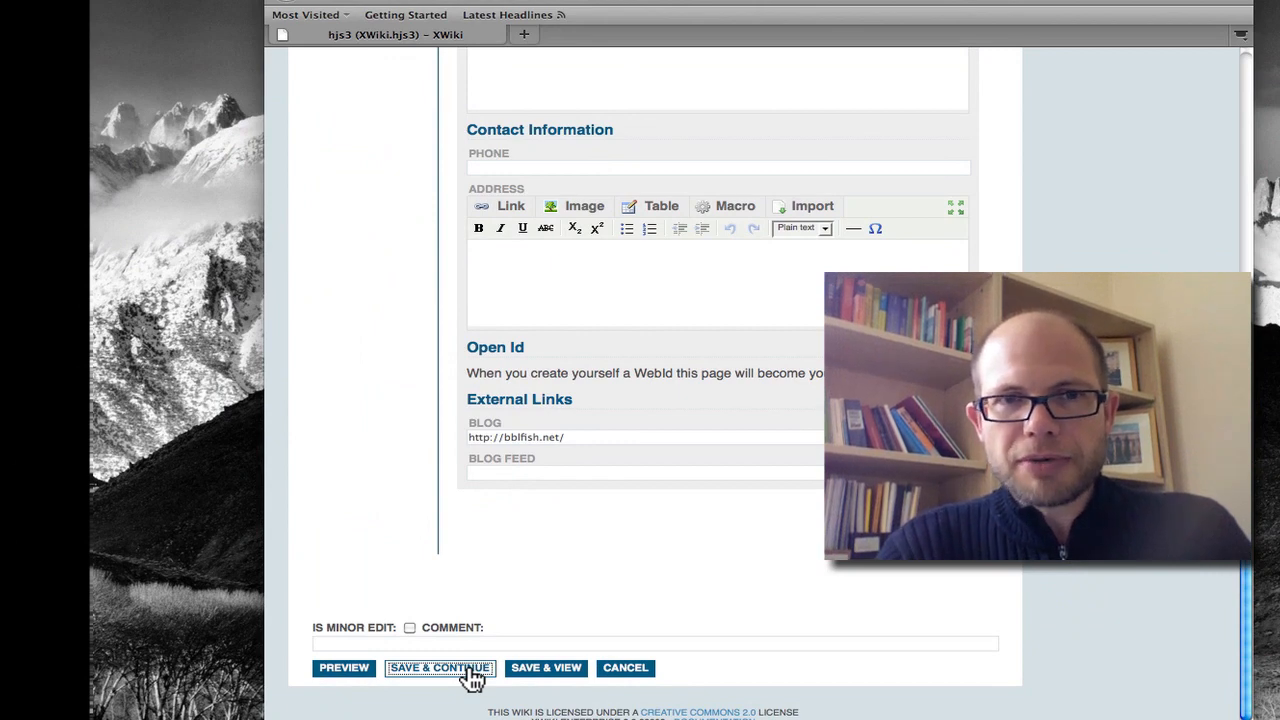
left_click(440, 668)
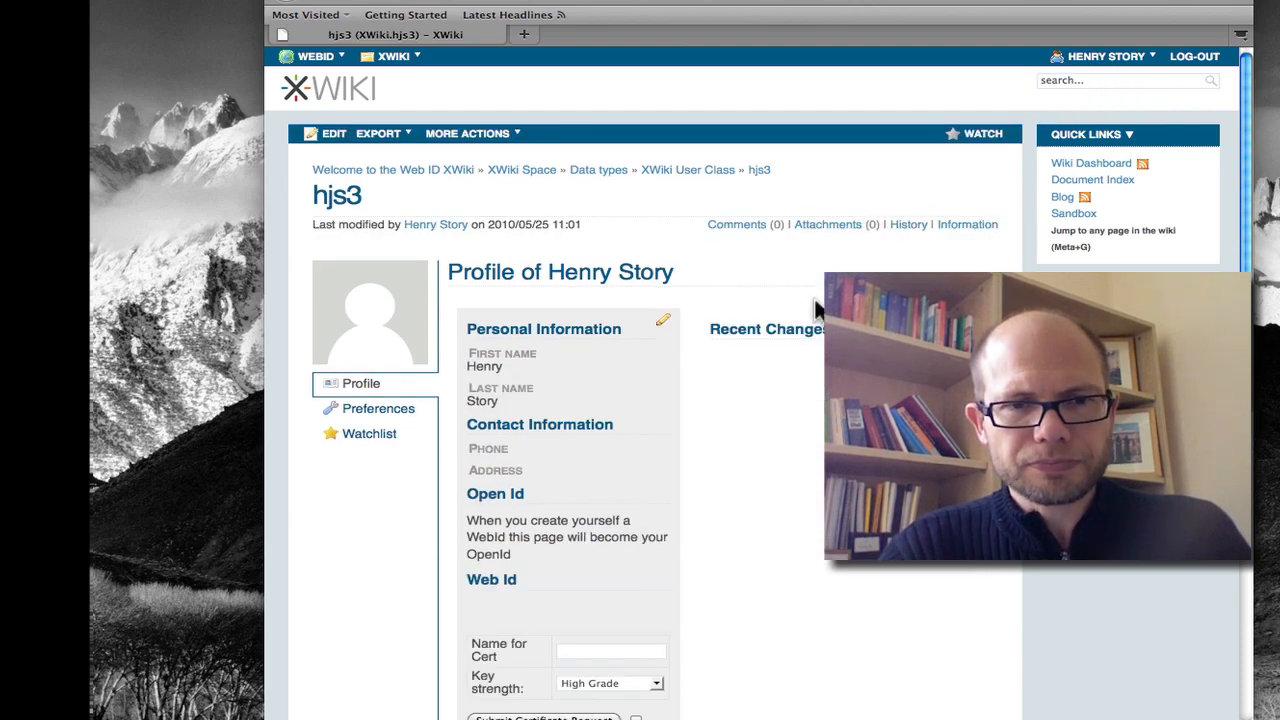
Step: Enter 'firefox hjs3' as the Name for Cert in the Web Id section
scroll("down", 3)
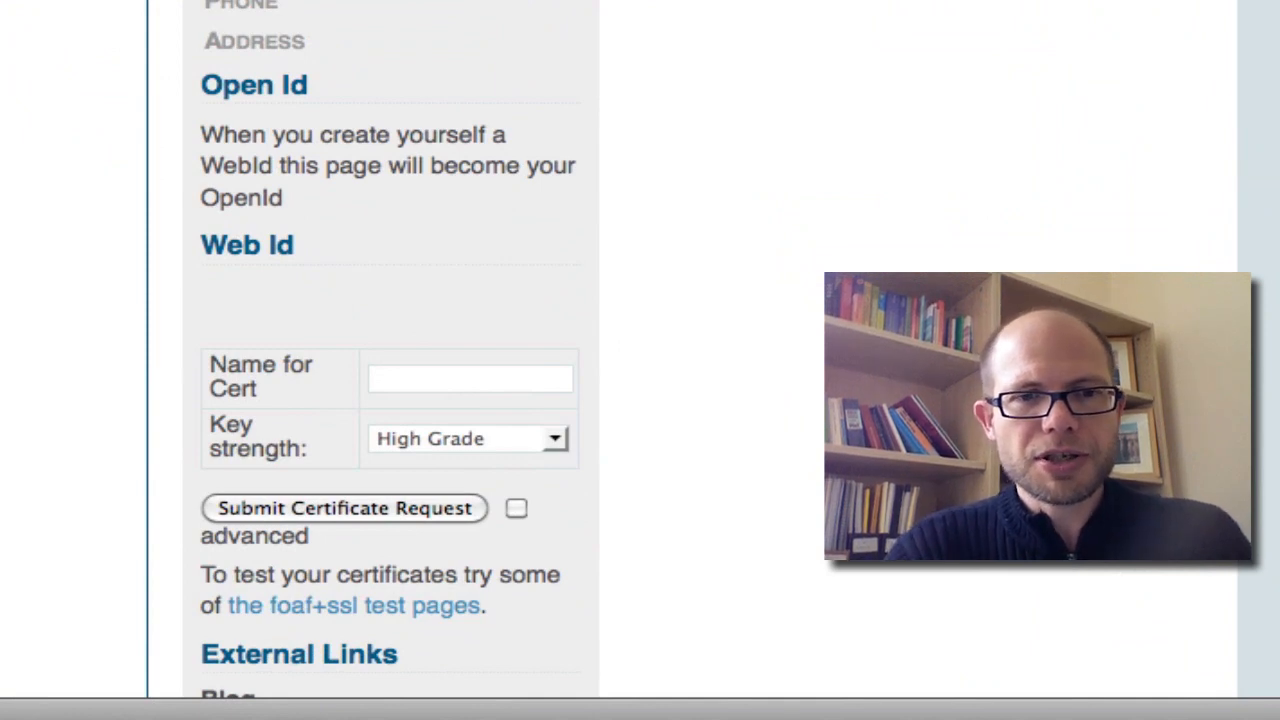
mouse_move(340, 524)
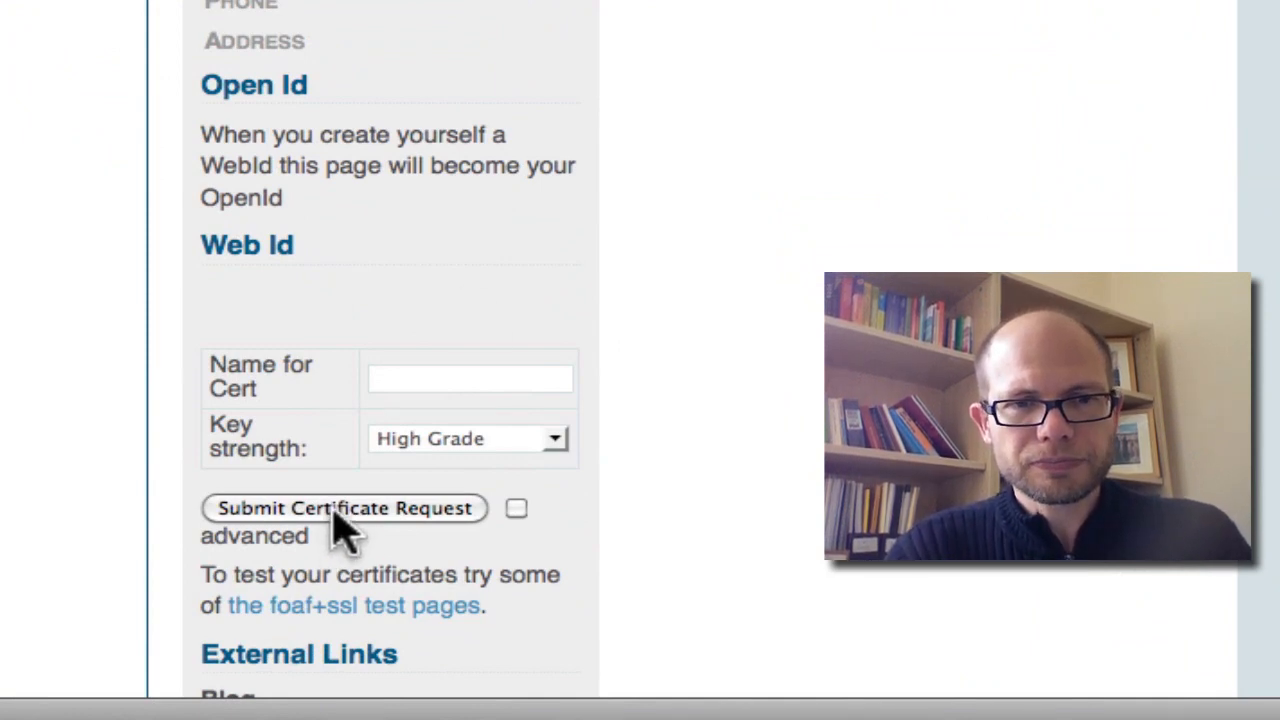
left_click(468, 378)
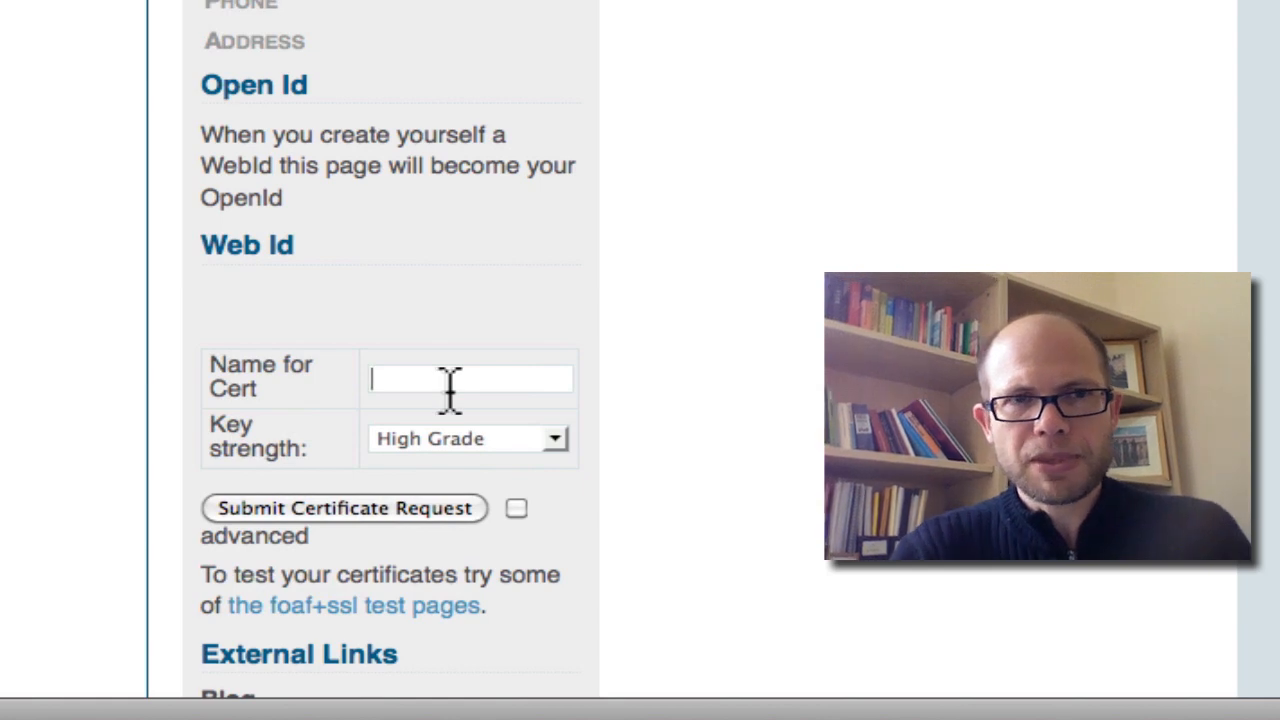
type("firefox hjs3")
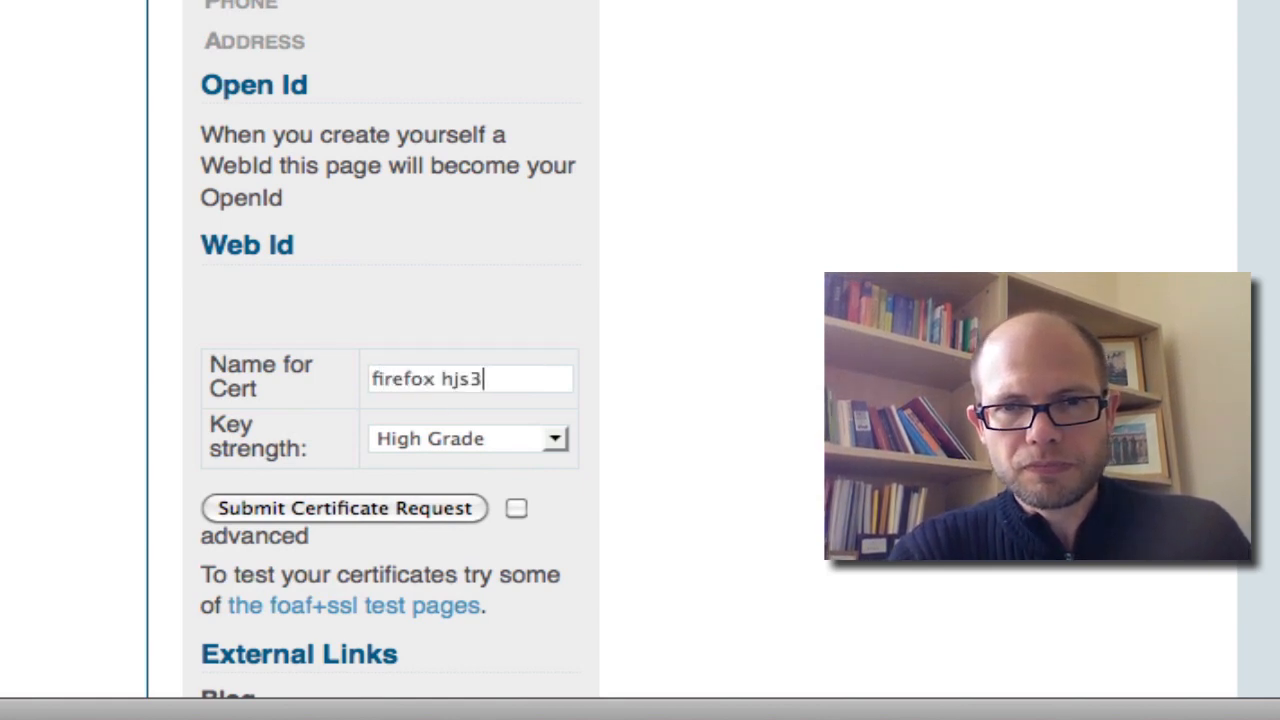
mouse_move(430, 444)
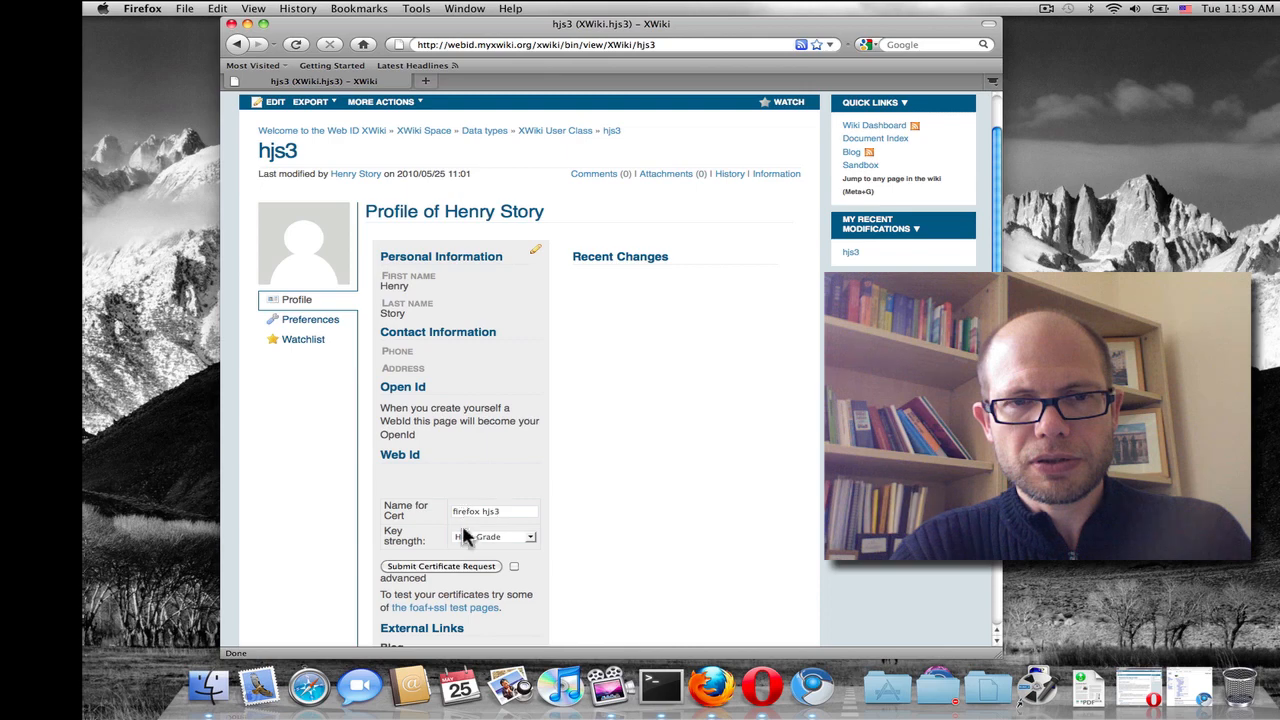
Step: Submit the certificate request and acknowledge the 'personal certificate installed' alert
left_click(440, 566)
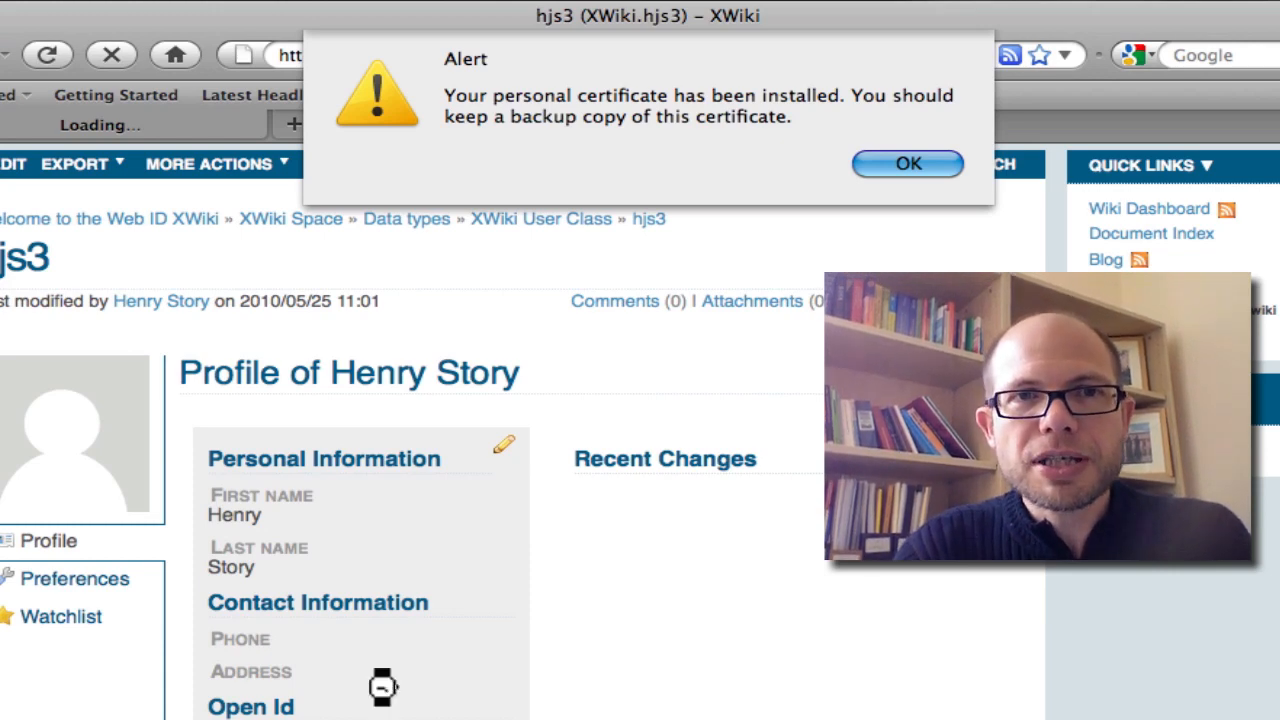
mouse_move(436, 90)
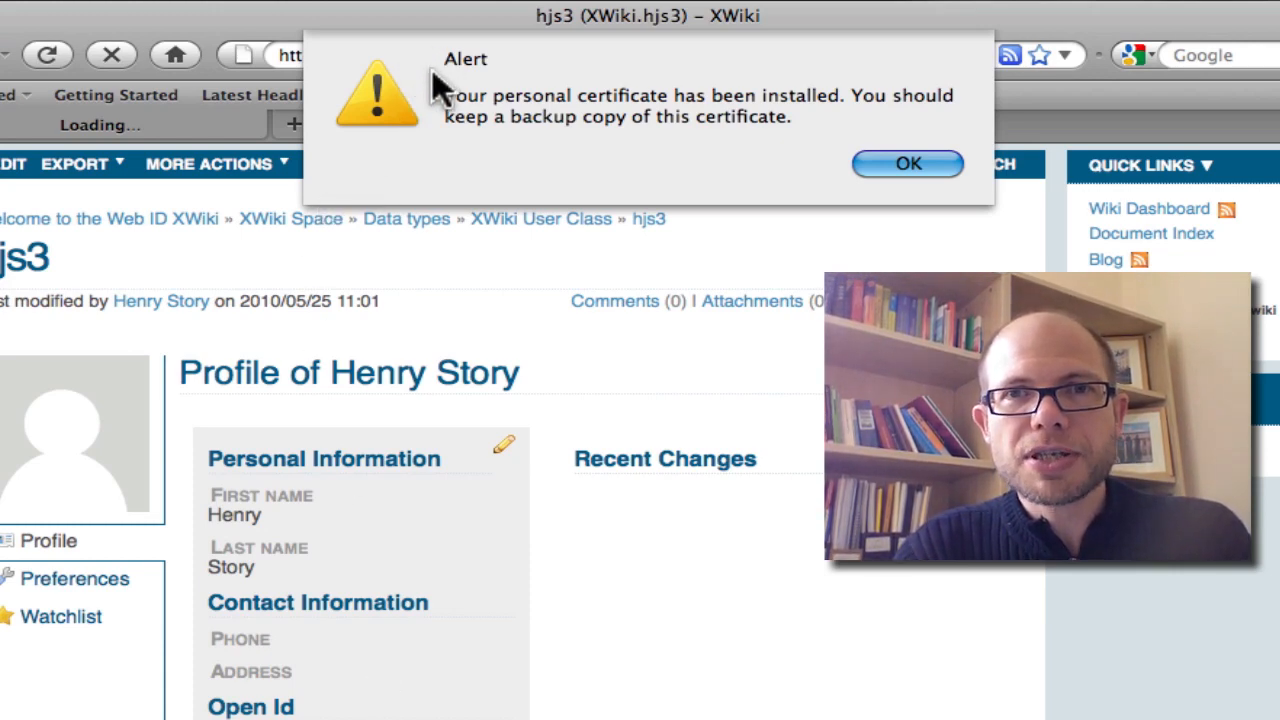
mouse_move(878, 88)
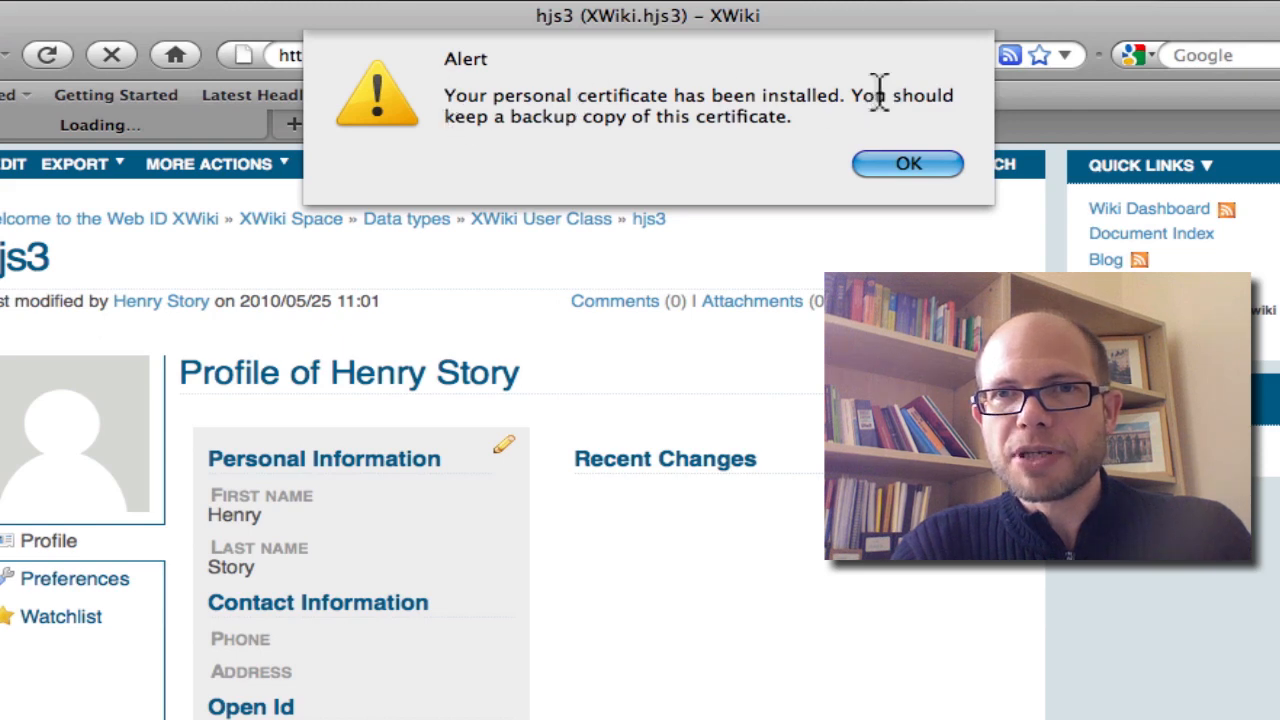
mouse_move(544, 160)
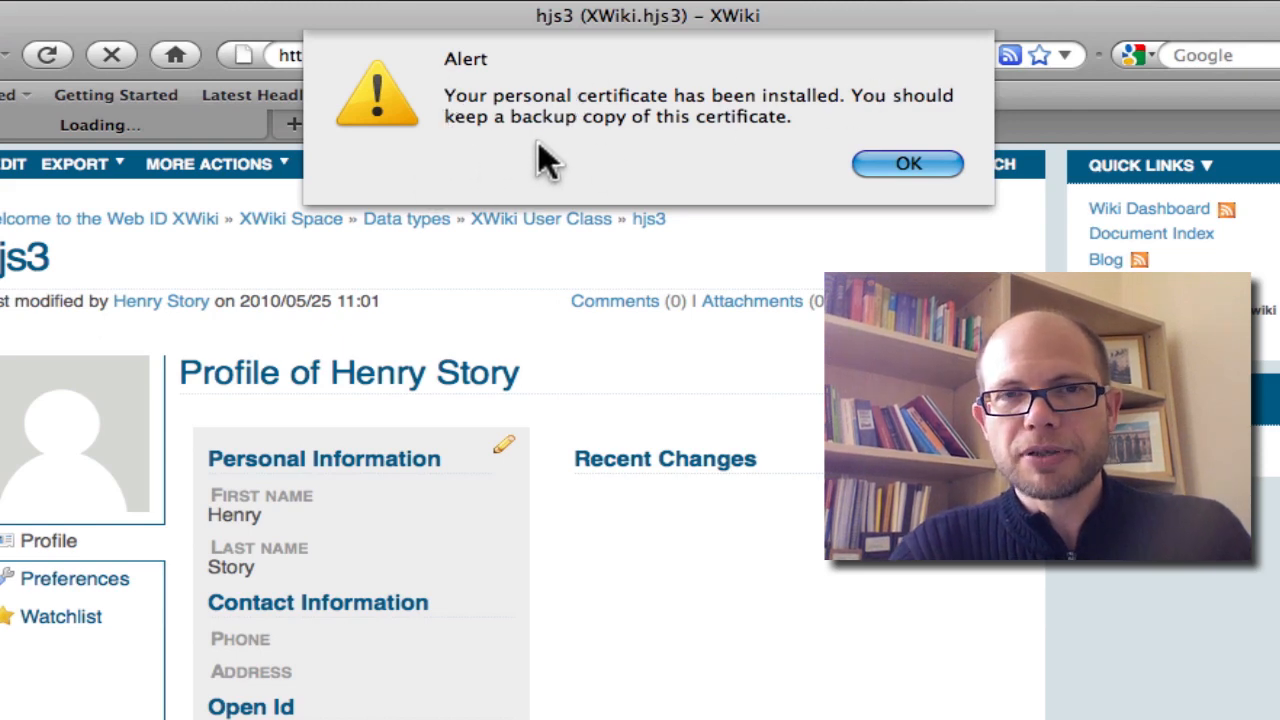
mouse_move(830, 164)
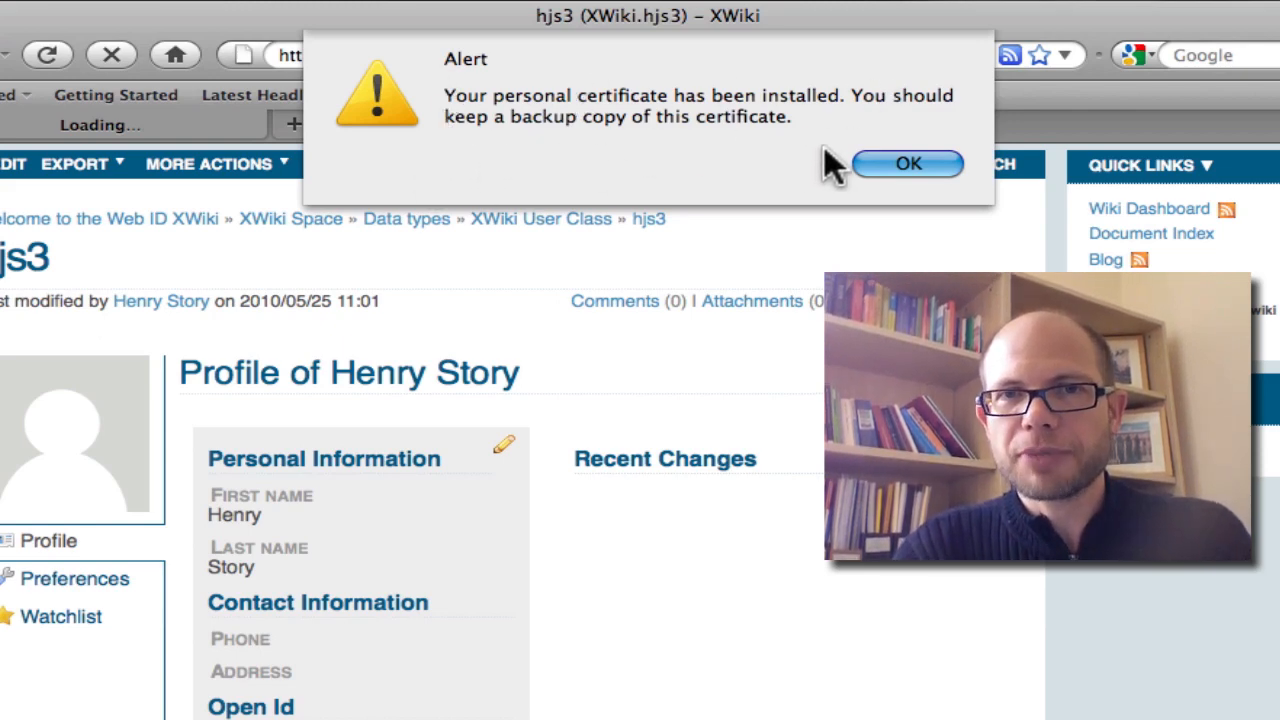
left_click(908, 164)
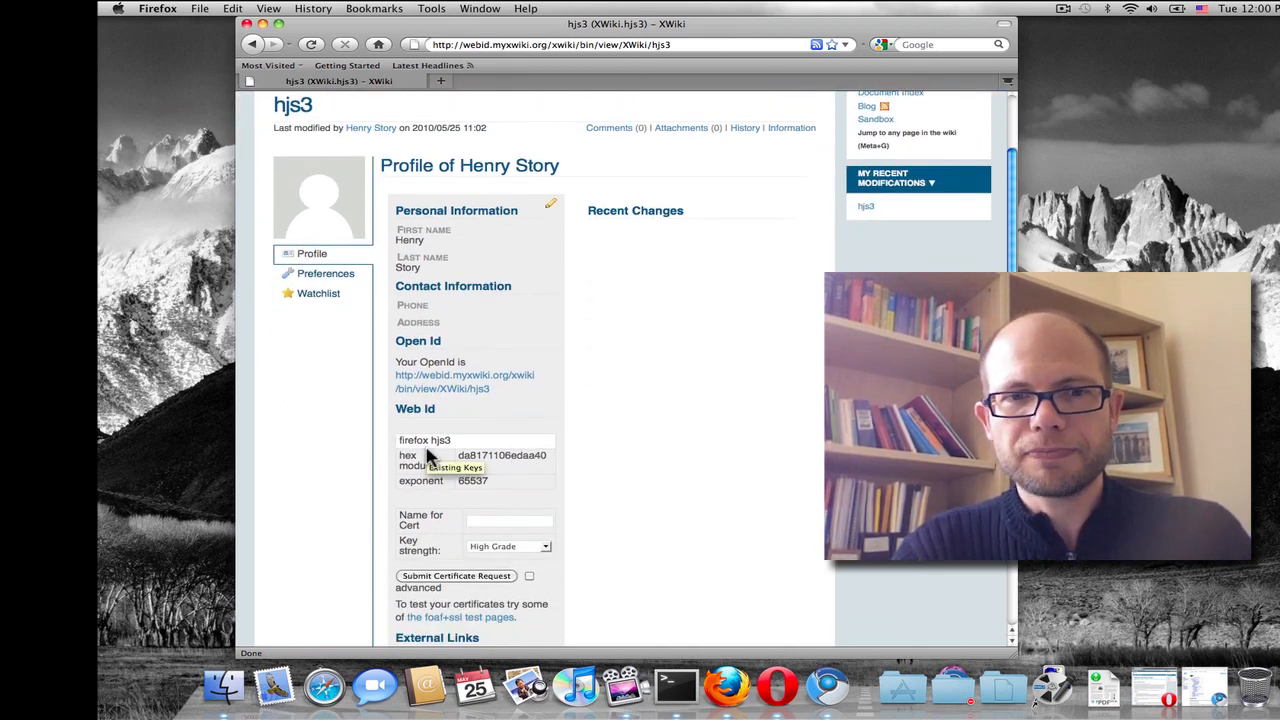
Step: Follow the foaf+ssl test pages link to the W3C Relying Parties list and foaf.me
left_click(432, 616)
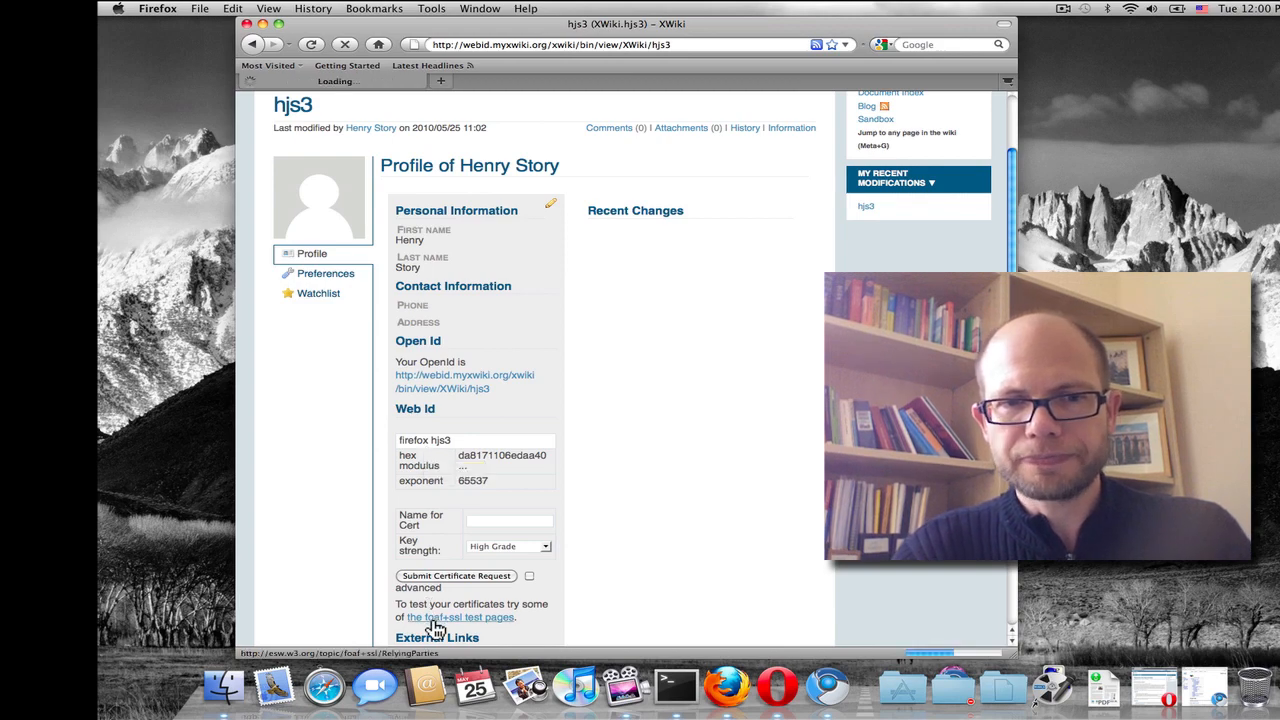
left_click(460, 616)
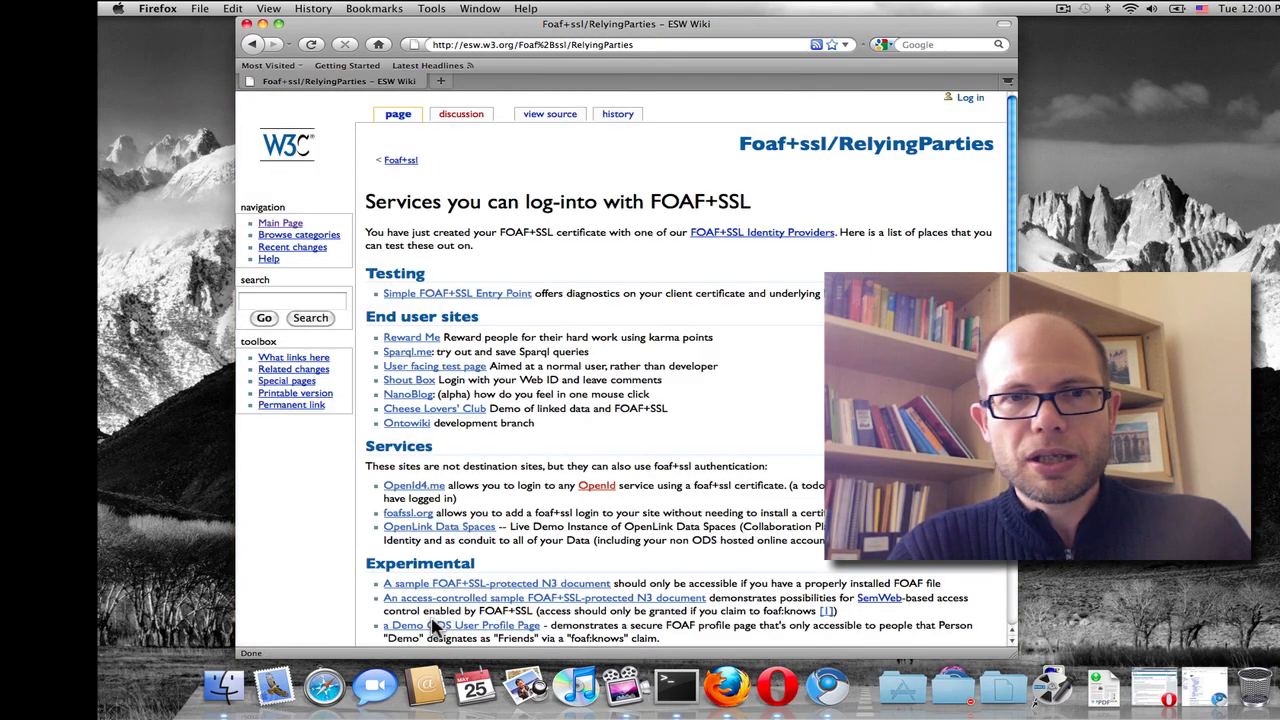
mouse_move(508, 140)
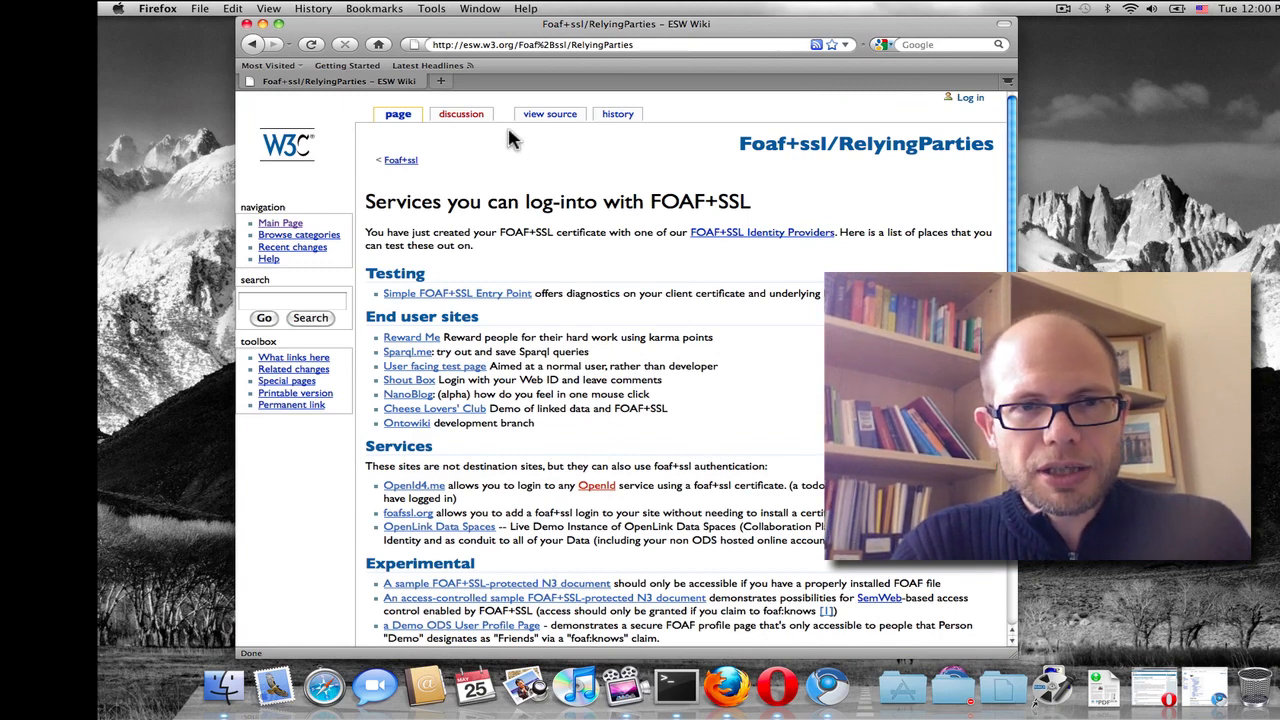
mouse_move(556, 100)
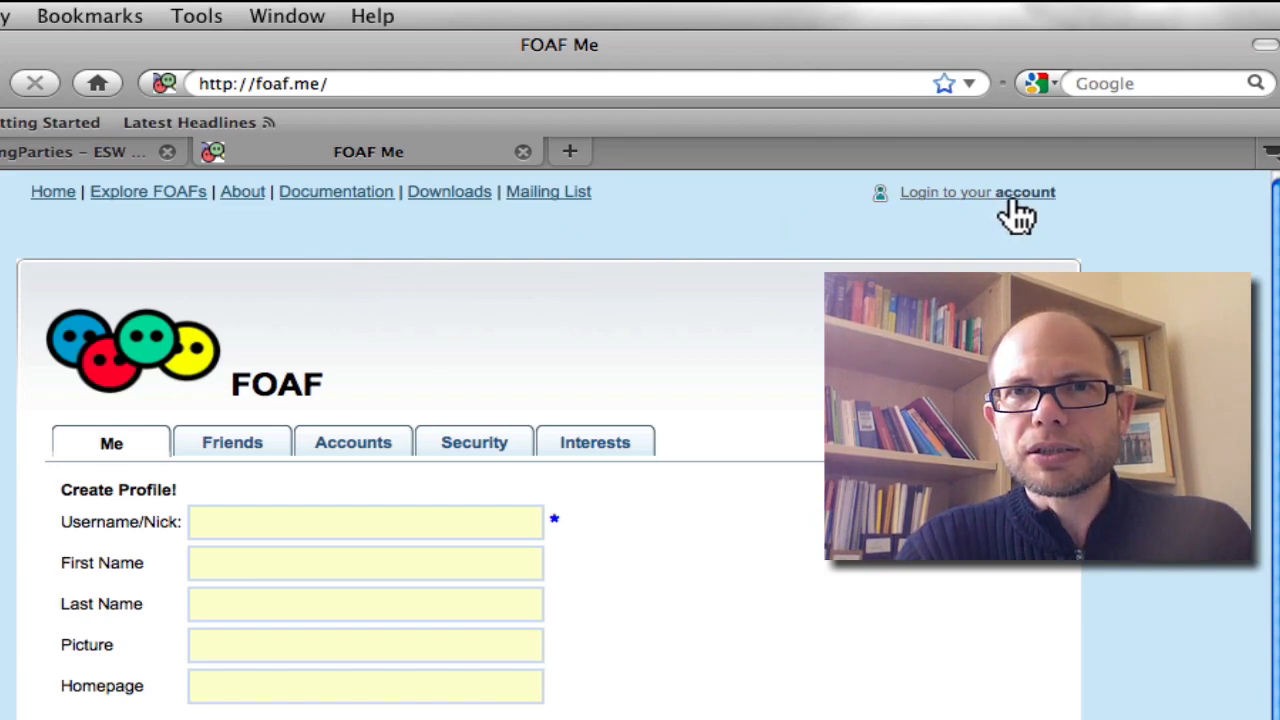
left_click(976, 192)
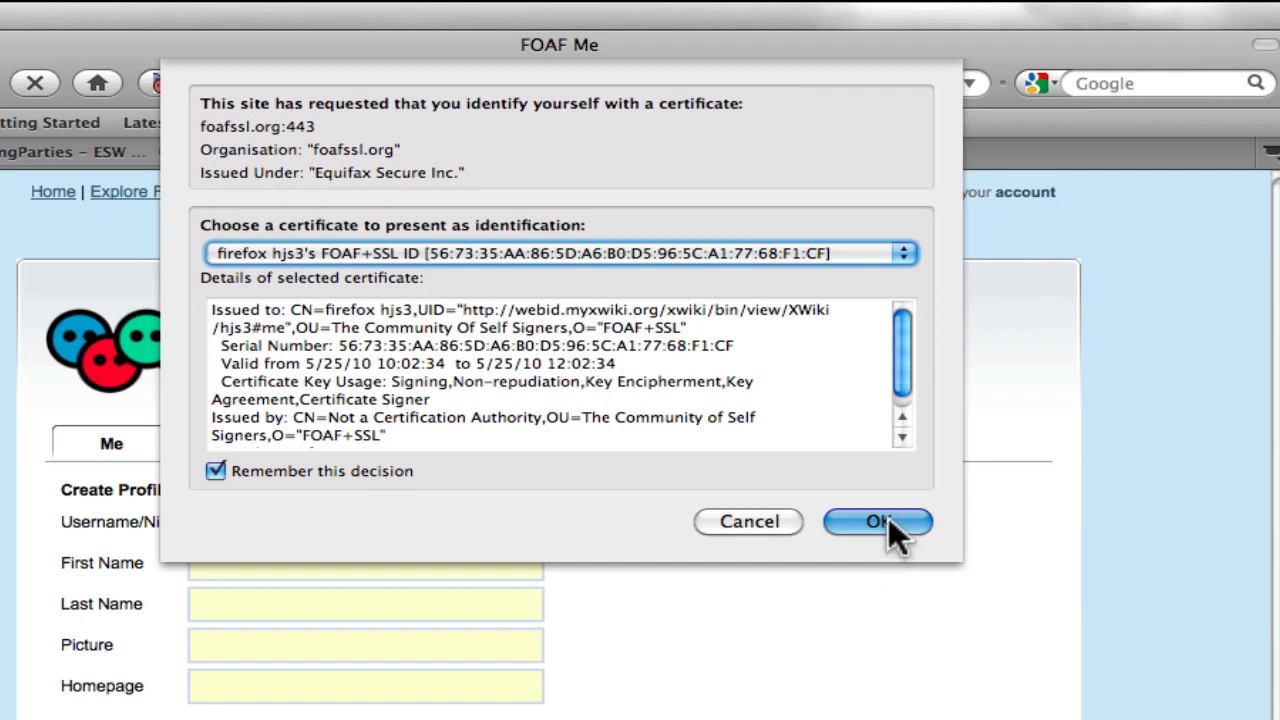
left_click(876, 520)
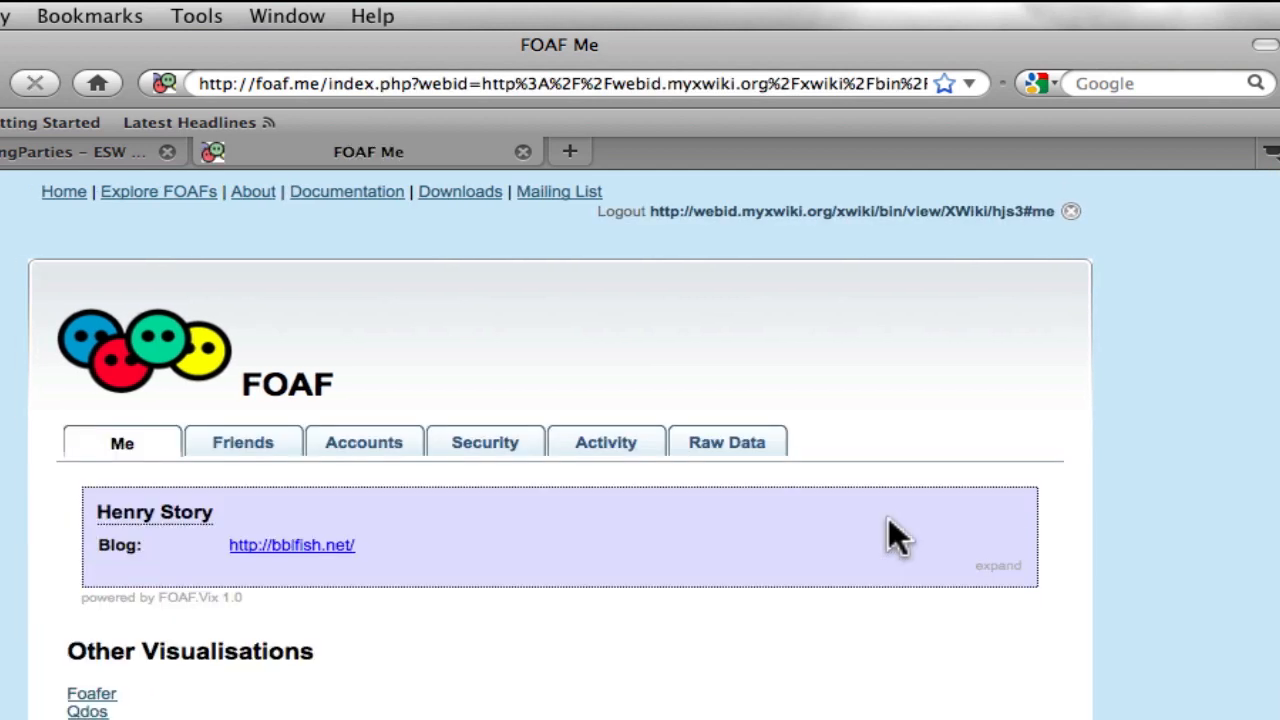
mouse_move(650, 236)
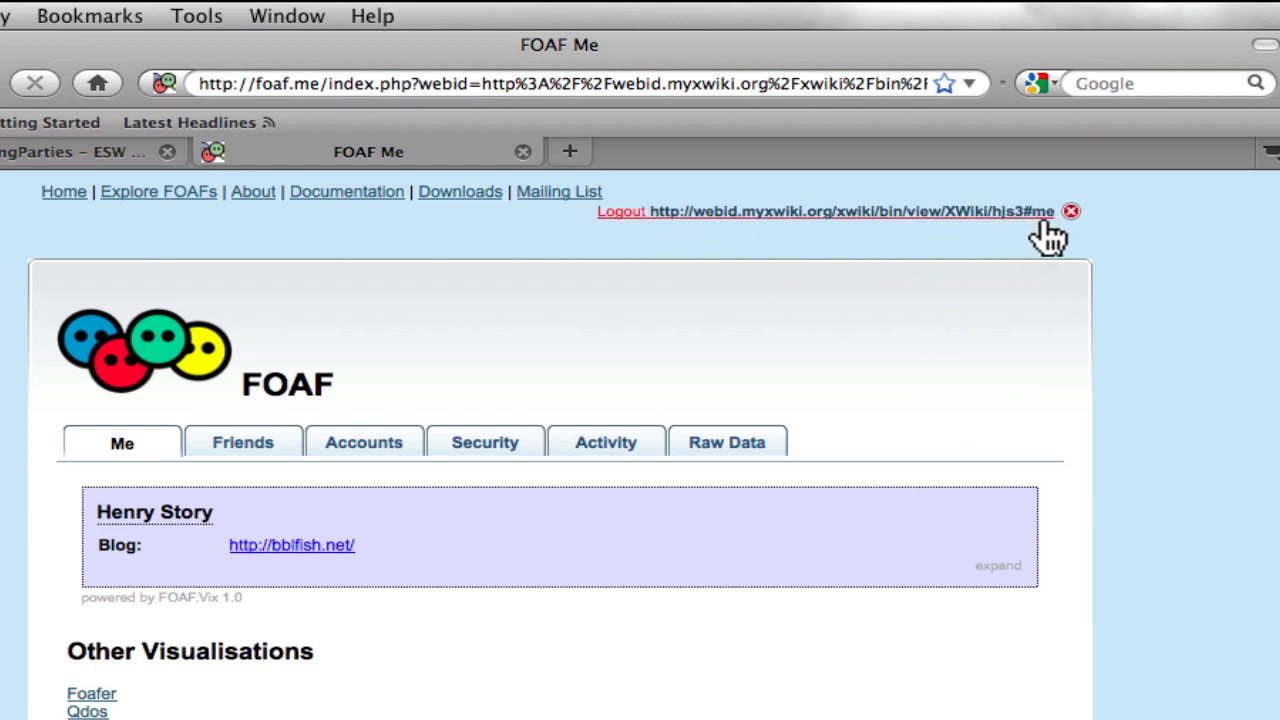
mouse_move(1044, 256)
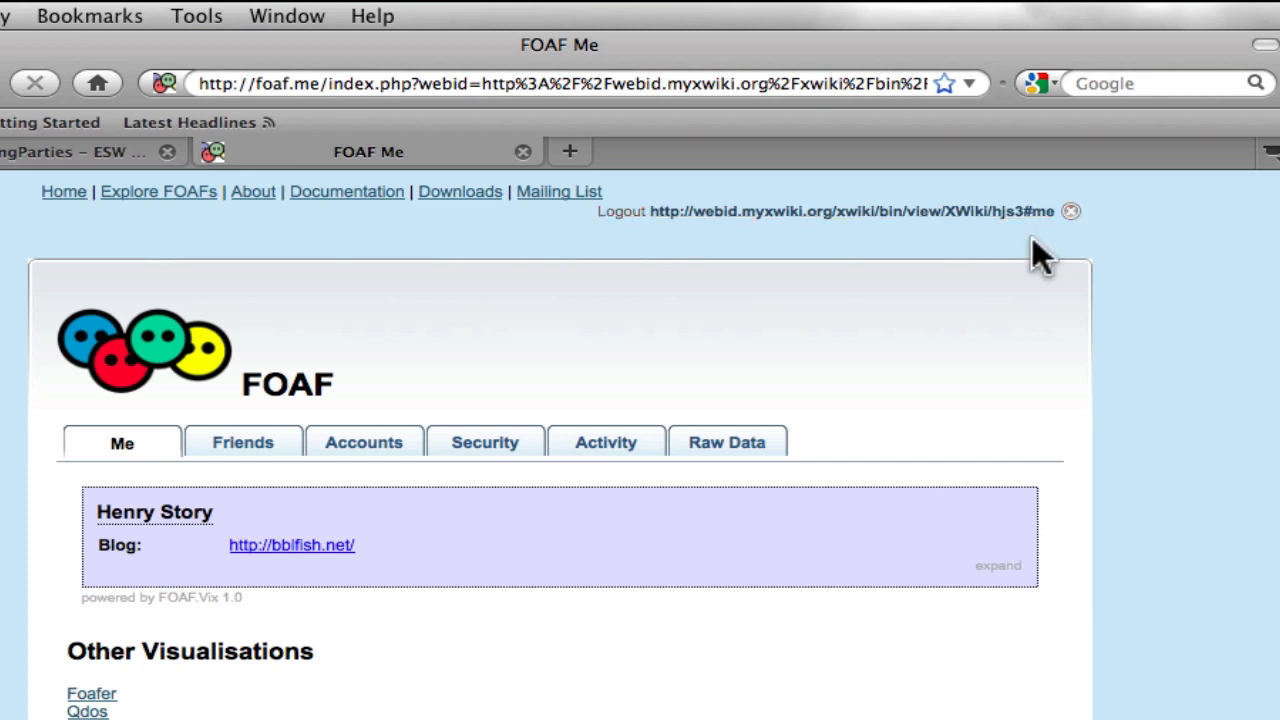
mouse_move(50, 644)
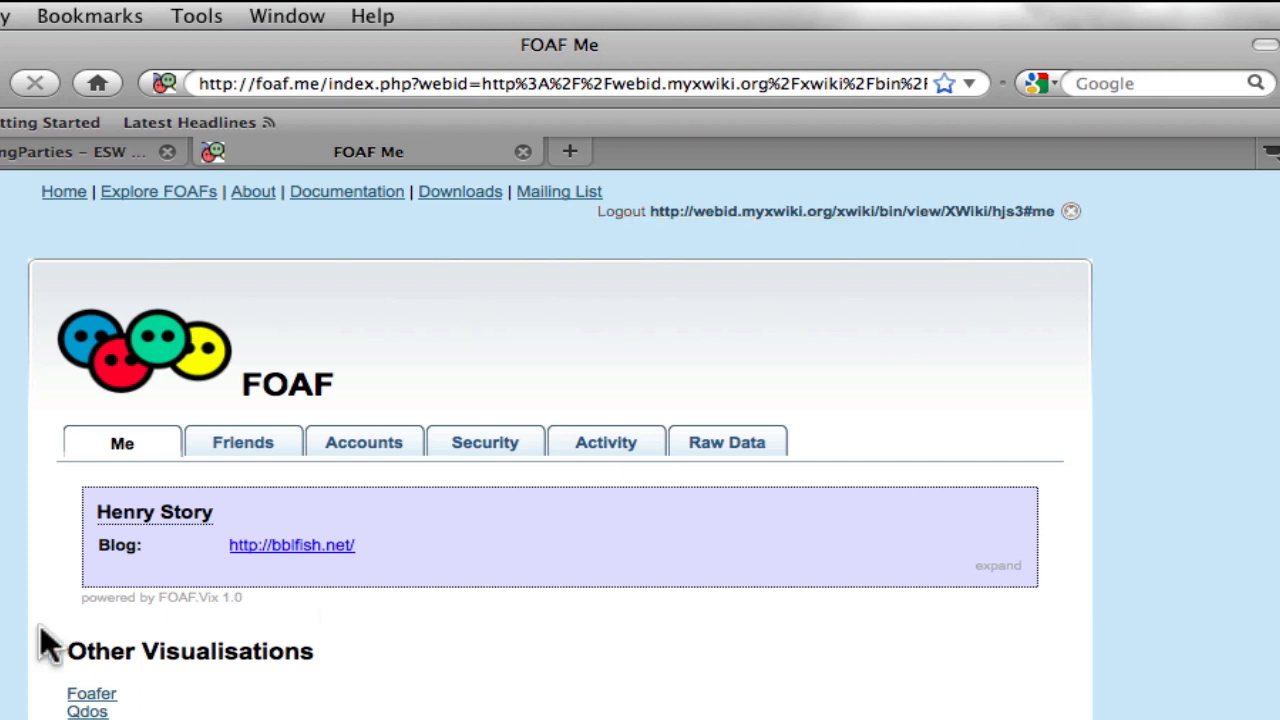
mouse_move(164, 570)
type("f")
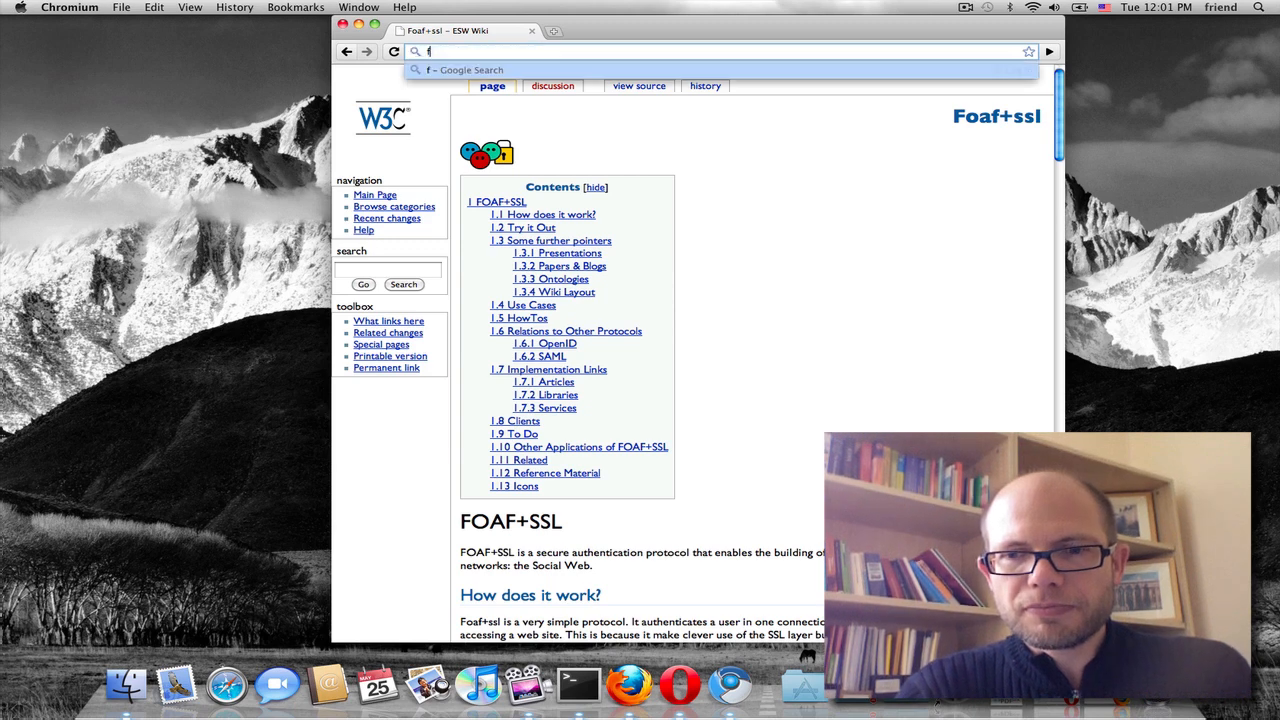
Step: Navigate Chromium to foaf.me, showing its Create Profile page
type("oaf.me/")
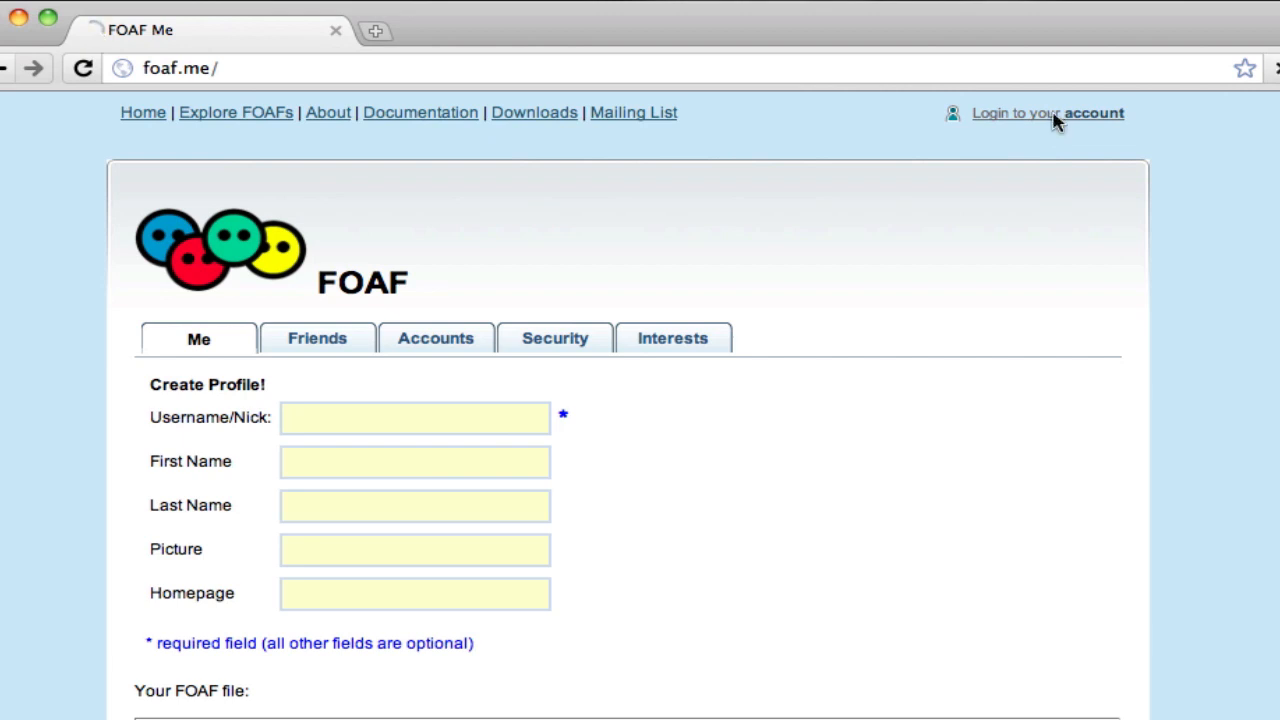
Step: Log into foaf.me with the Henry Story WebID certificate, allow keychain signing, and review the profile down to contacts
left_click(1048, 112)
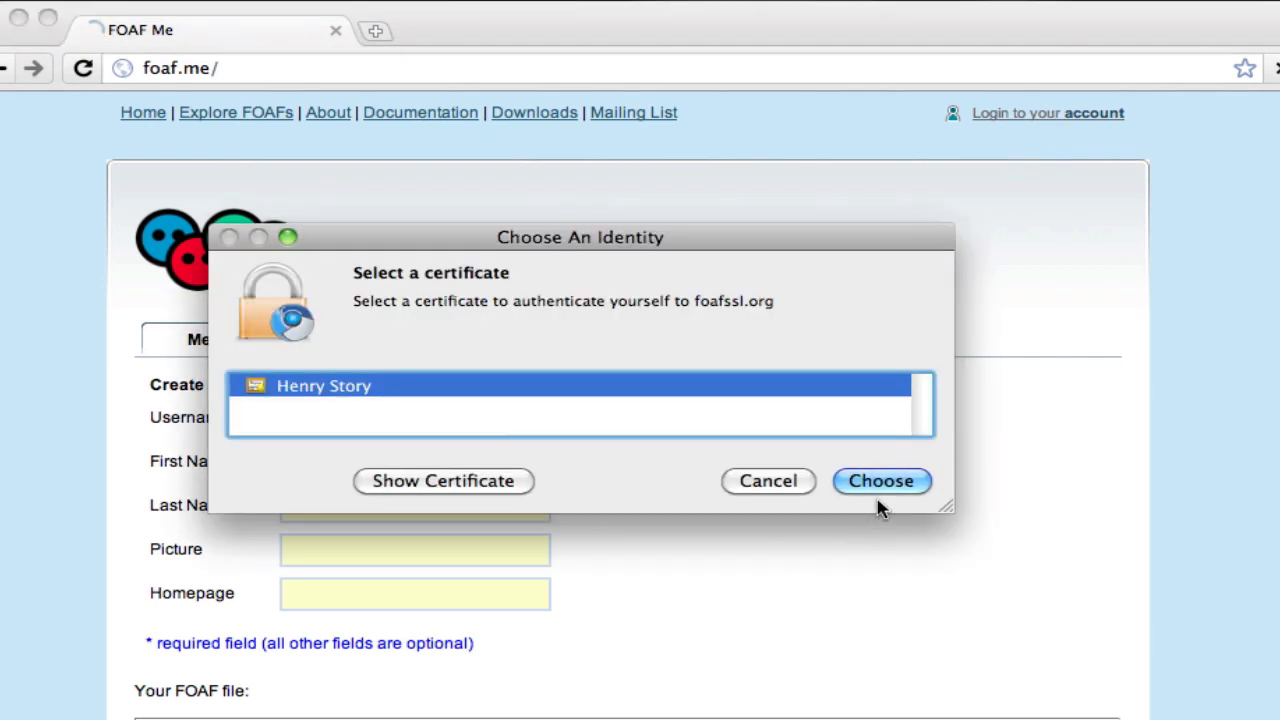
left_click(880, 480)
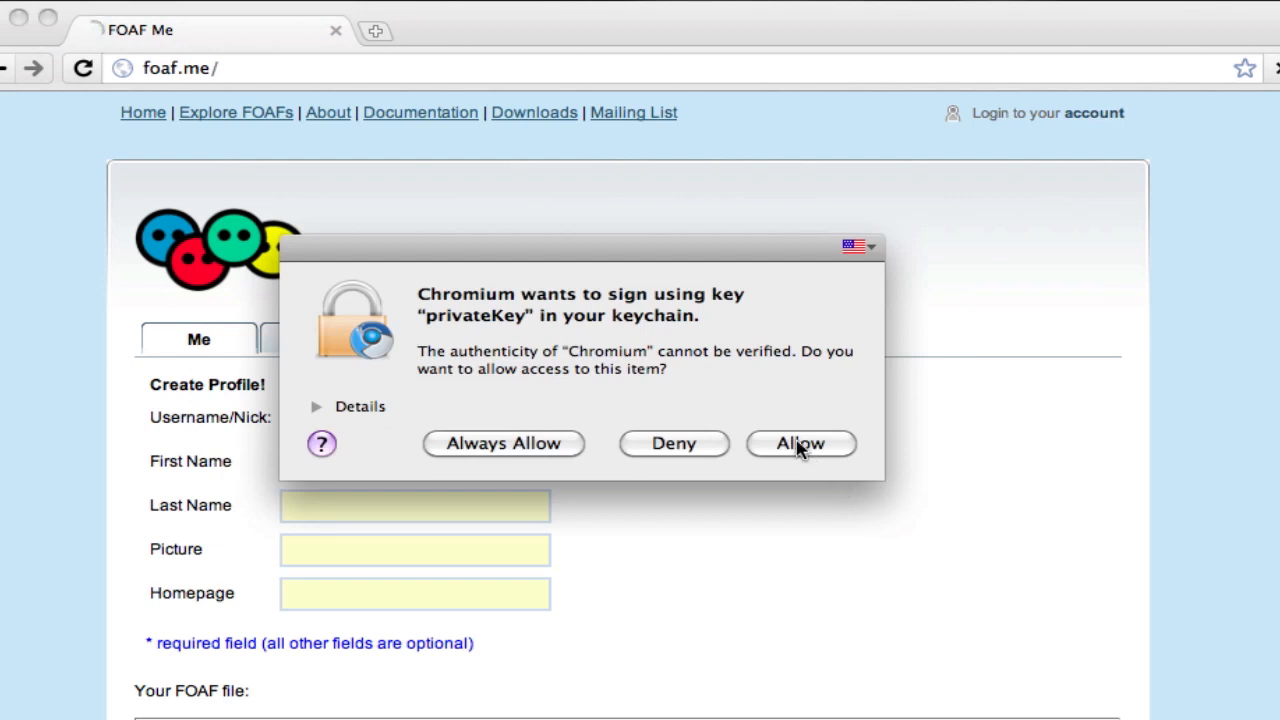
left_click(800, 444)
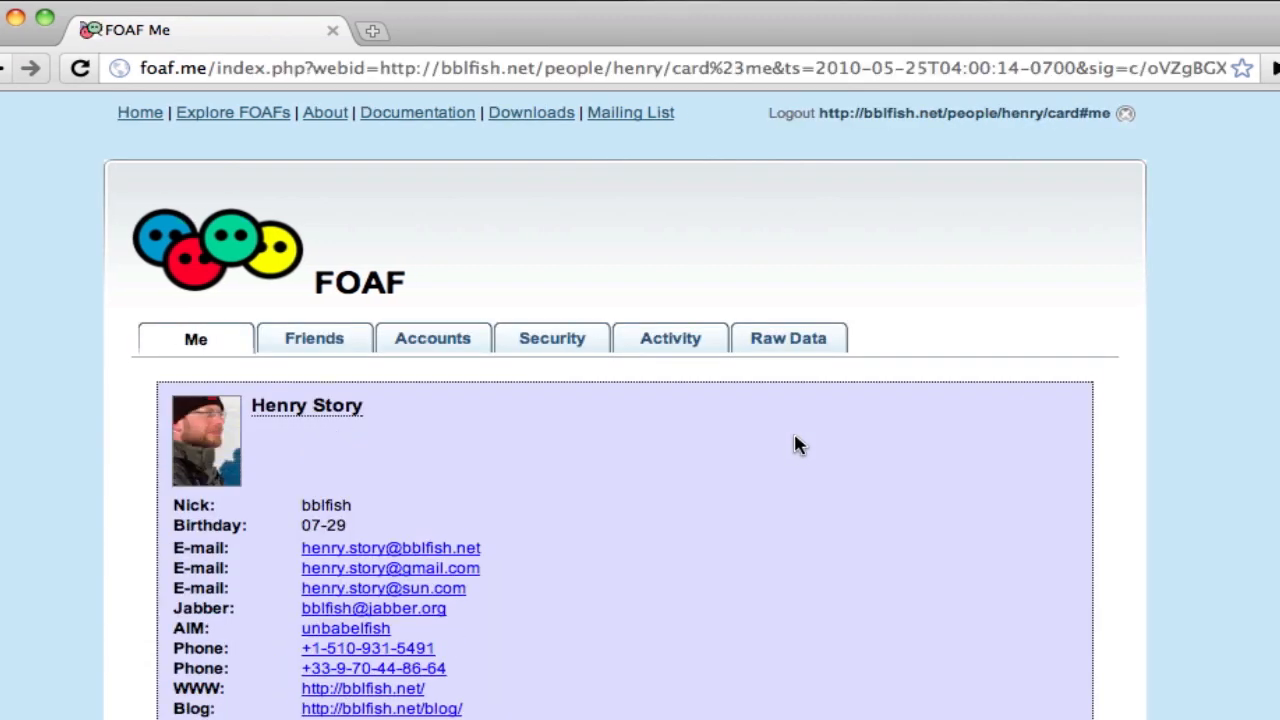
mouse_move(1124, 120)
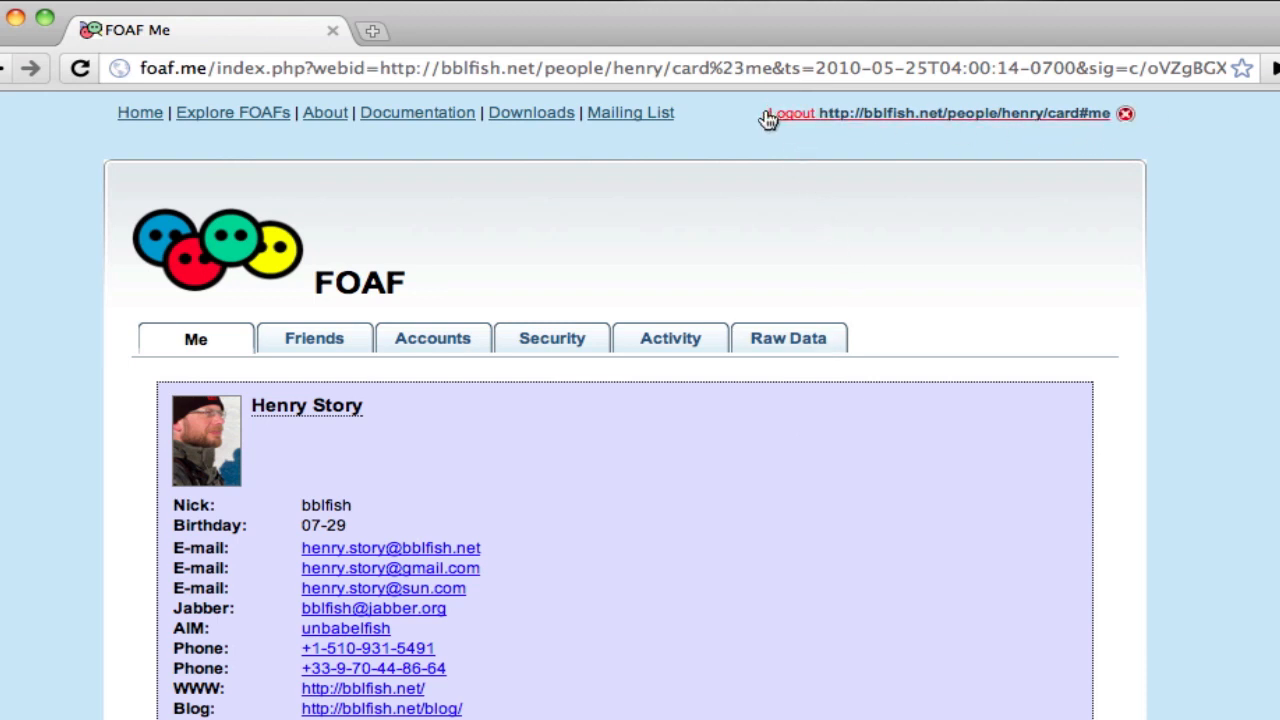
mouse_move(816, 120)
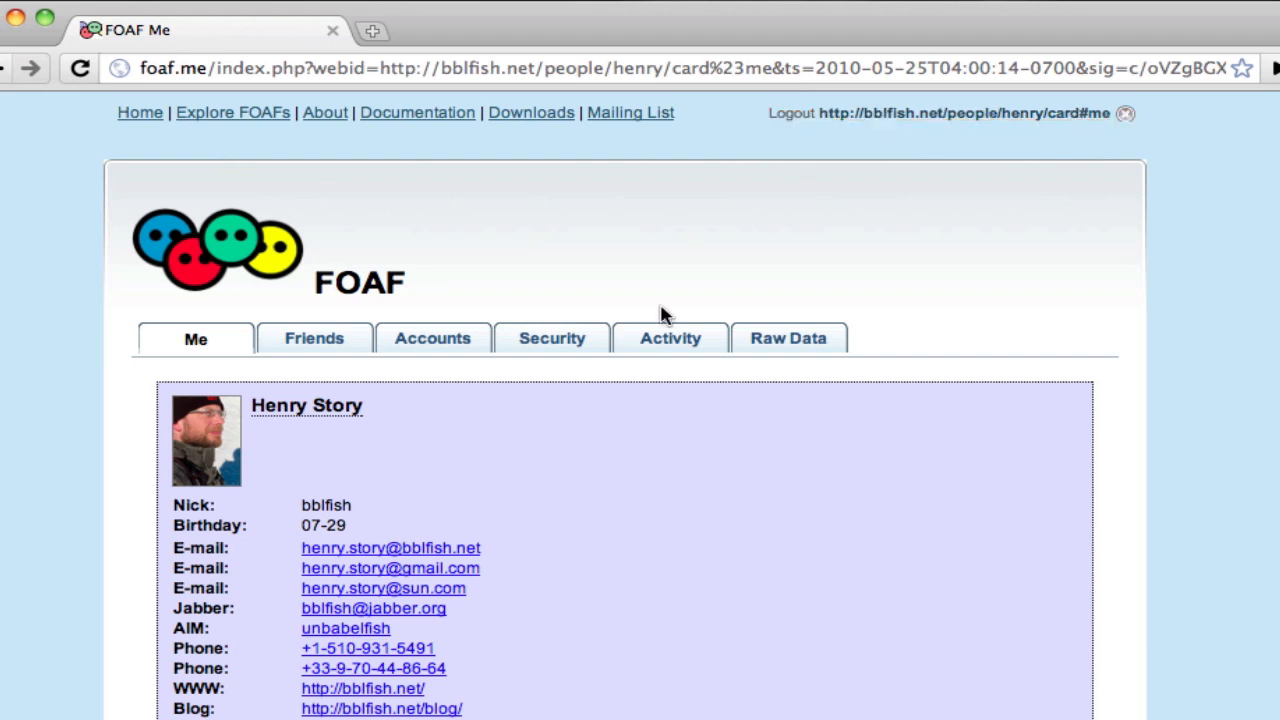
mouse_move(202, 448)
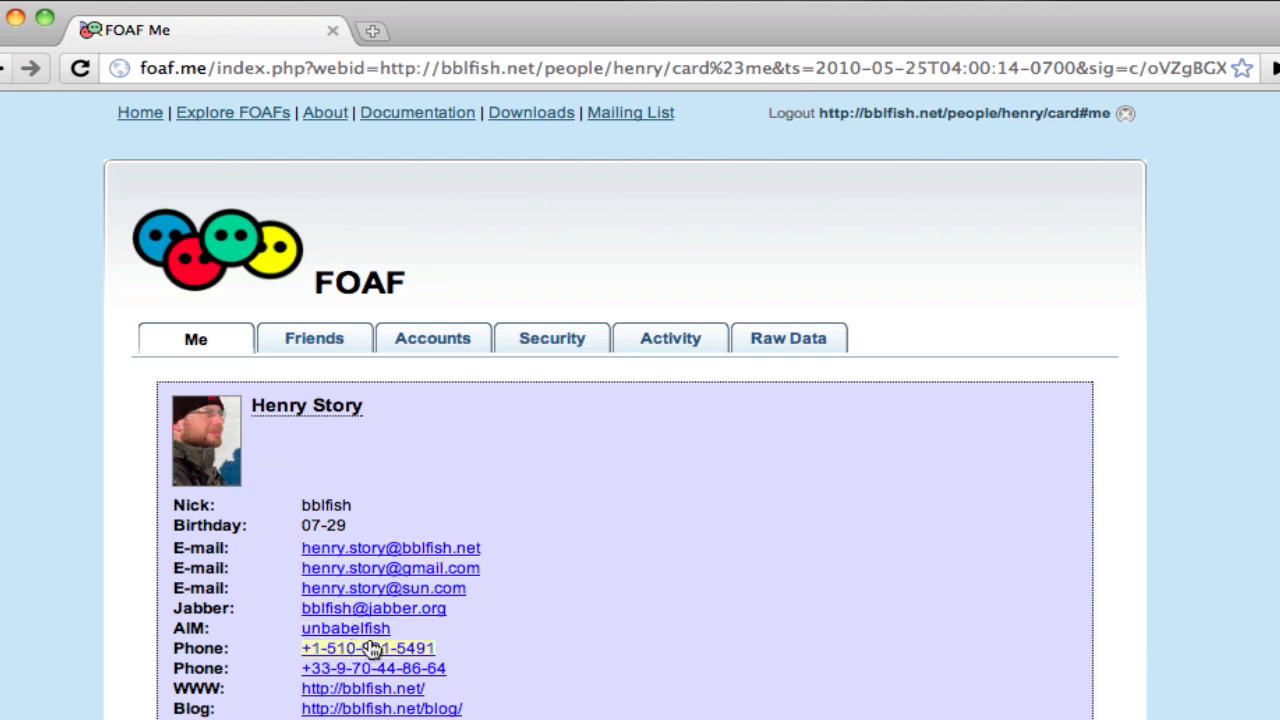
scroll("down", 3)
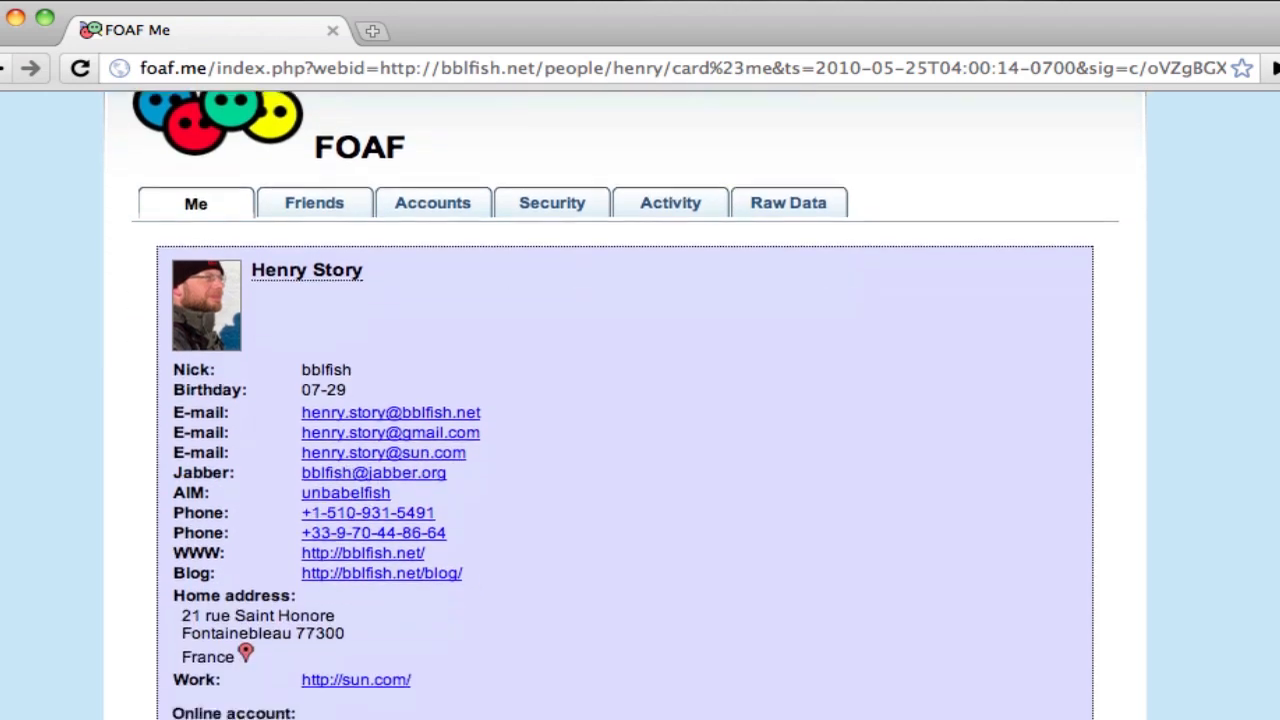
scroll("down", 3)
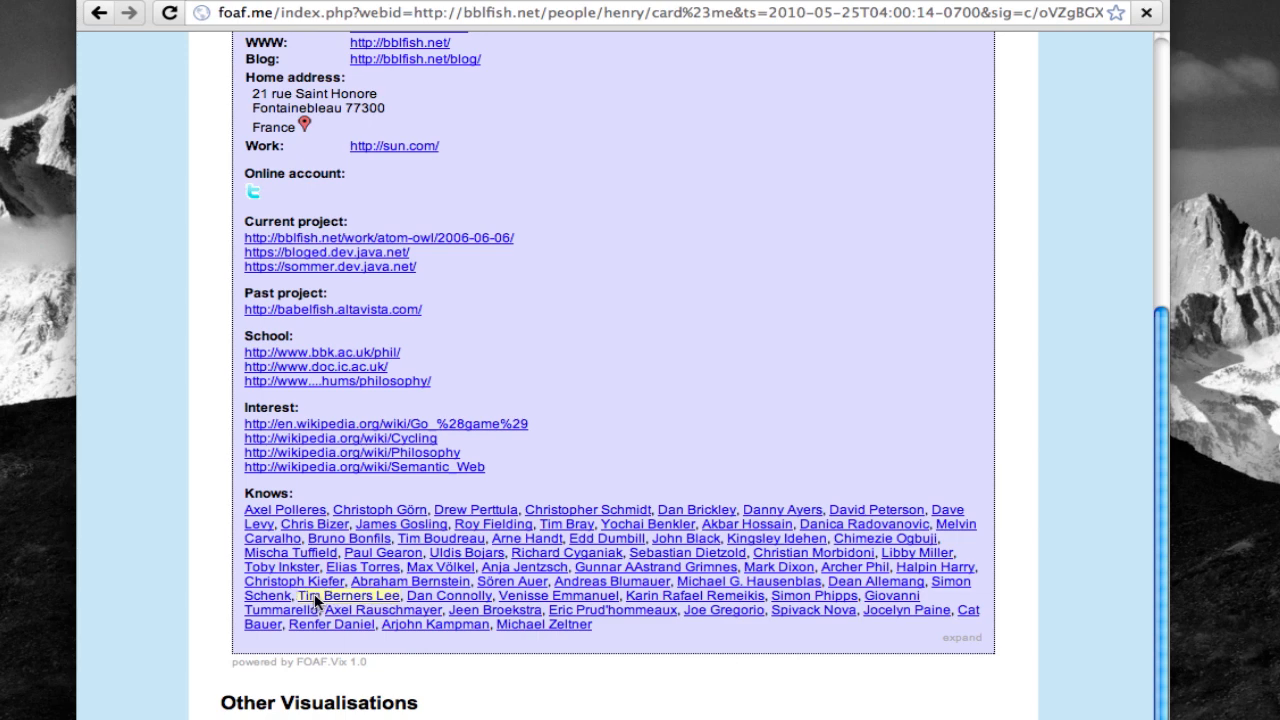
Step: Show Tim Berners-Lee's foaf.me profile from the Knows list
left_click(348, 596)
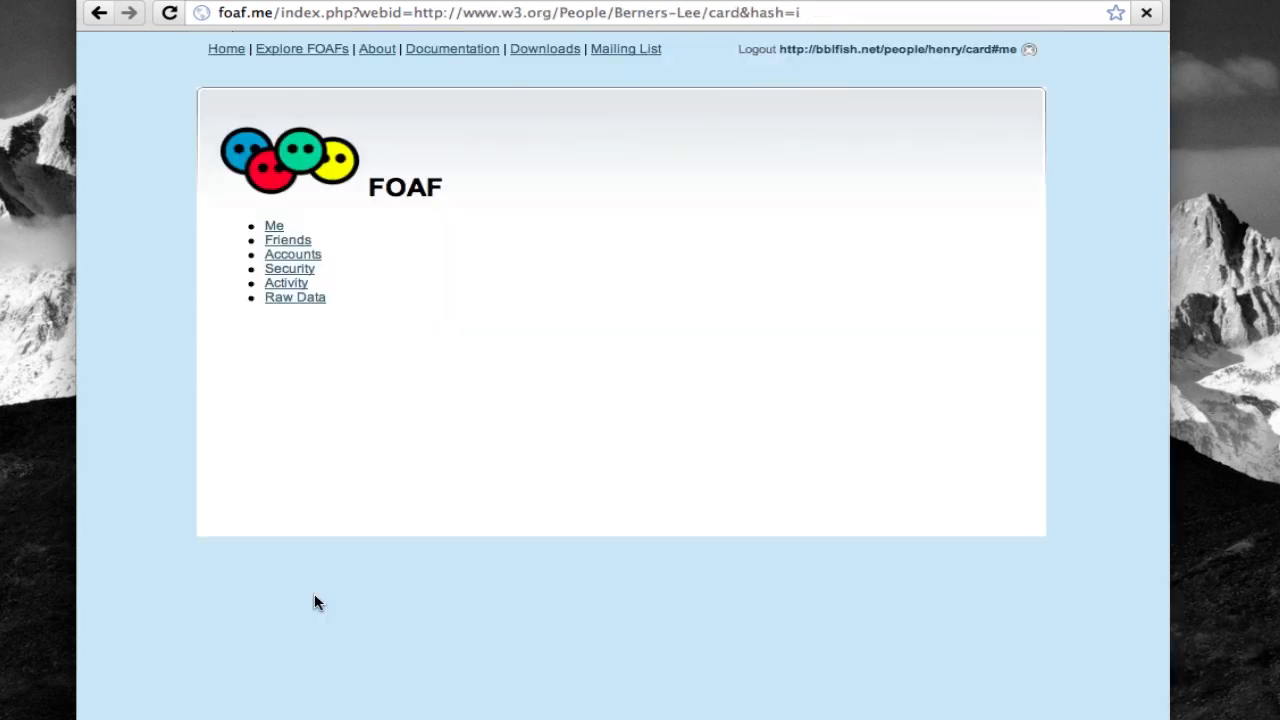
left_click(274, 224)
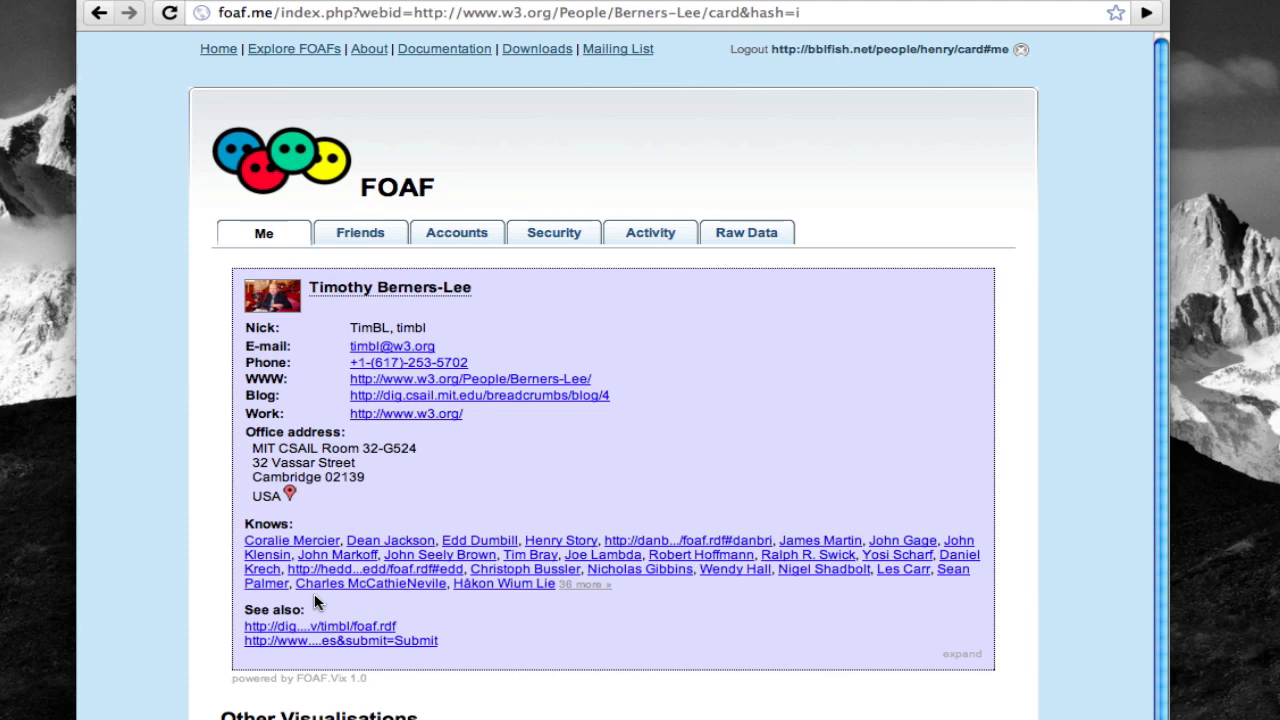
mouse_move(262, 334)
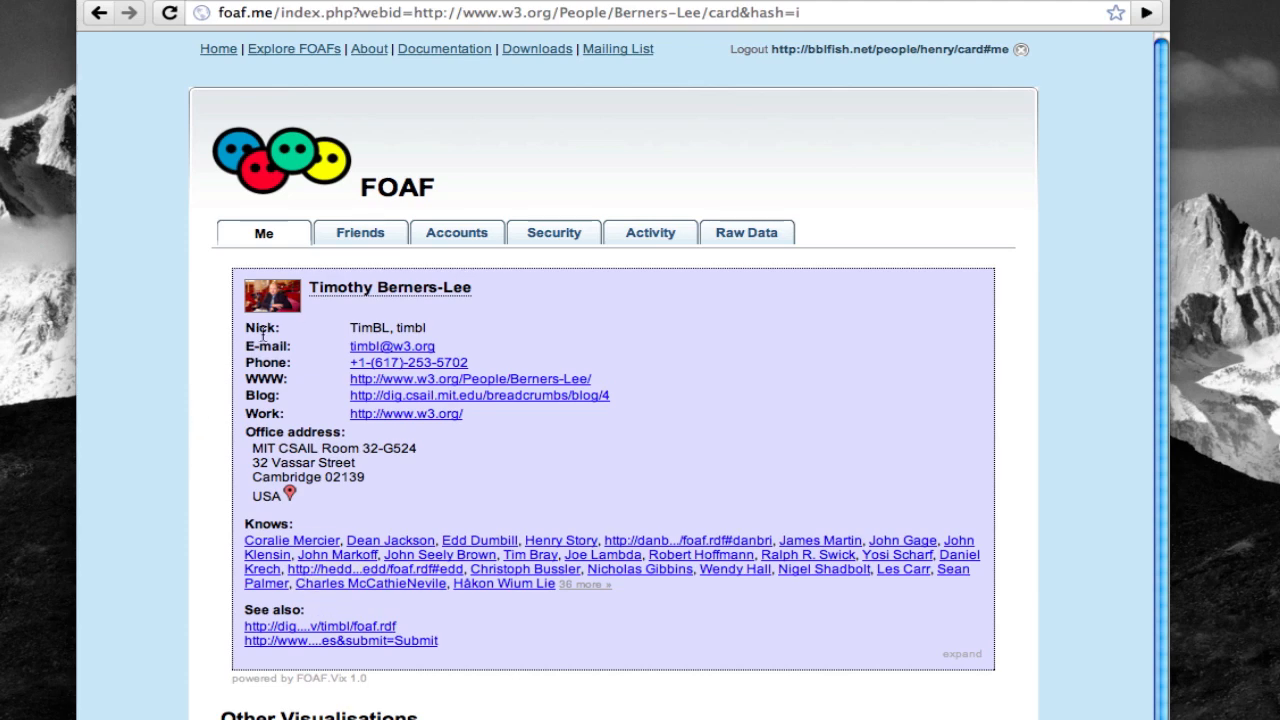
mouse_move(292, 324)
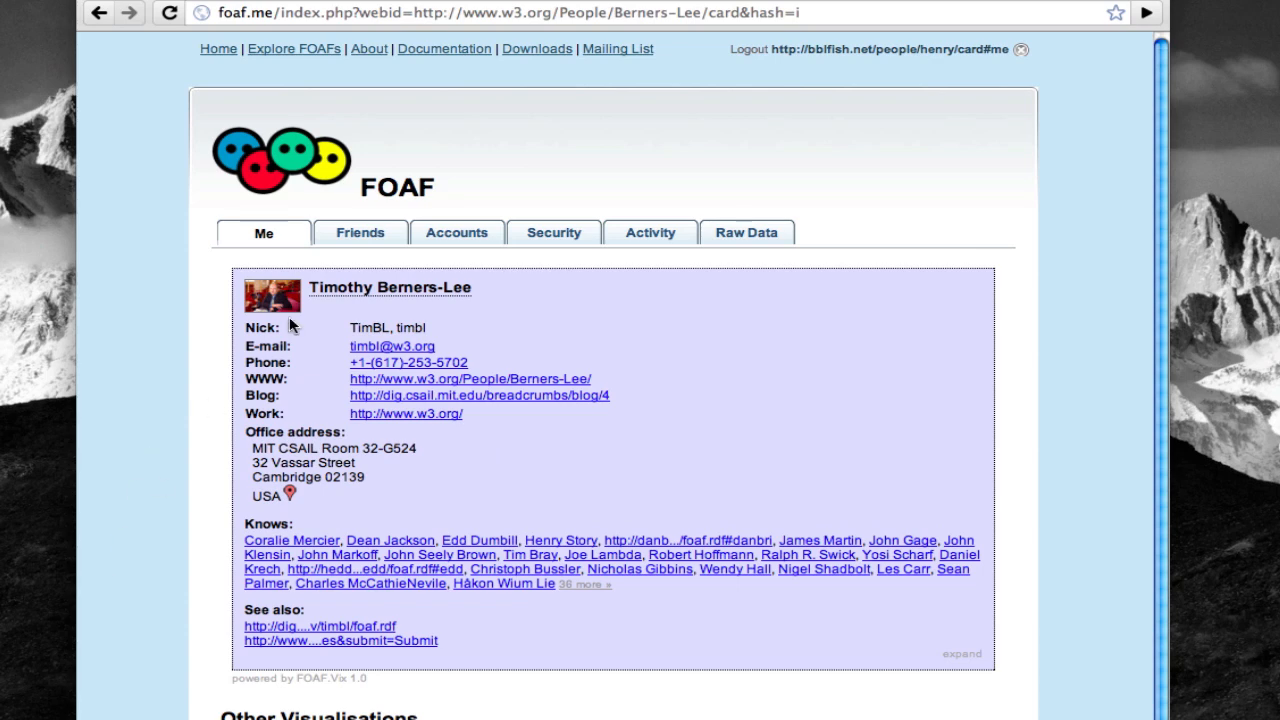
mouse_move(358, 440)
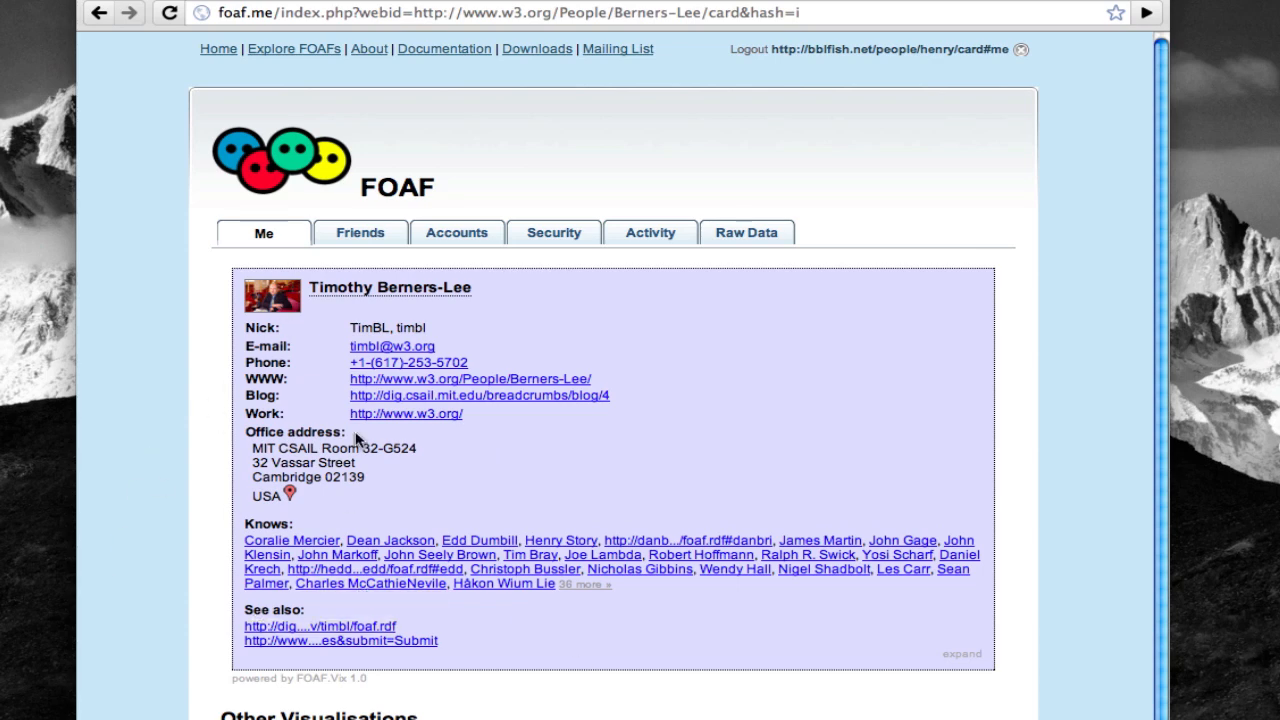
mouse_move(430, 668)
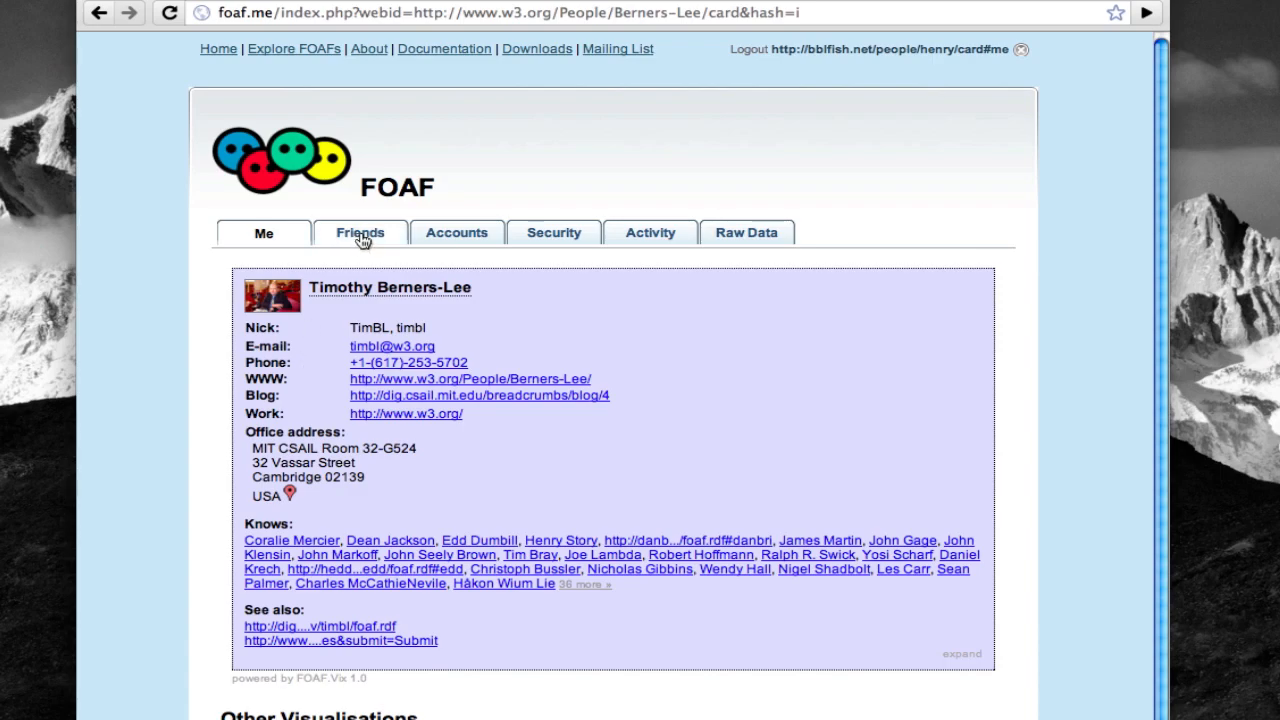
Step: Look through his Friends, Accounts and Security details, including the public key
left_click(360, 232)
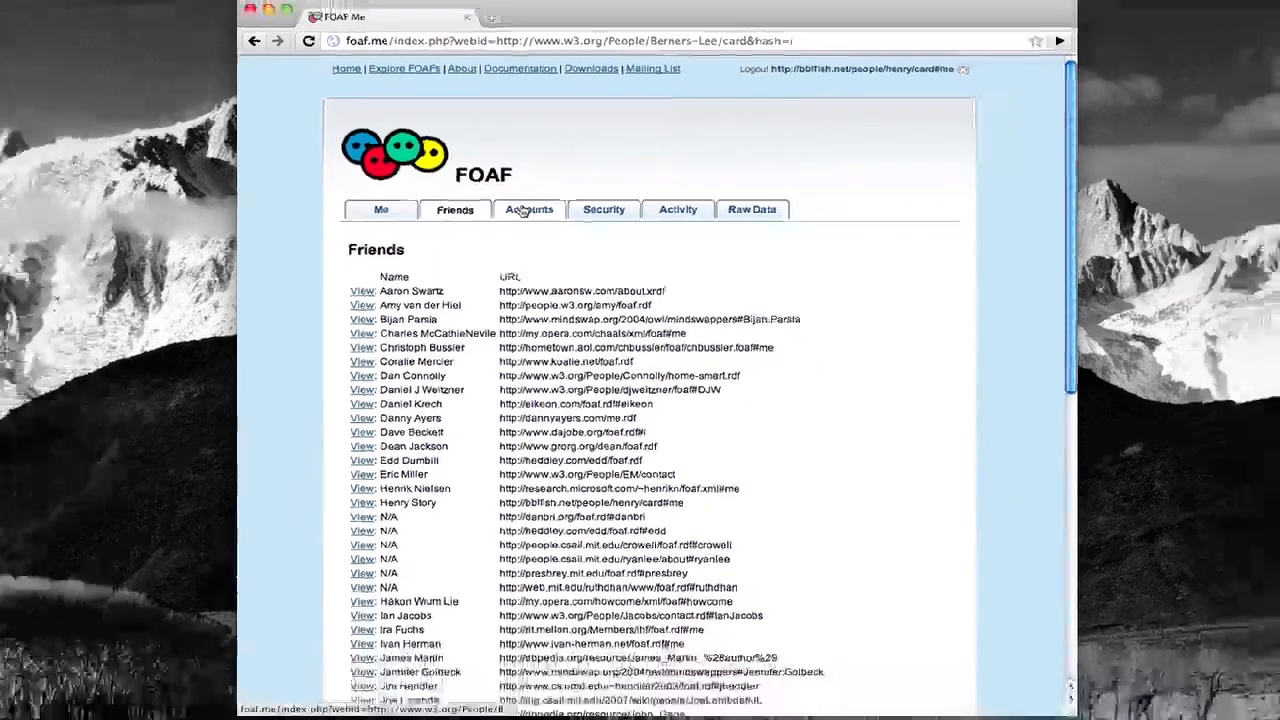
left_click(528, 210)
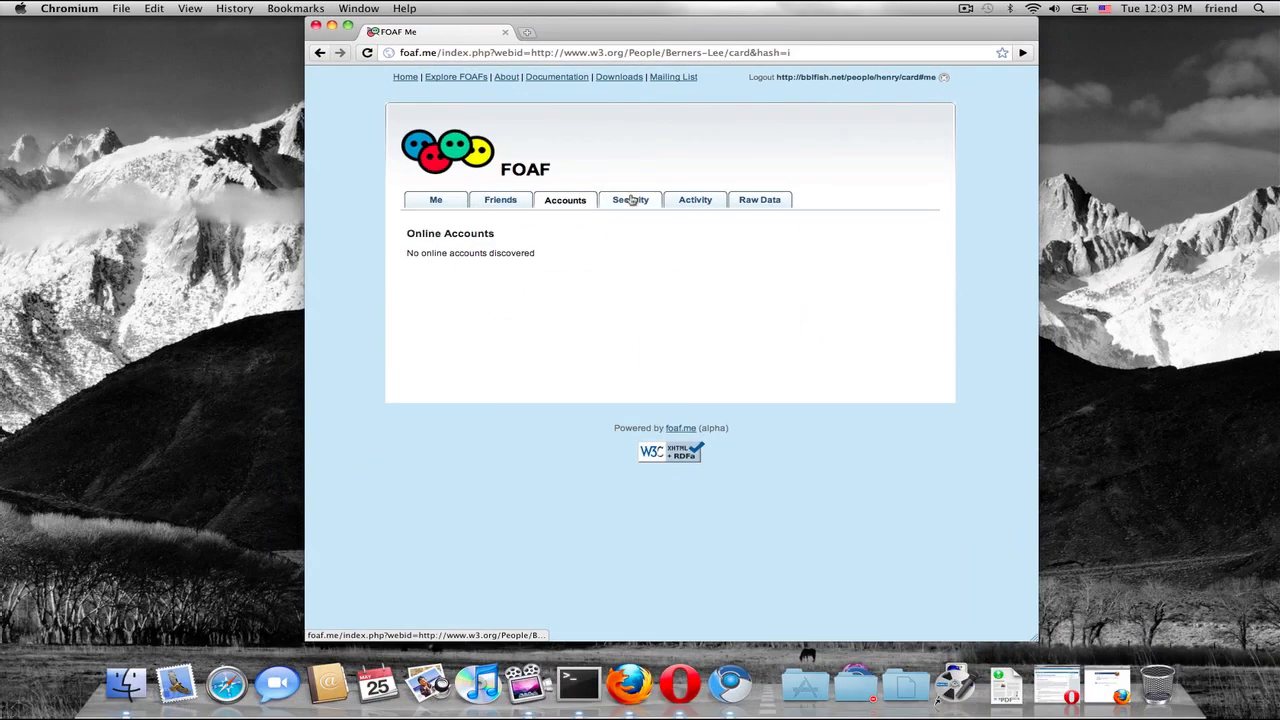
left_click(630, 200)
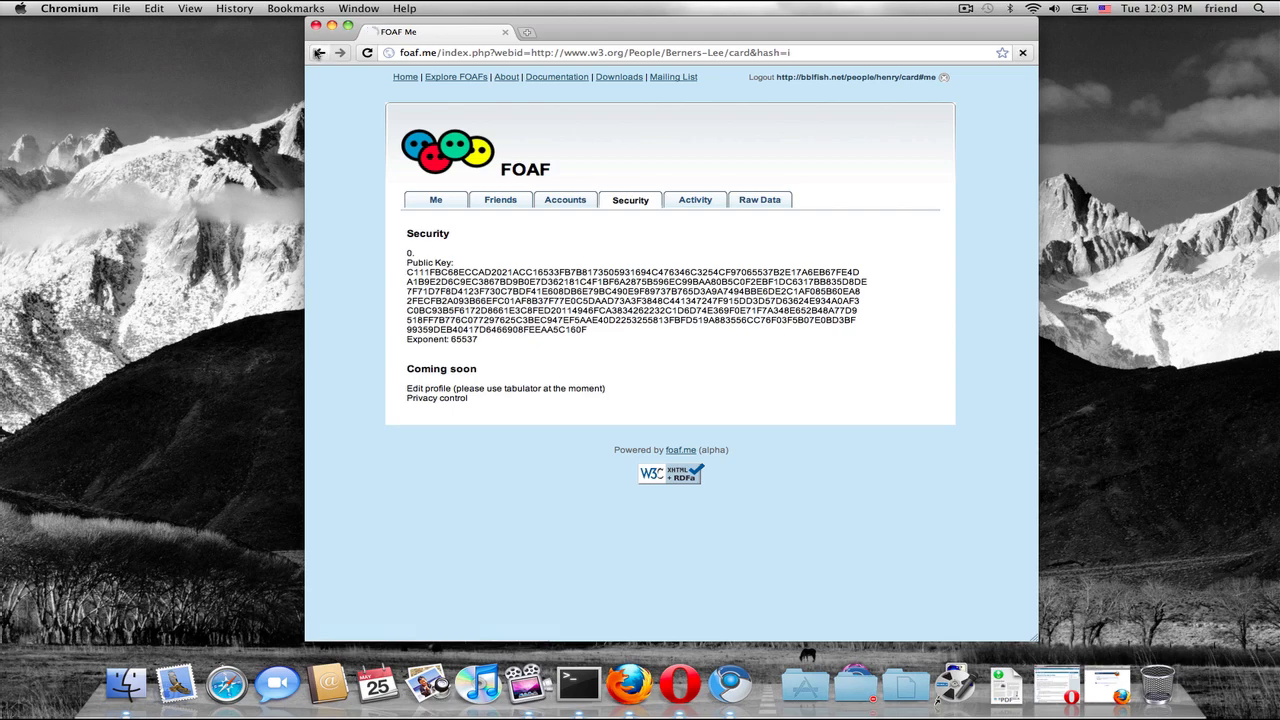
left_click(436, 200)
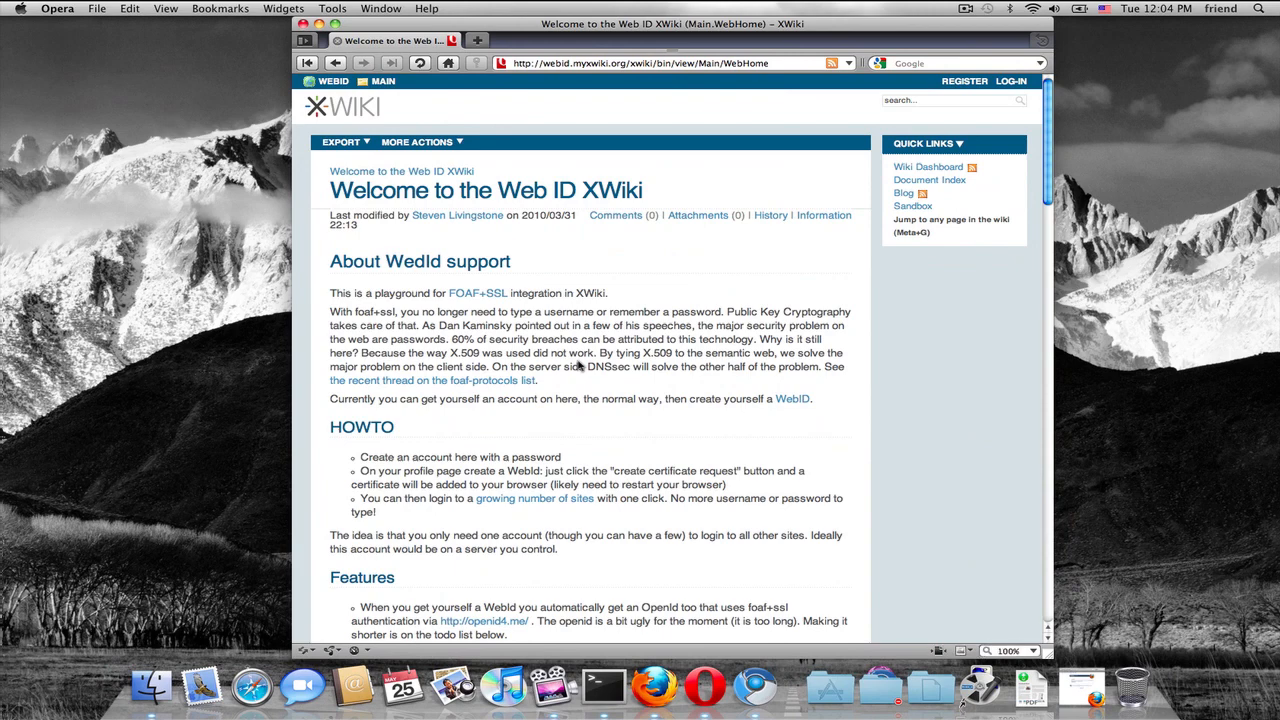
mouse_move(560, 320)
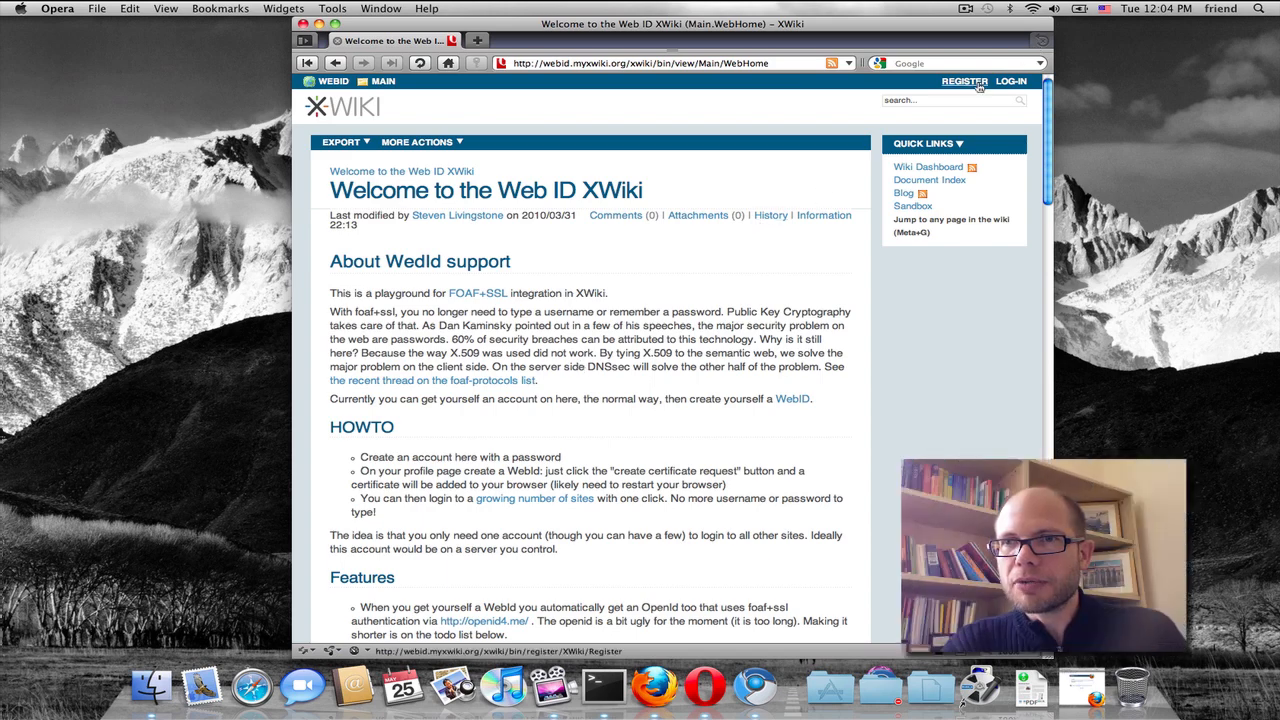
mouse_move(798, 62)
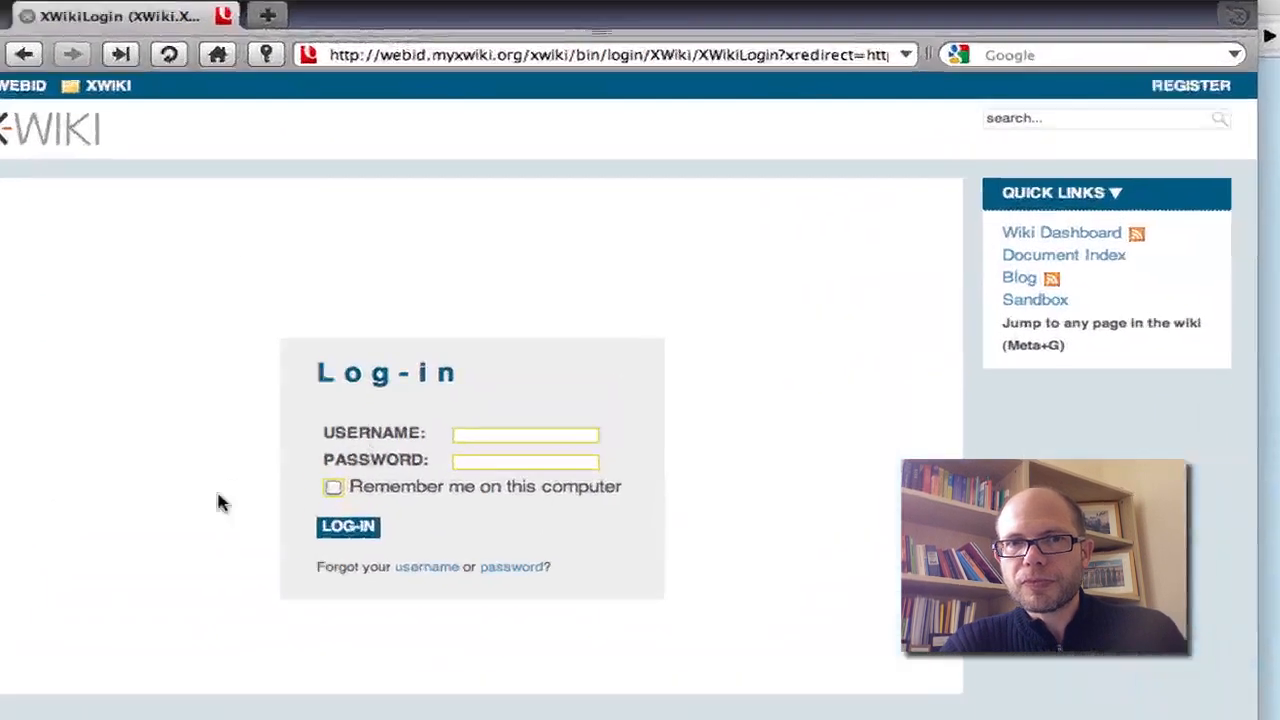
type("hjs")
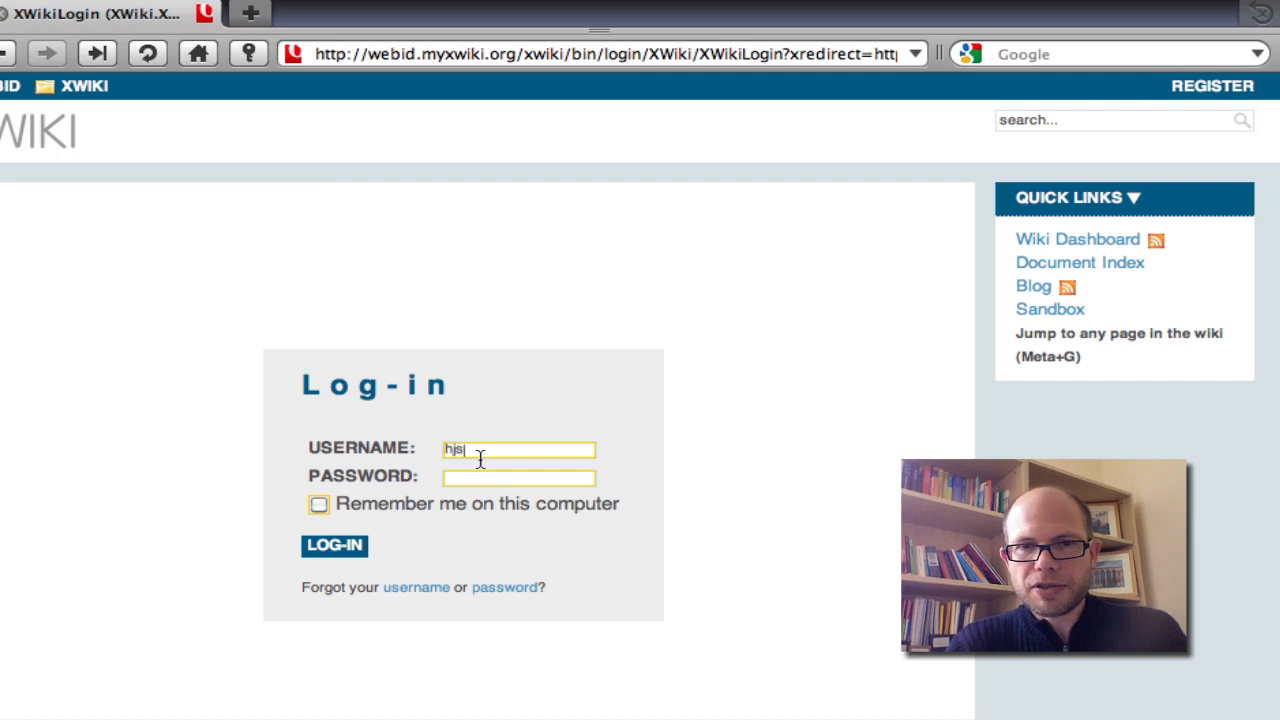
type("3")
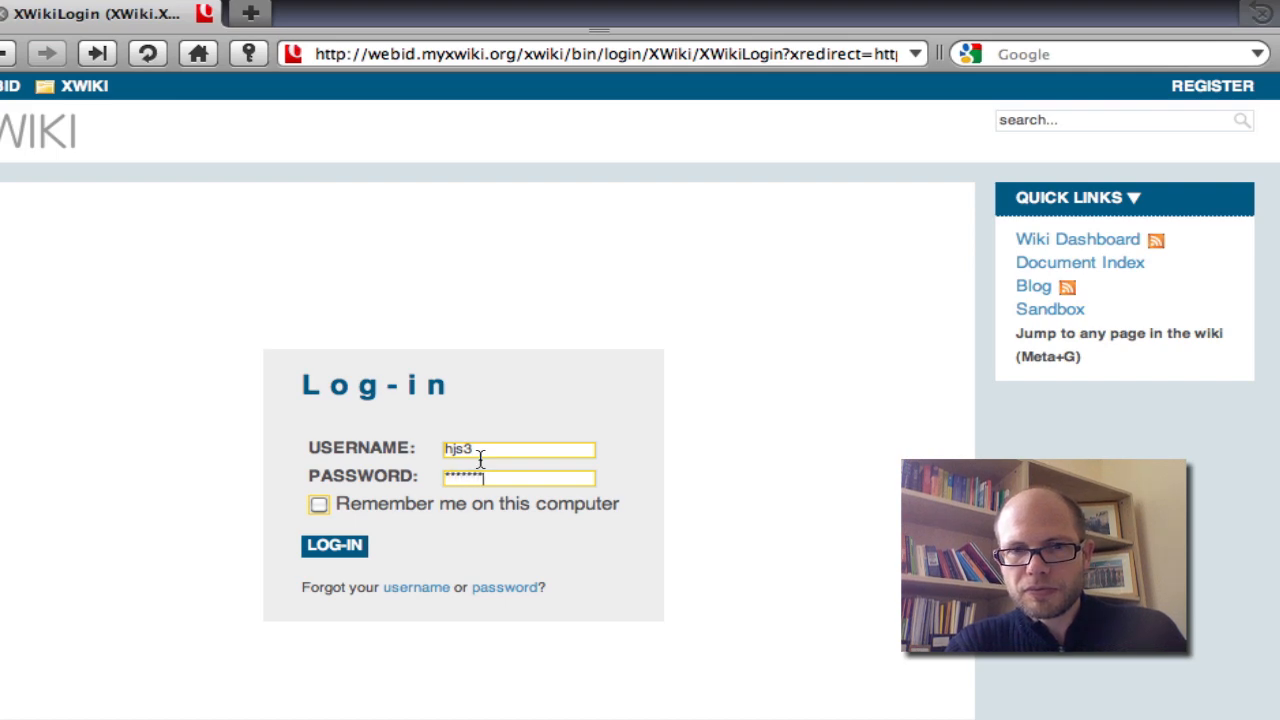
left_click(334, 544)
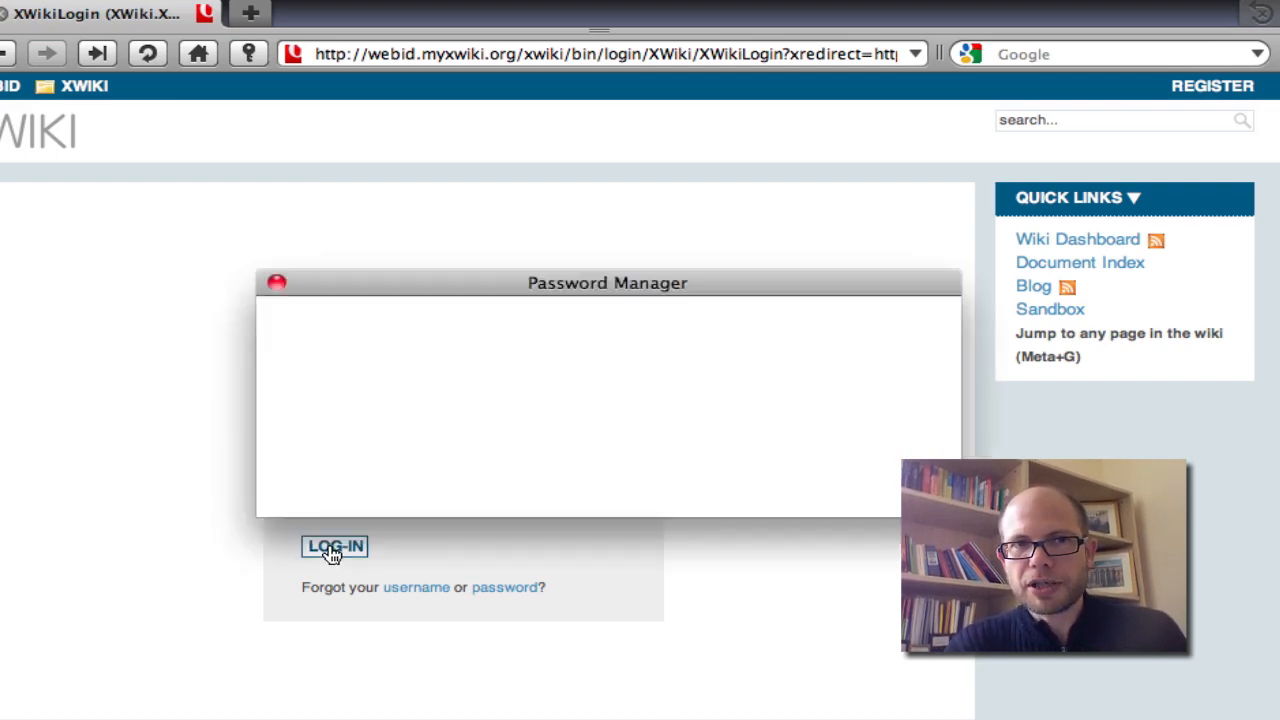
left_click(336, 546)
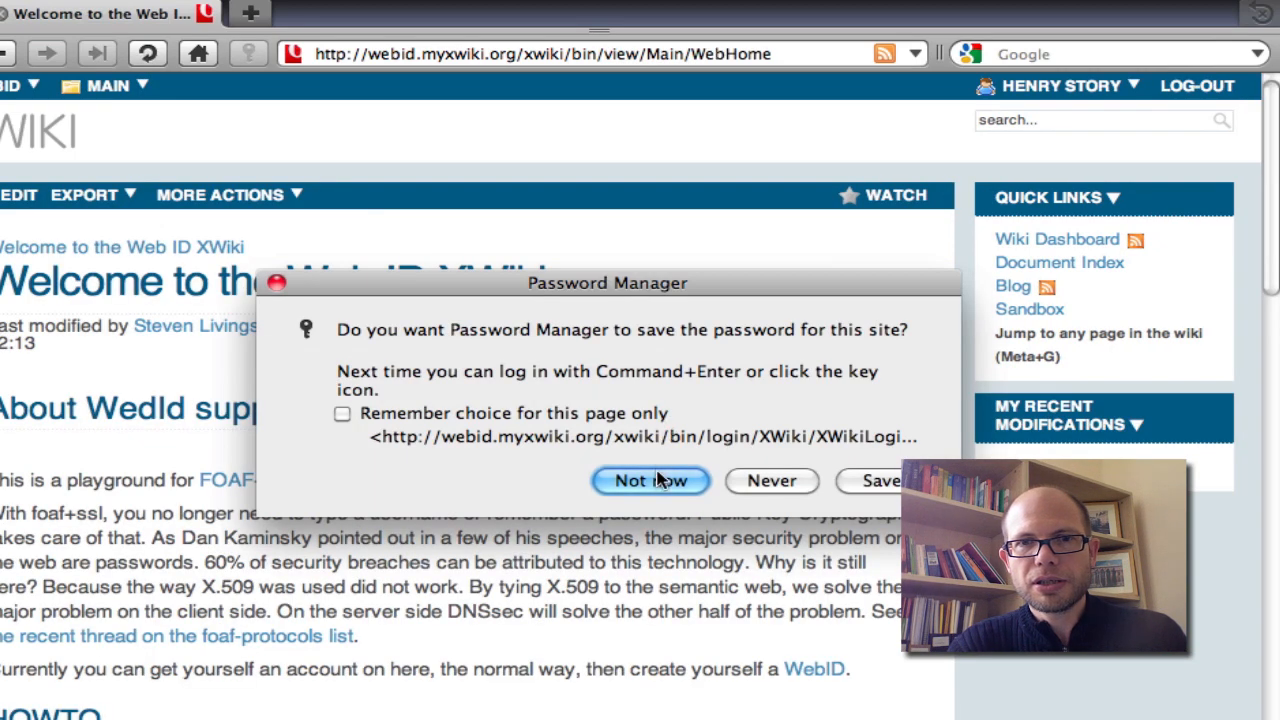
mouse_move(868, 488)
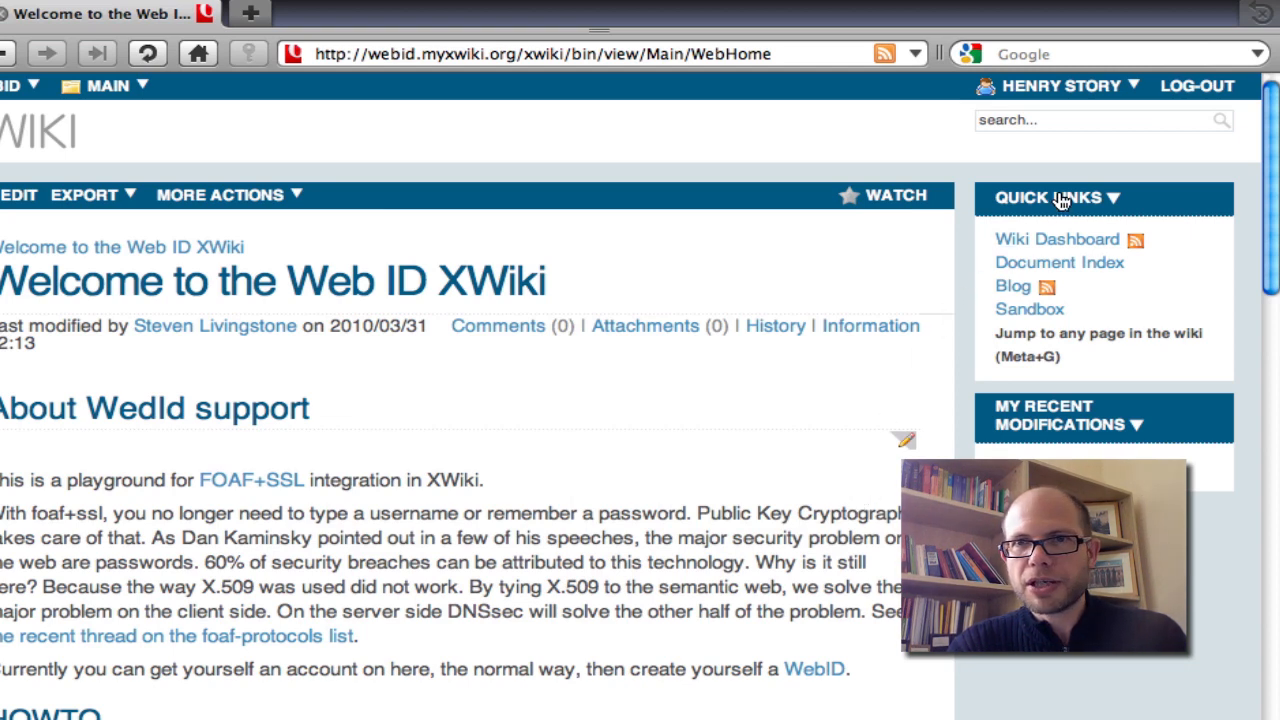
left_click(1056, 84)
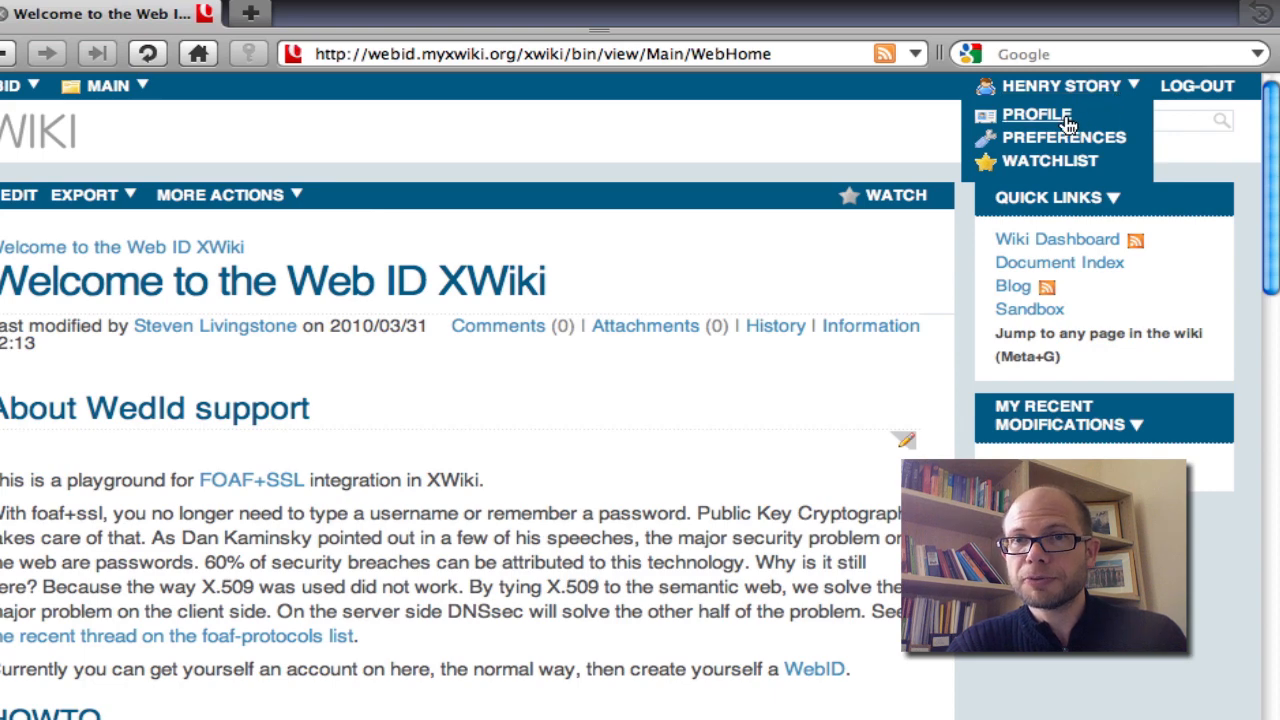
Step: Request a Web ID certificate named 'opera hjs' with 1792-bit key strength from the profile page
left_click(1036, 114)
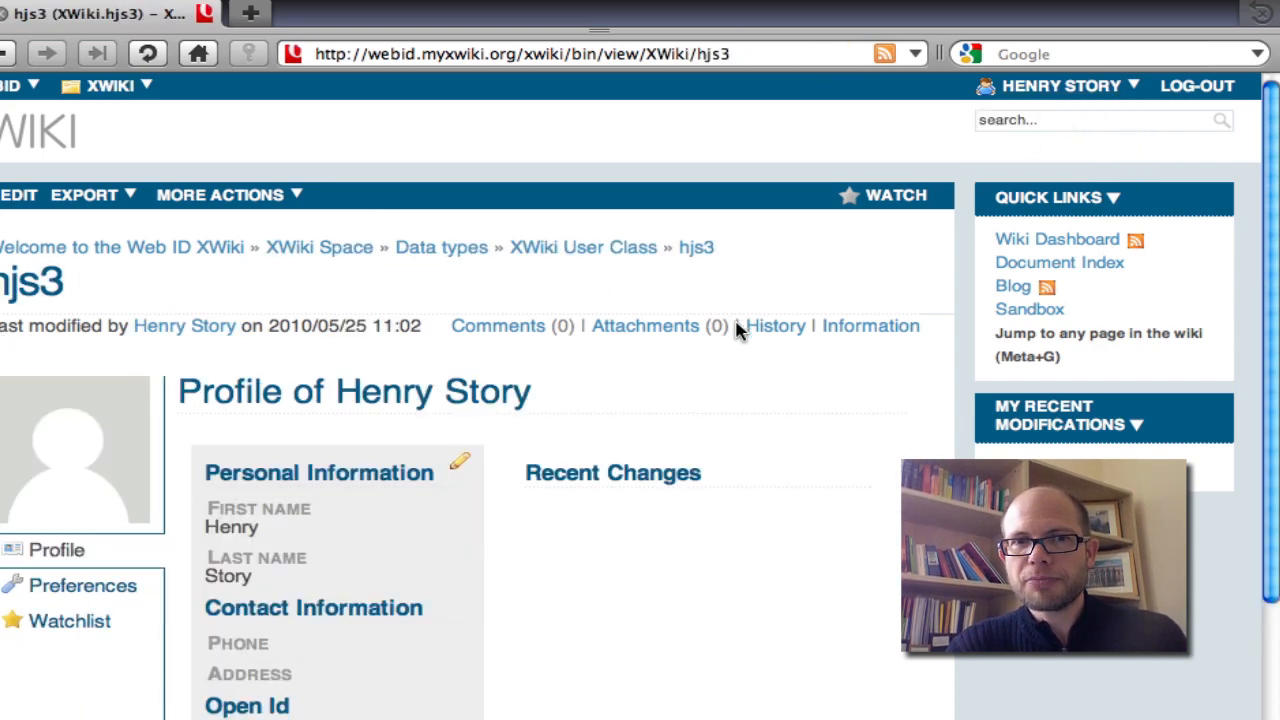
scroll("down", 3)
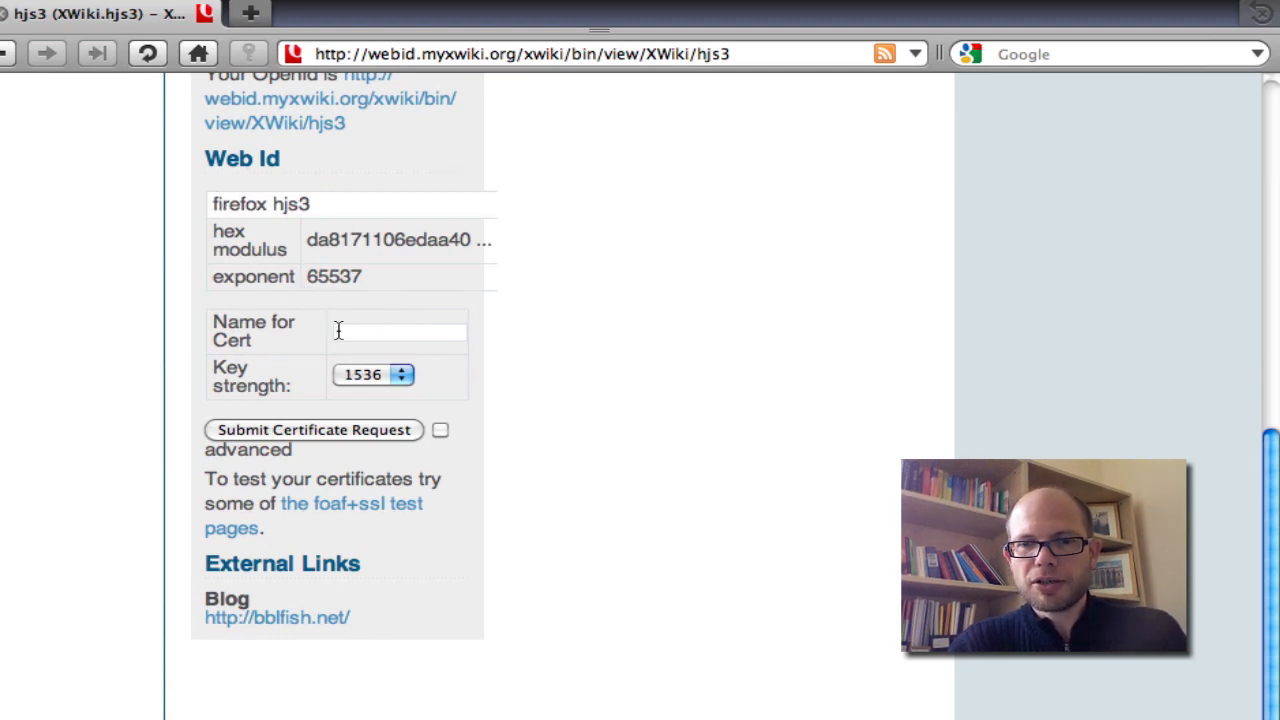
type("opera hj")
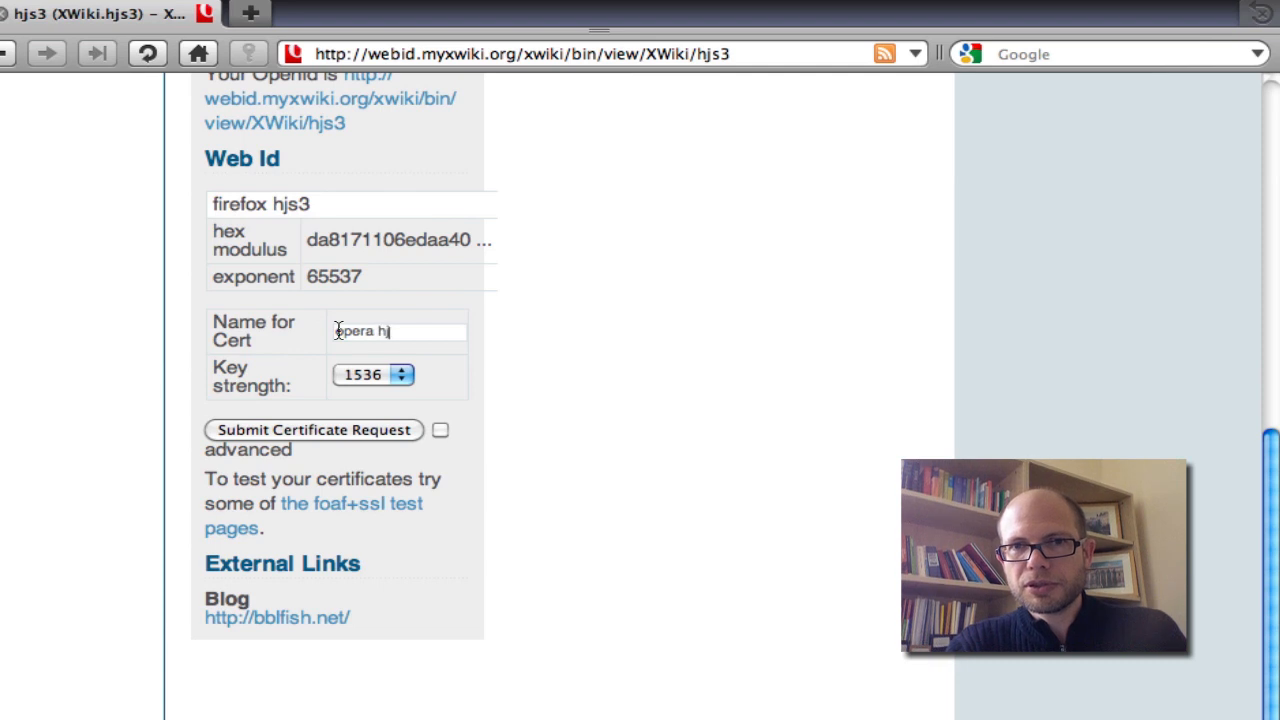
left_click(372, 374)
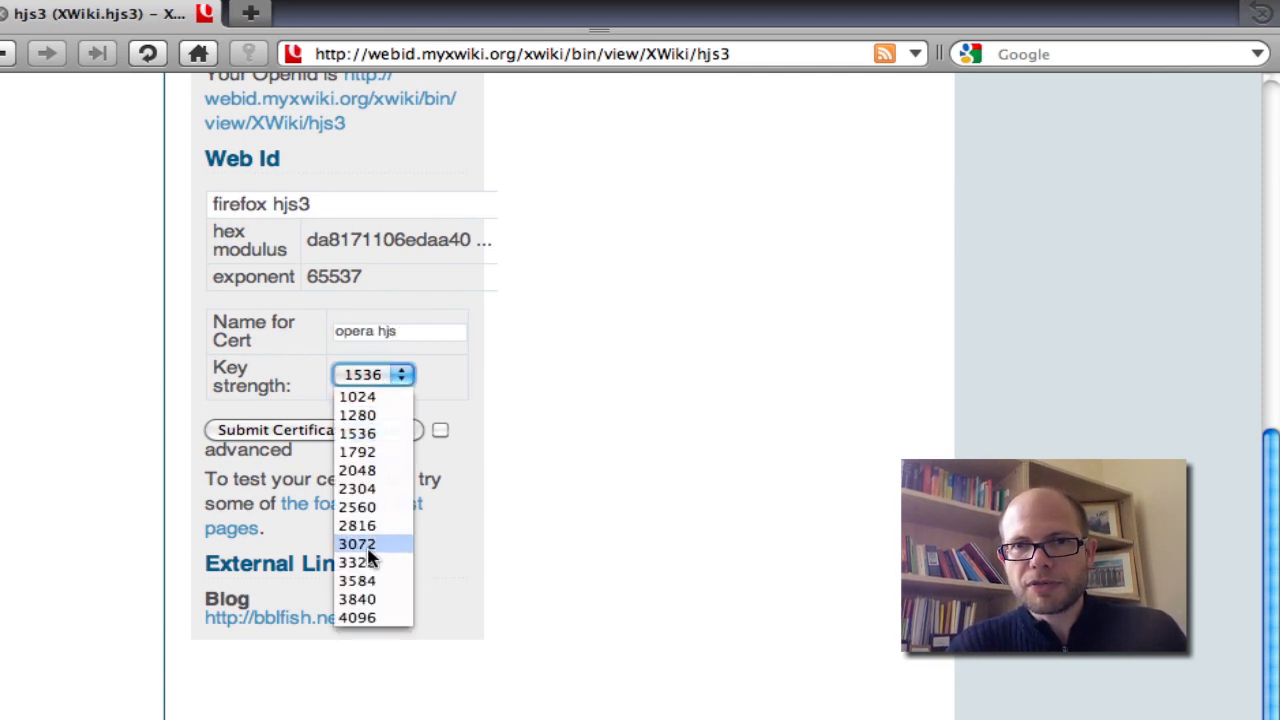
left_click(356, 452)
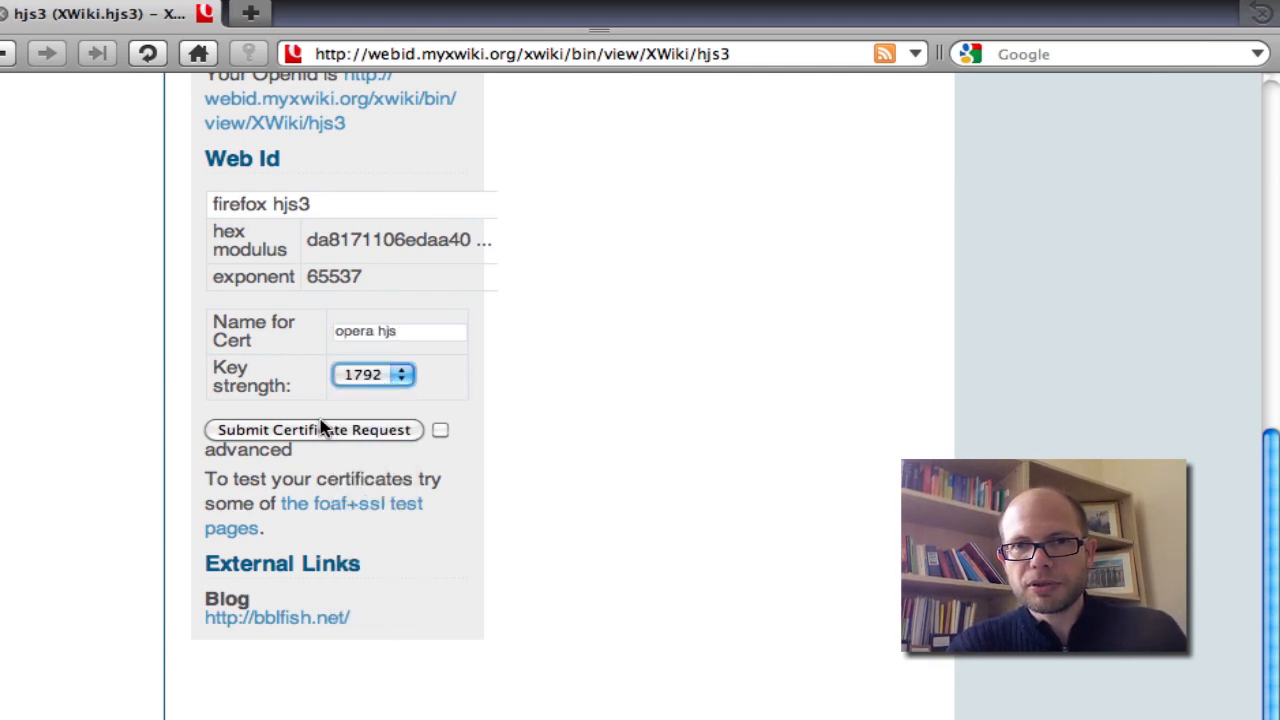
left_click(312, 428)
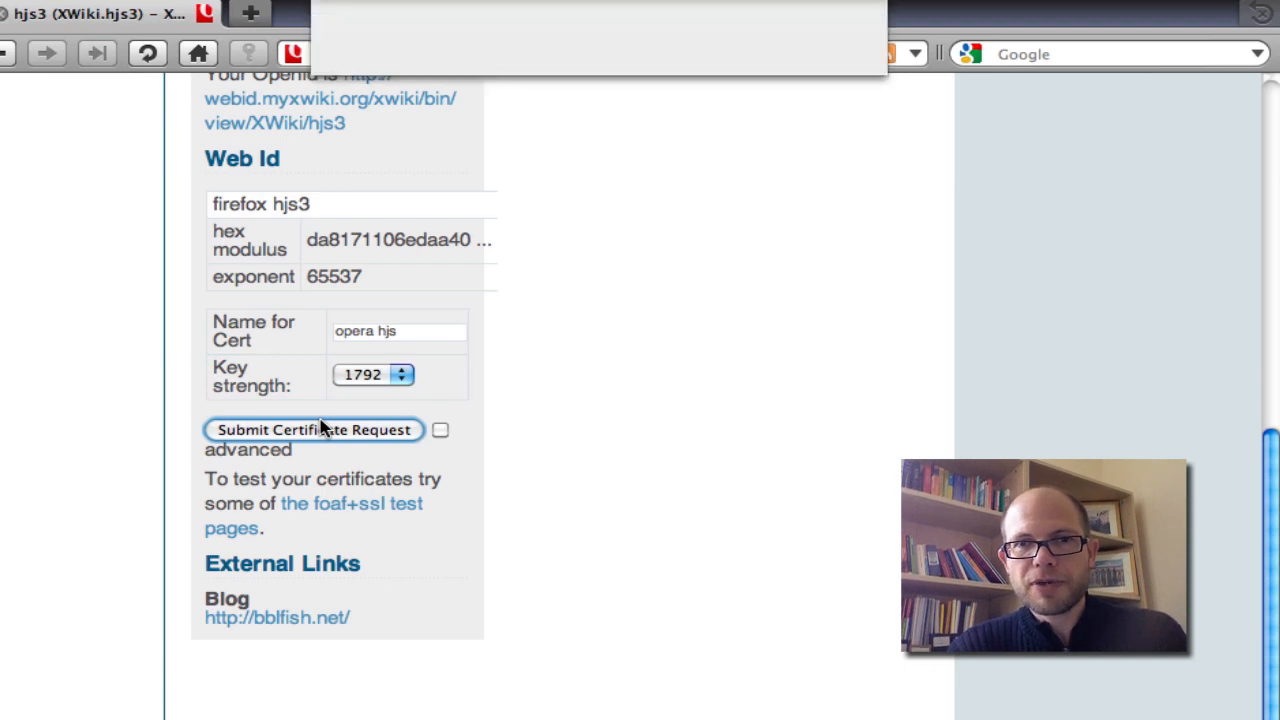
Step: Approve the certificate request with Opera's master password
left_click(312, 428)
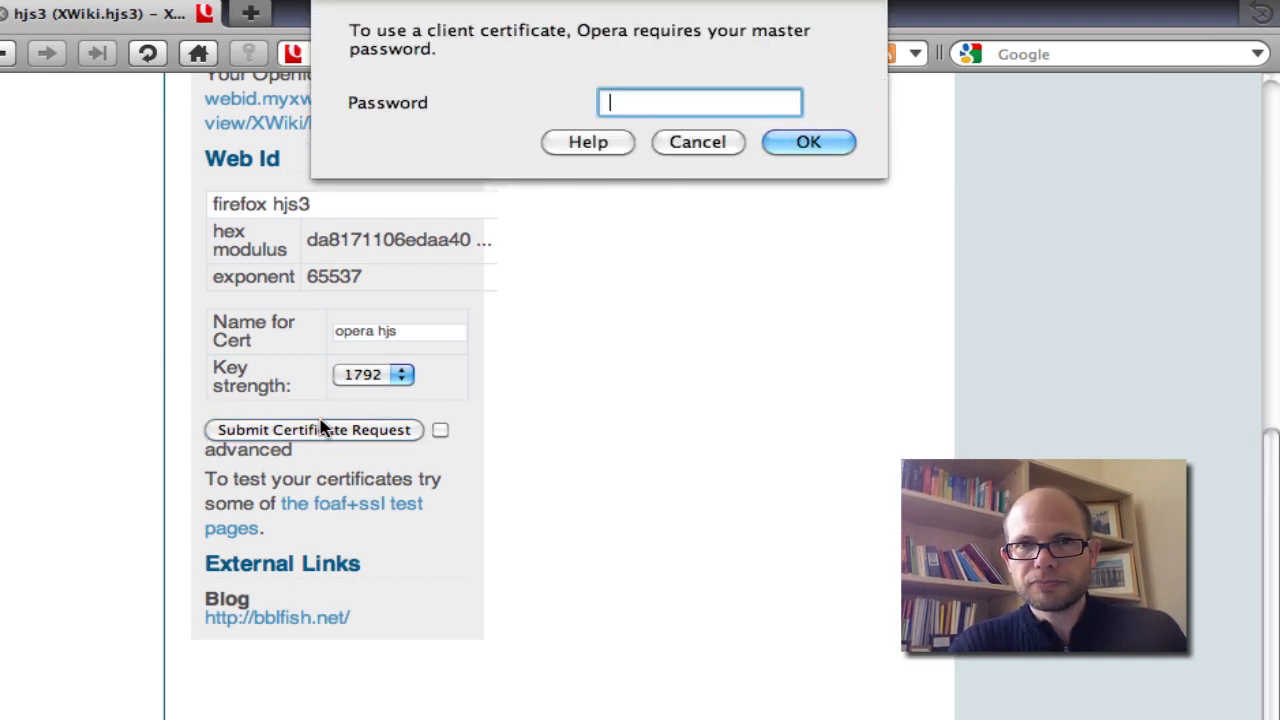
type("***")
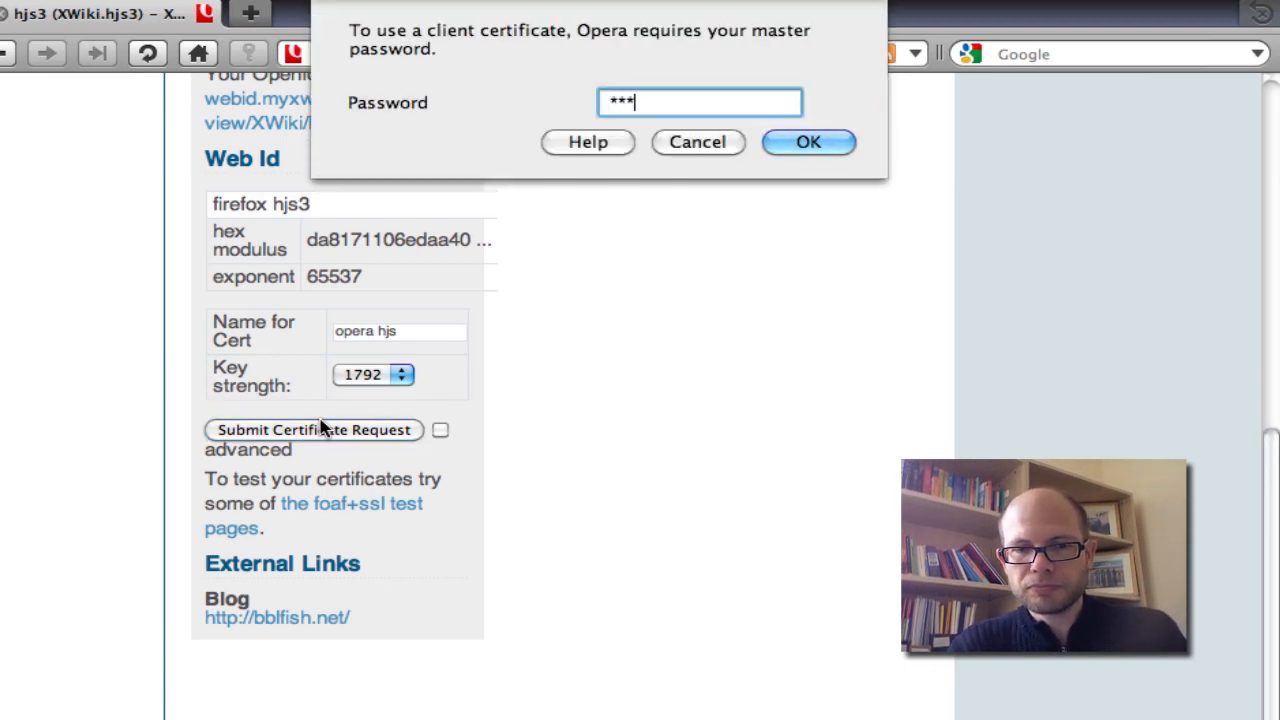
type("****")
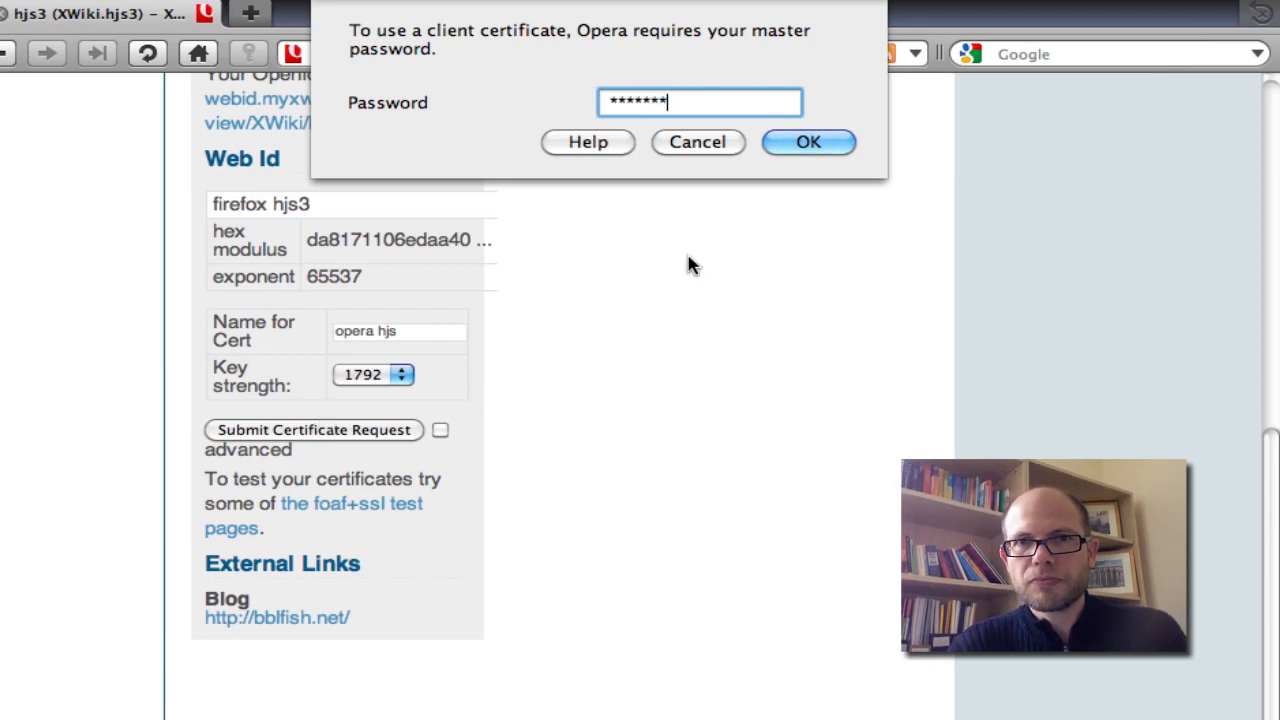
left_click(808, 140)
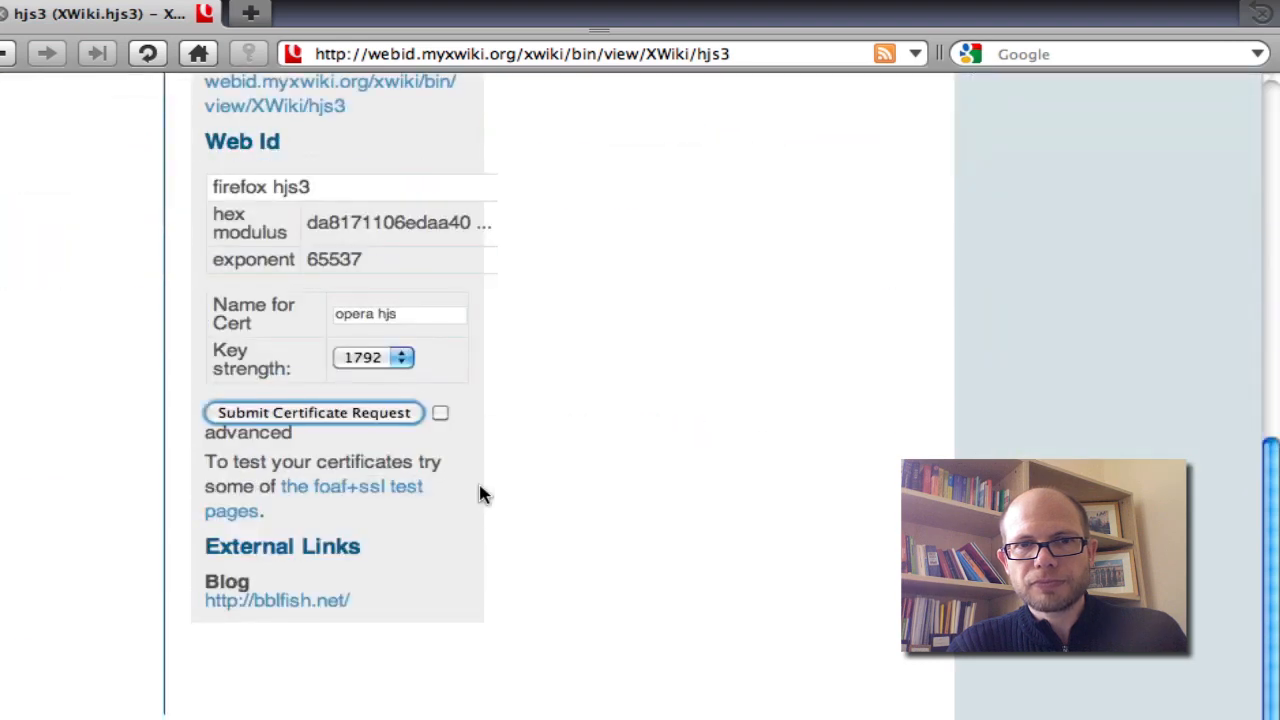
Step: Start a NanoBlog login from the foaf+ssl test pages, offering the 'opera hjs' certificate
left_click(316, 486)
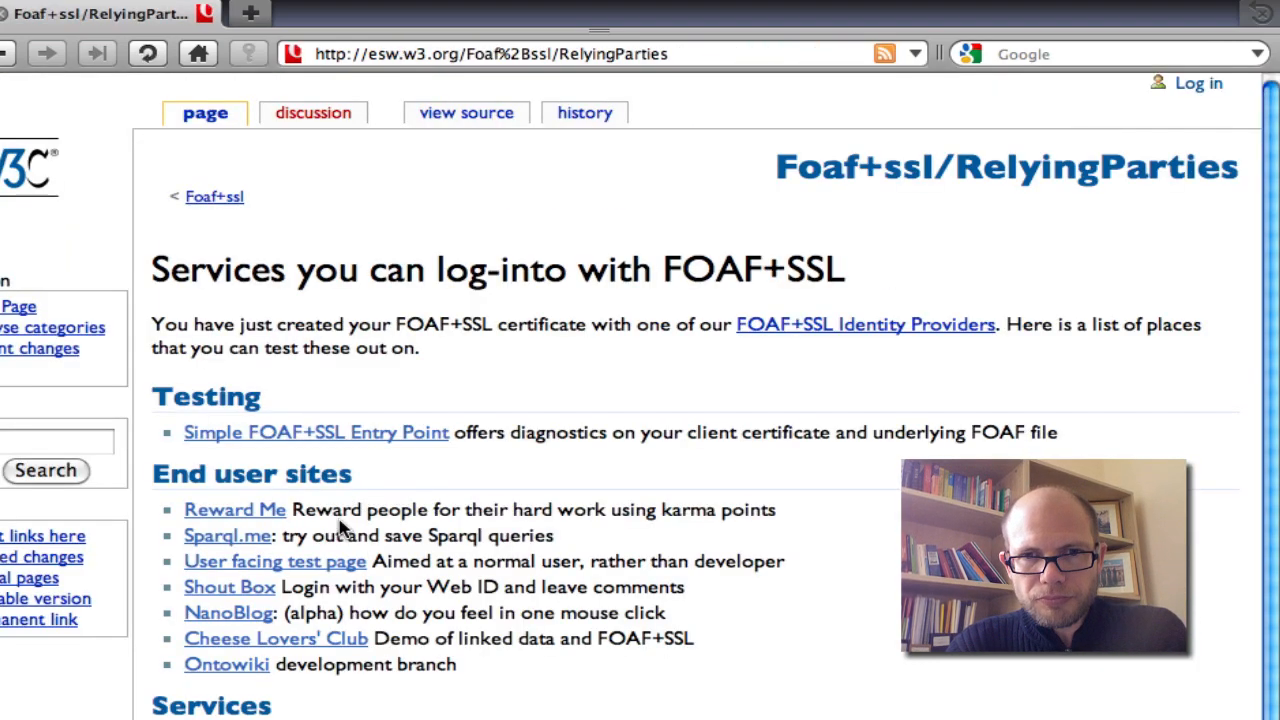
mouse_move(224, 610)
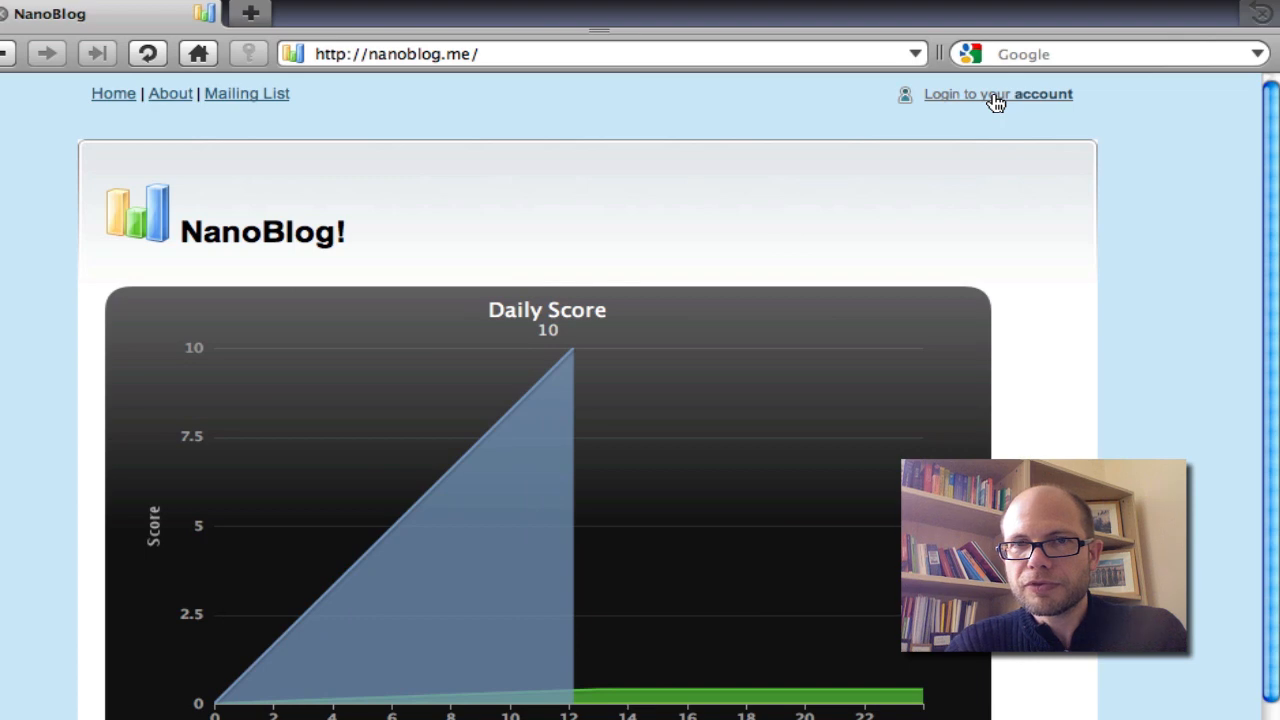
left_click(996, 94)
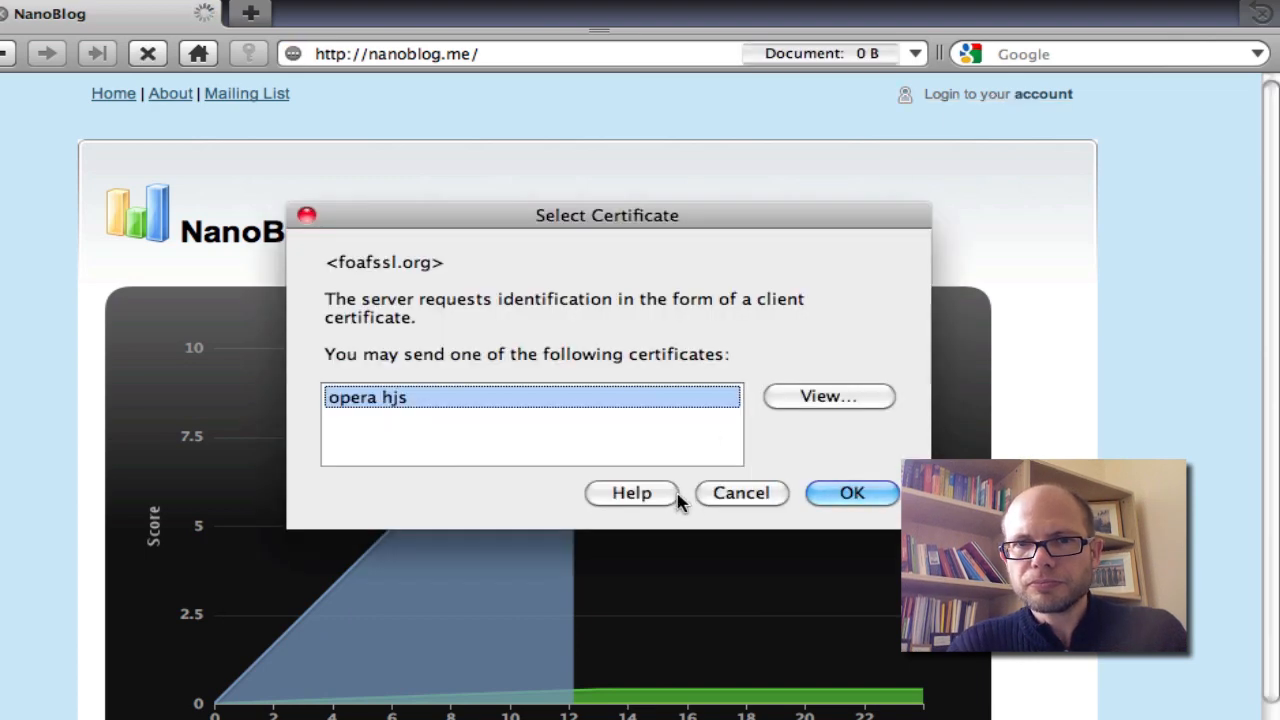
left_click(852, 492)
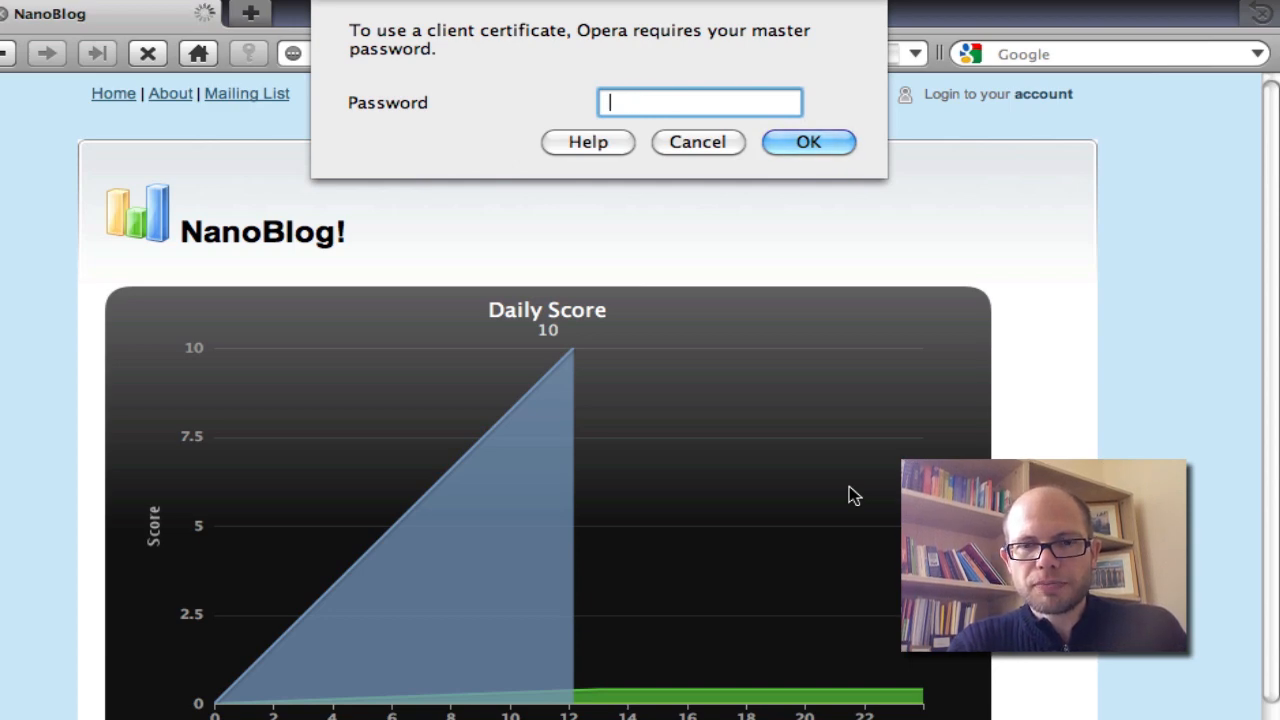
Step: Unlock the certificate with Opera's master password so NanoBlog reloads logged in
type("****")
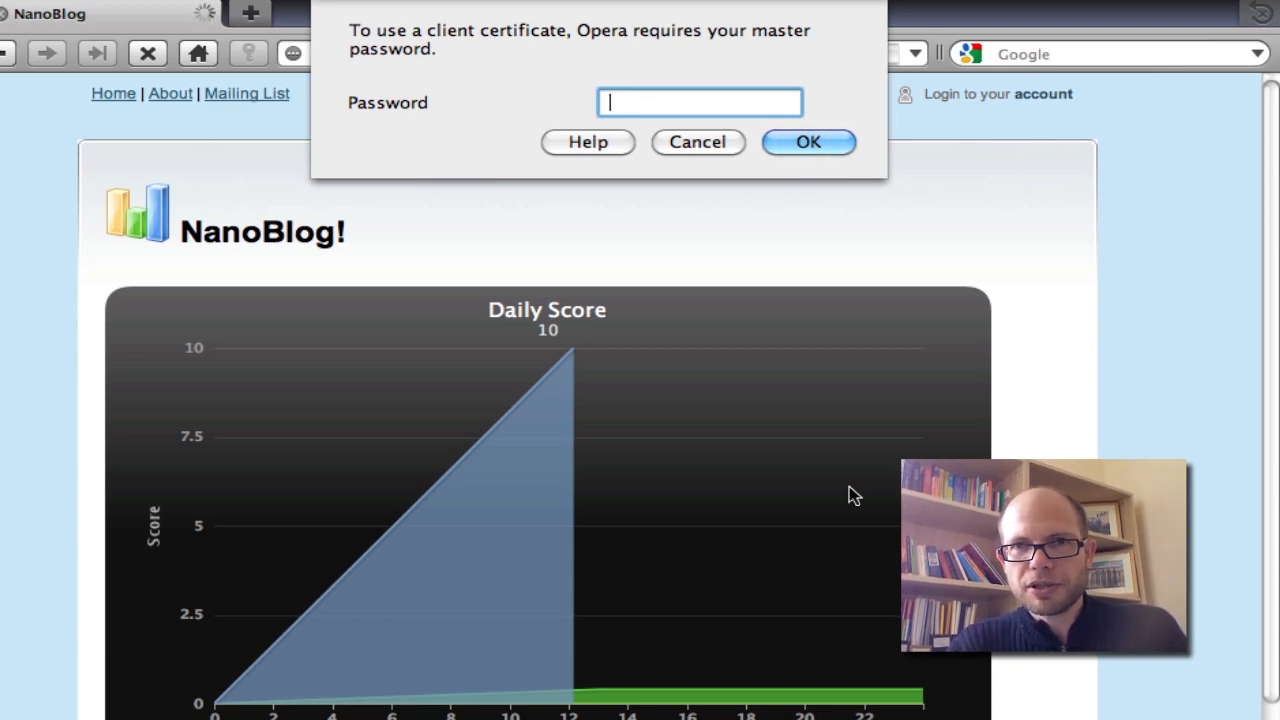
type("***")
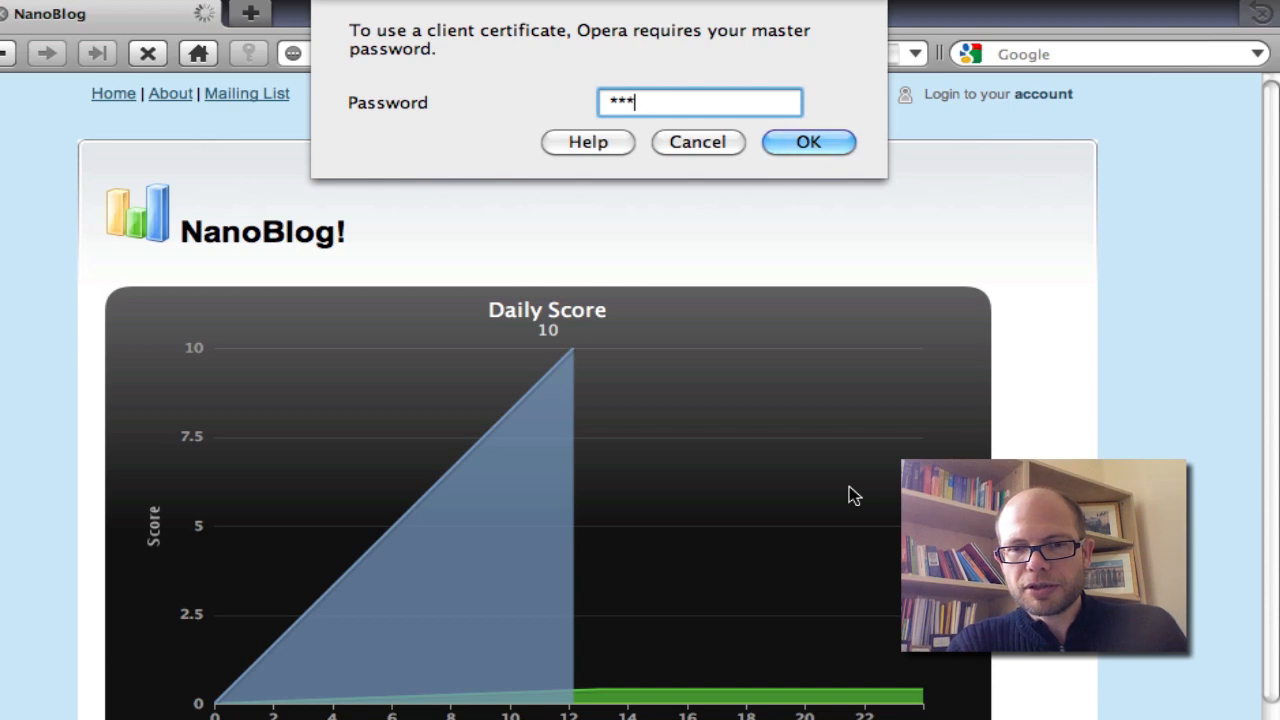
type("****")
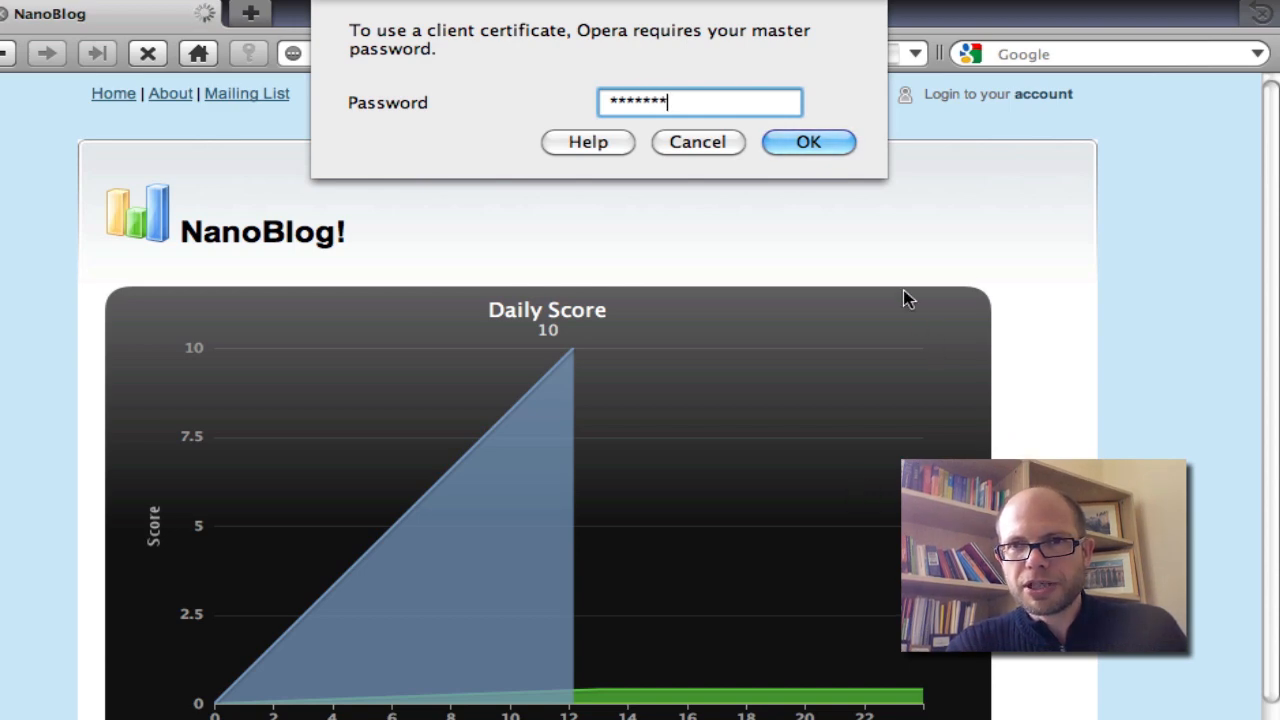
left_click(808, 140)
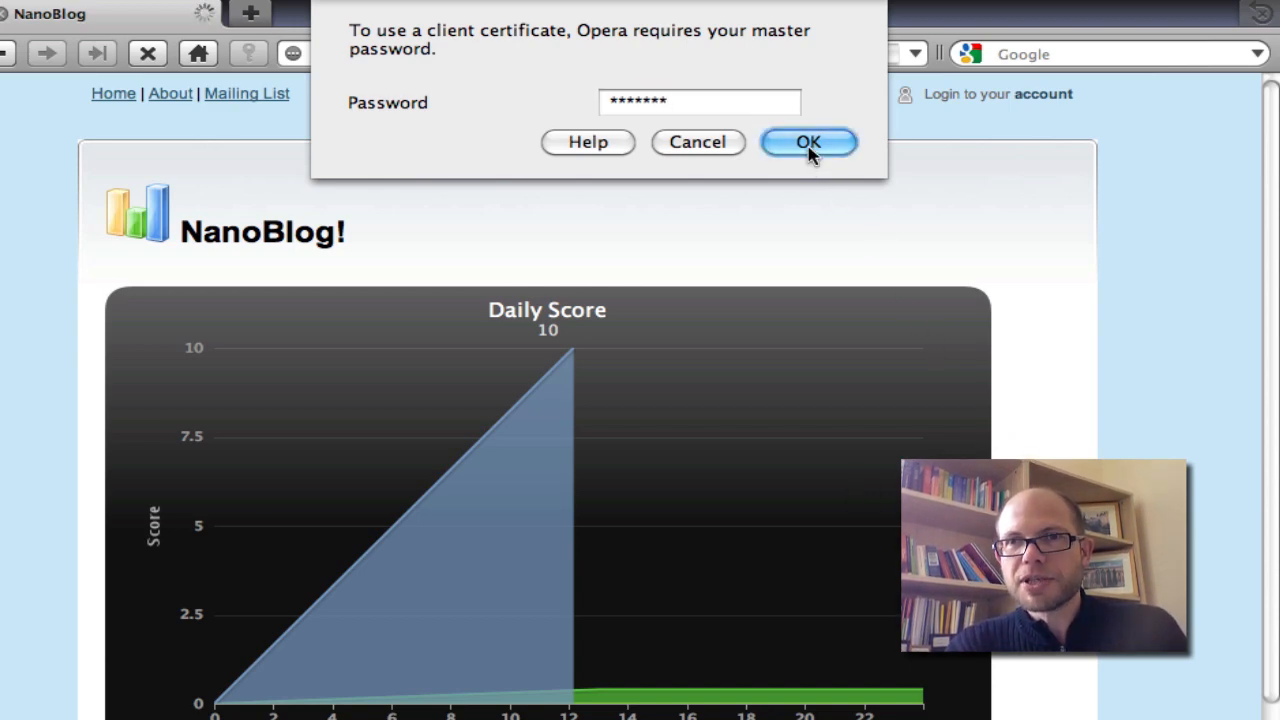
left_click(808, 142)
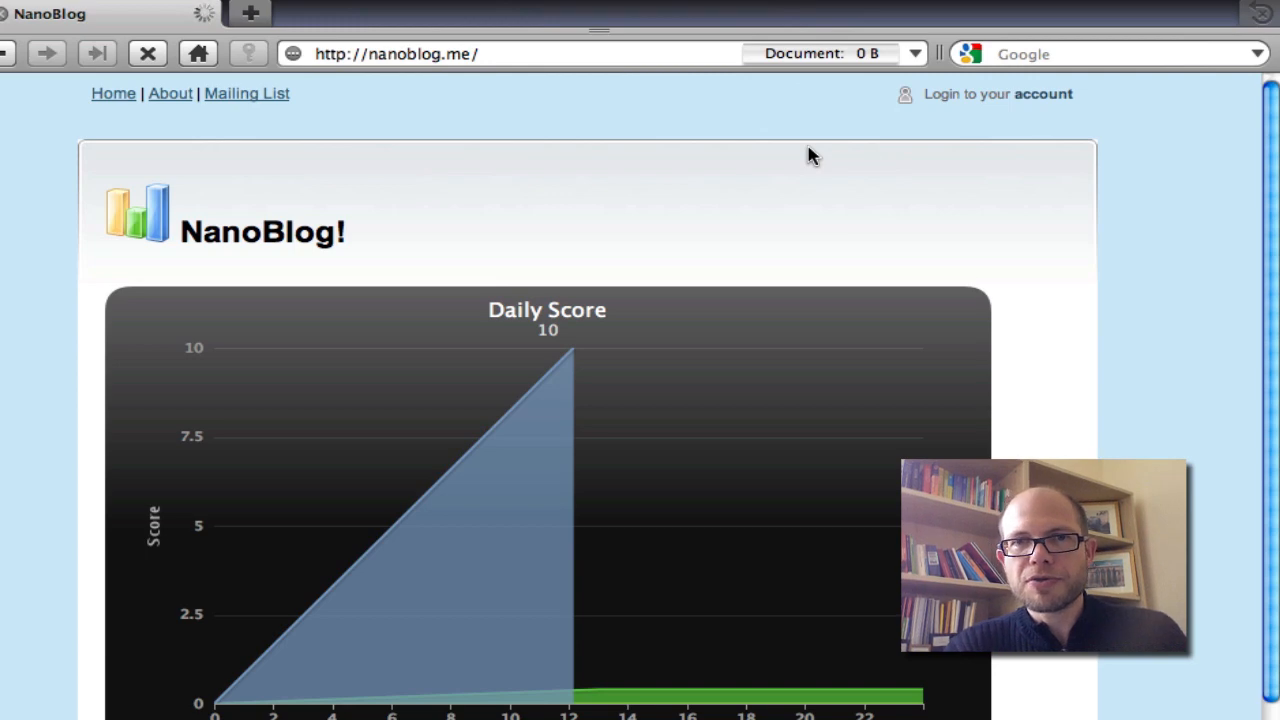